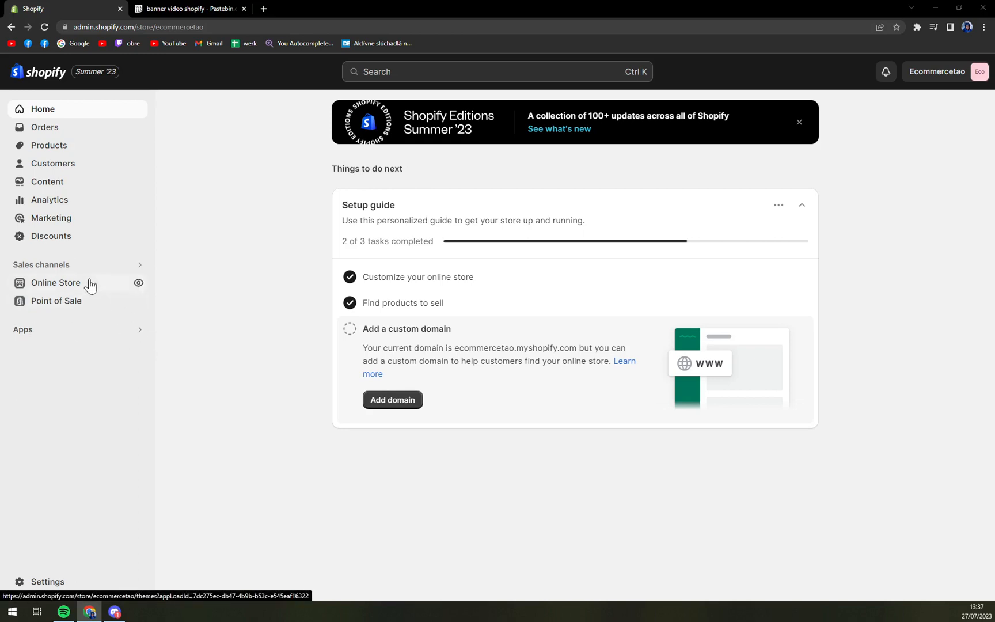
Step: Preview the live storefront from Online Store and return to the Themes page showing Dawn
left_click(55, 282)
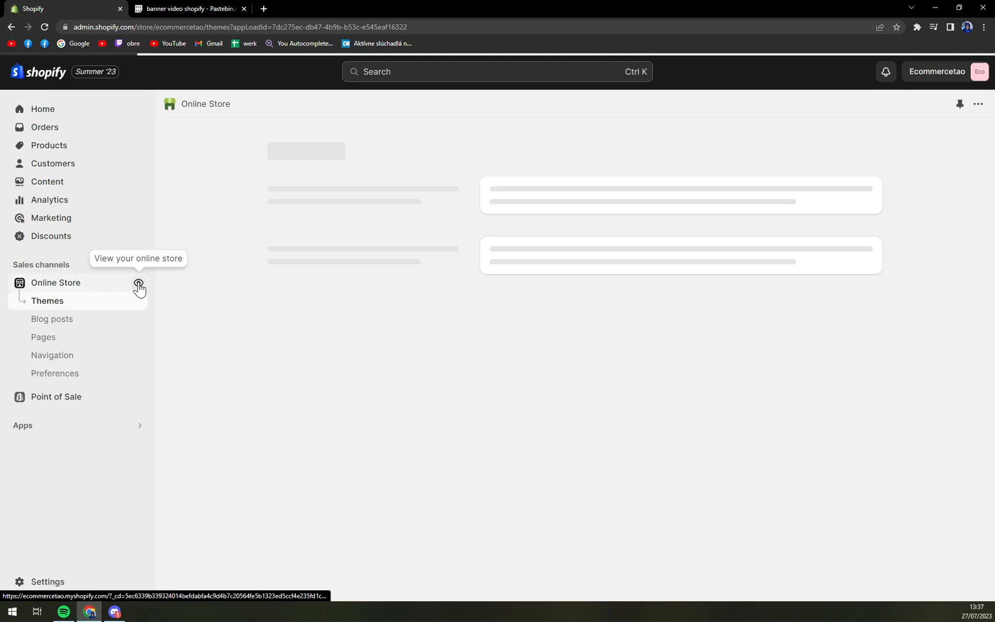
left_click(138, 285)
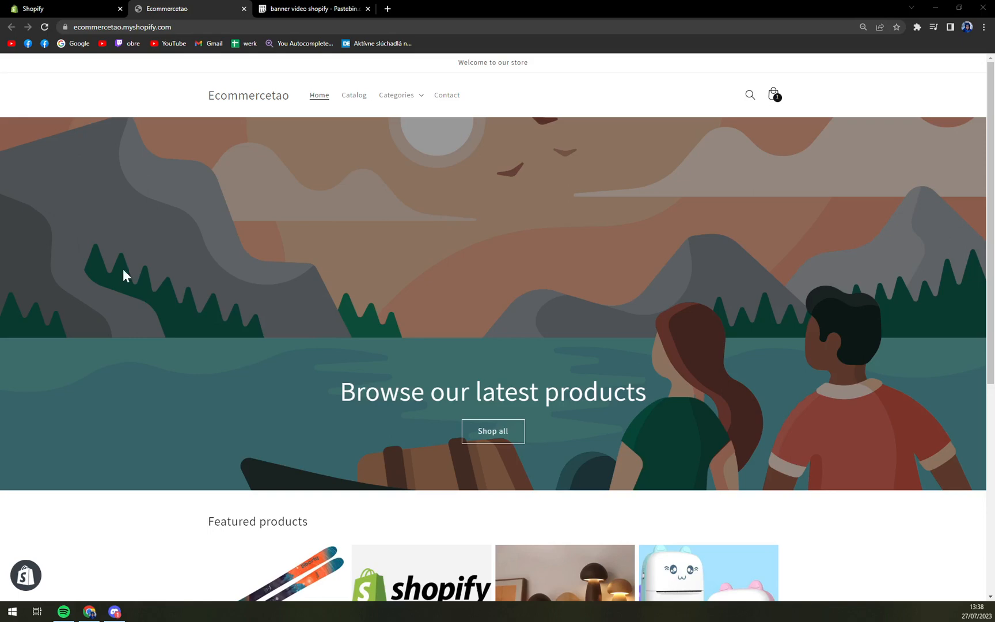
scroll("down", 3)
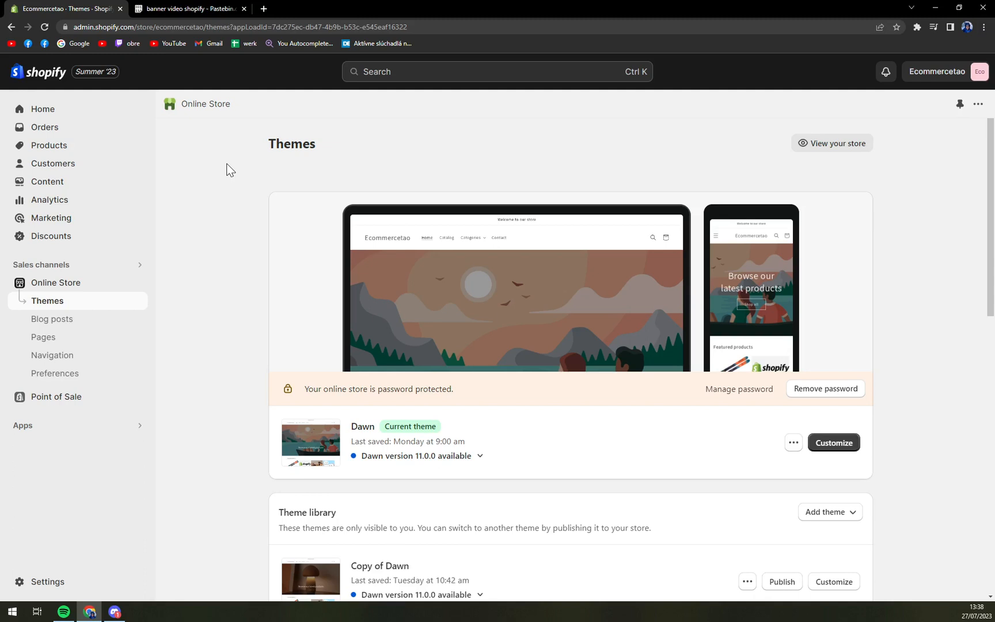
mouse_move(43, 109)
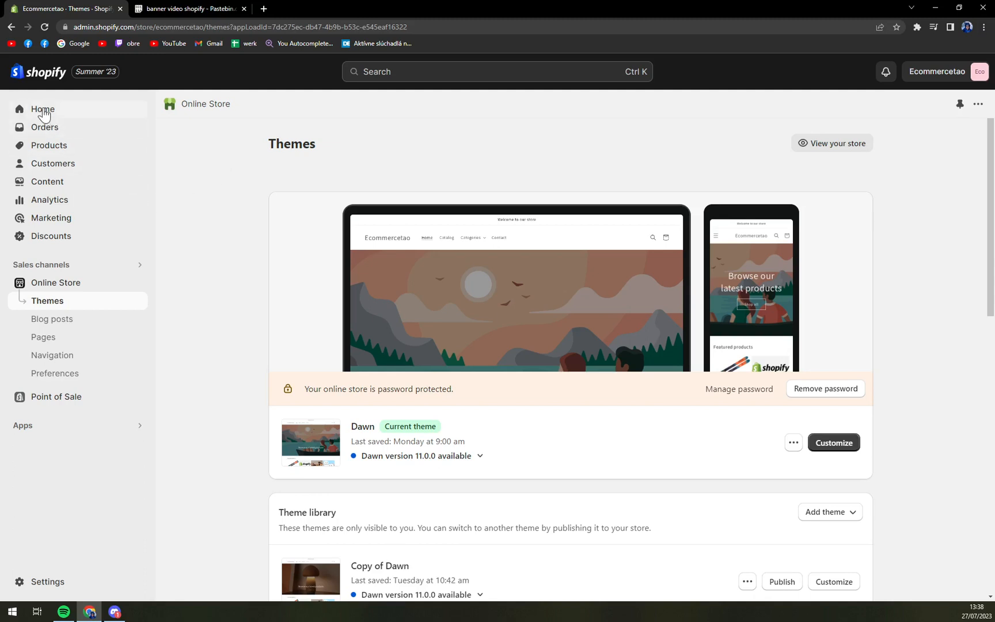
mouse_move(47, 122)
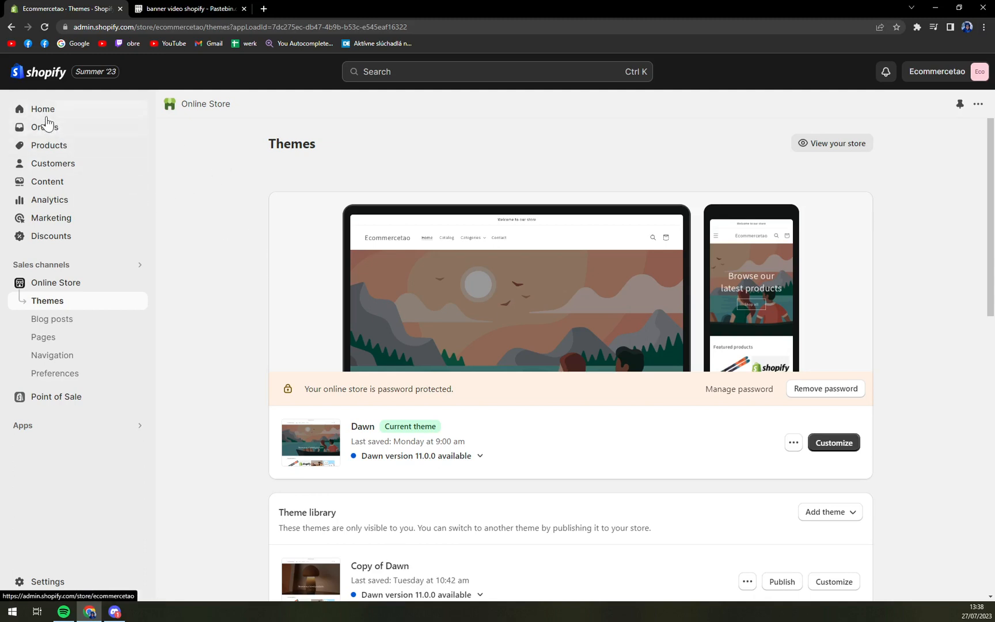
left_click(42, 108)
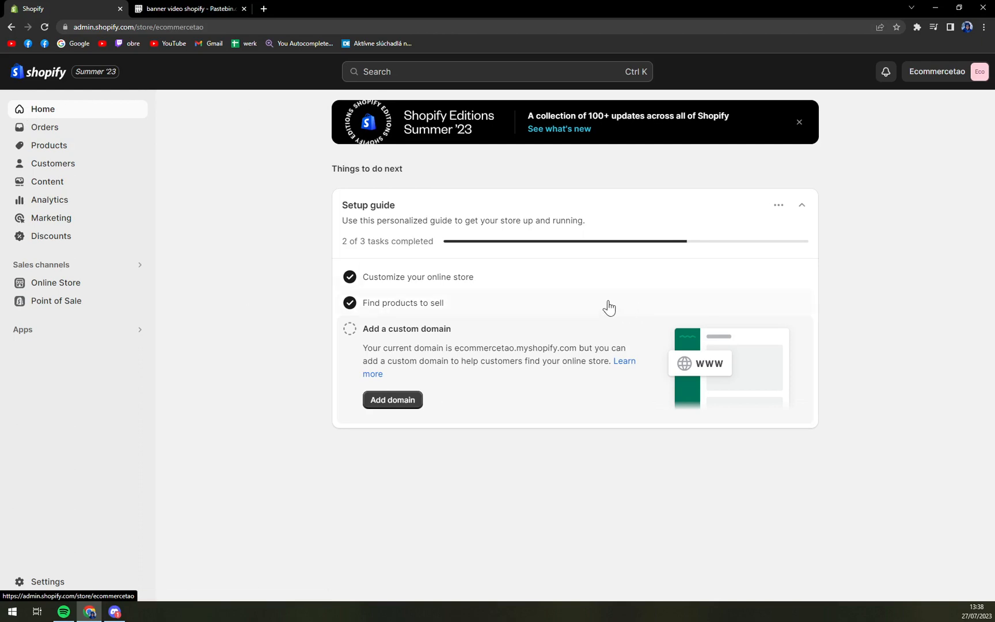
mouse_move(119, 143)
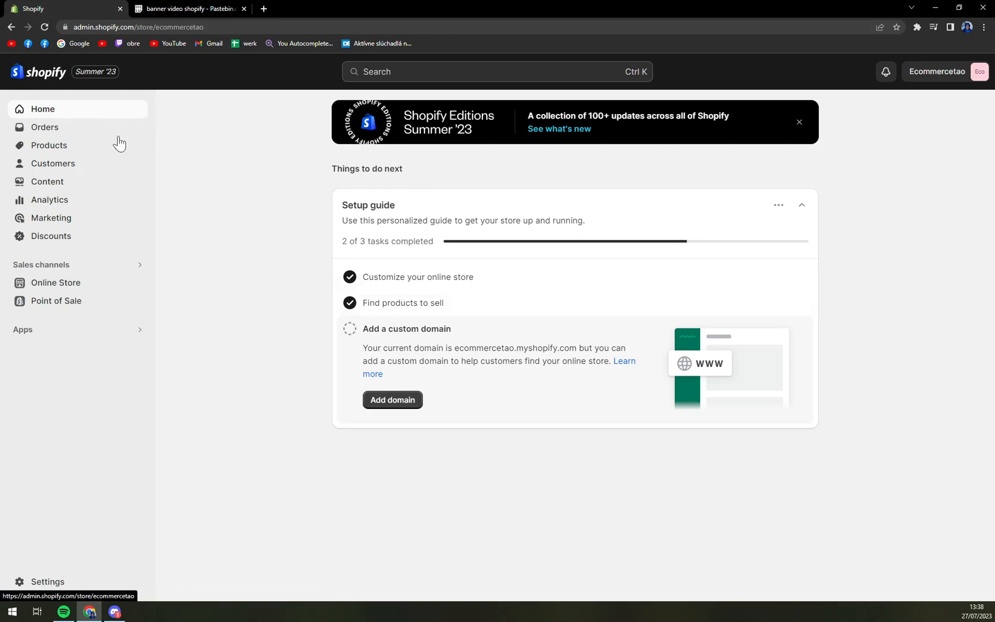
mouse_move(160, 127)
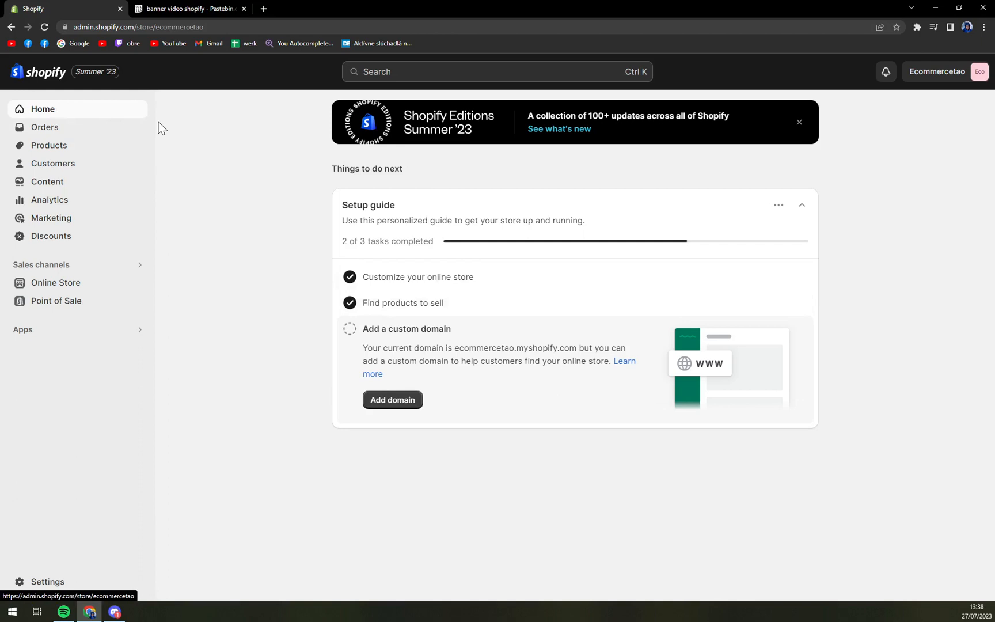
left_click(55, 282)
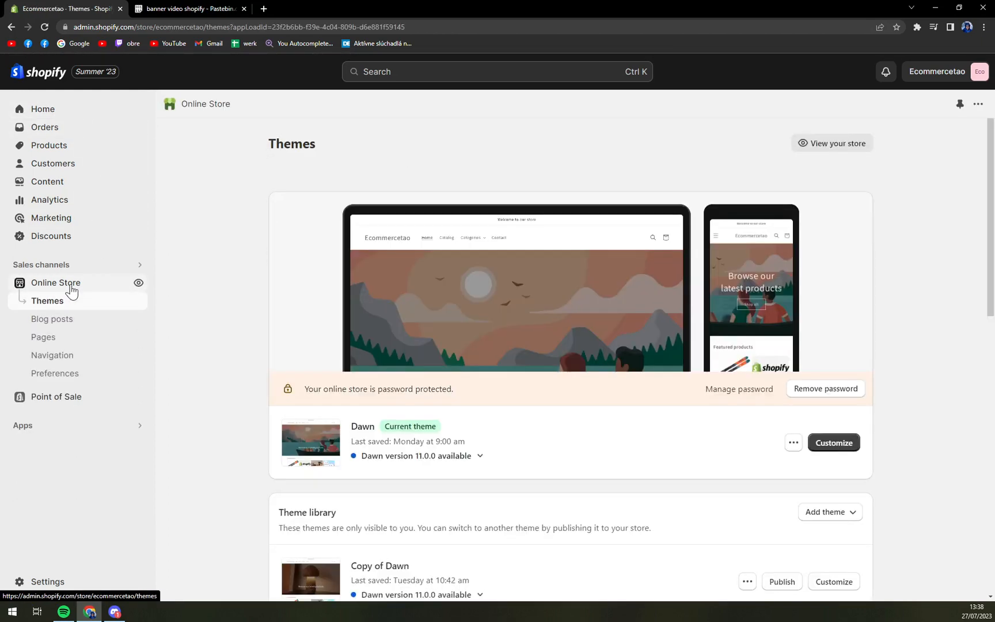
scroll("down", 3)
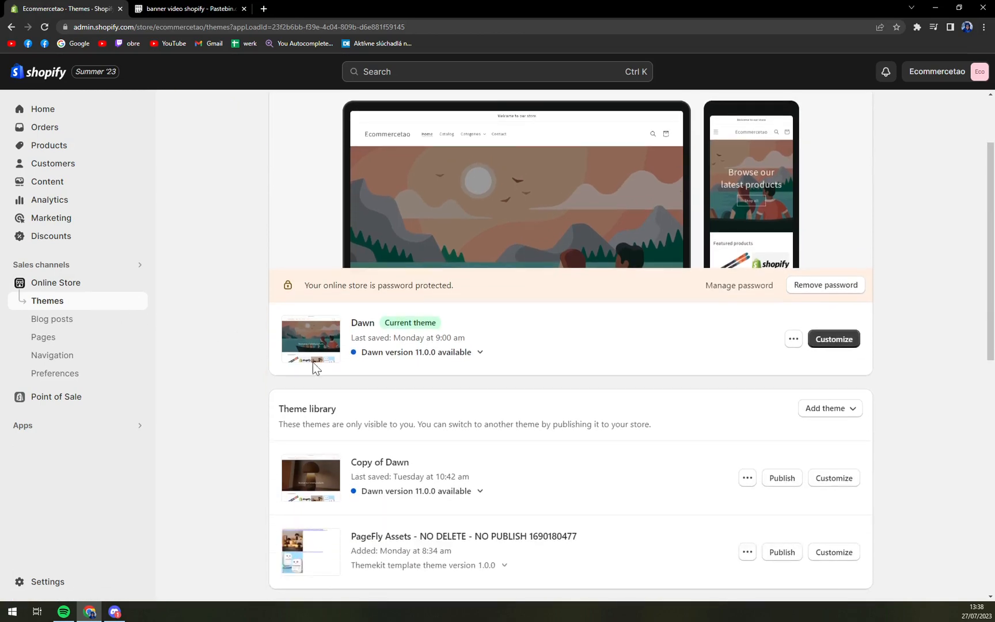
mouse_move(485, 339)
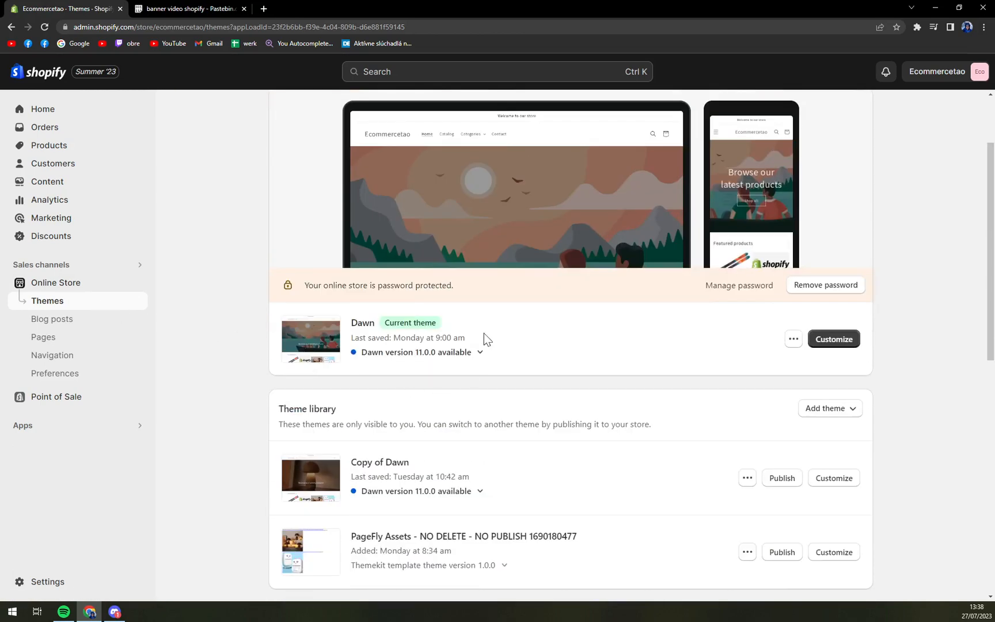
mouse_move(485, 340)
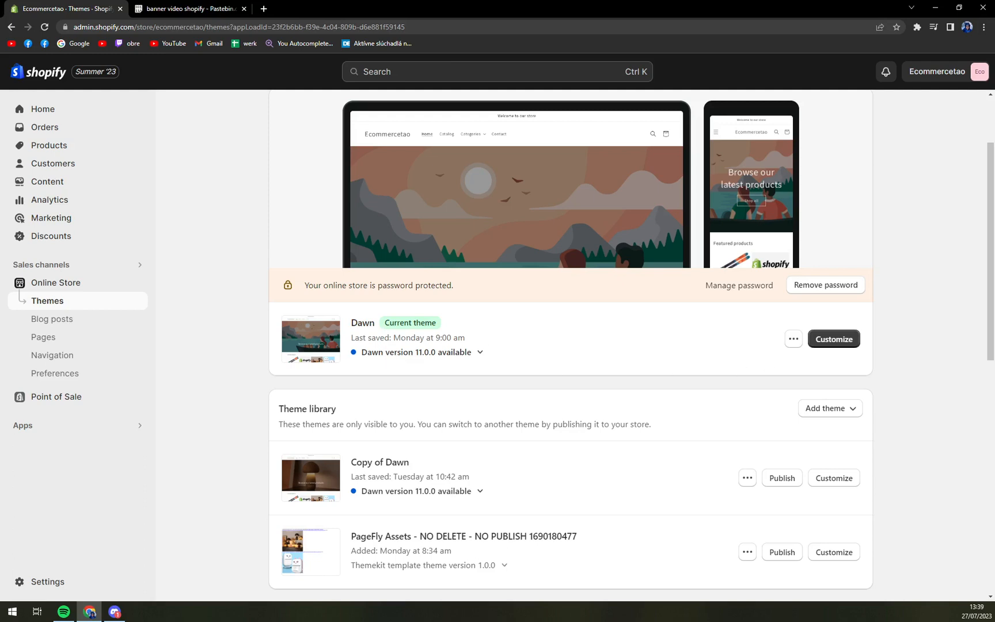
mouse_move(787, 354)
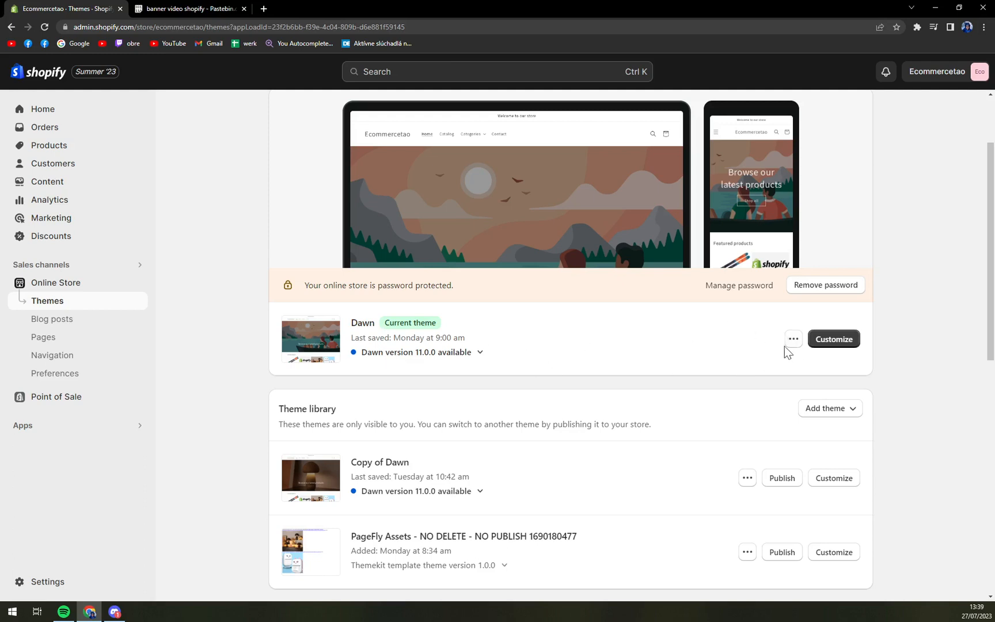
left_click(792, 339)
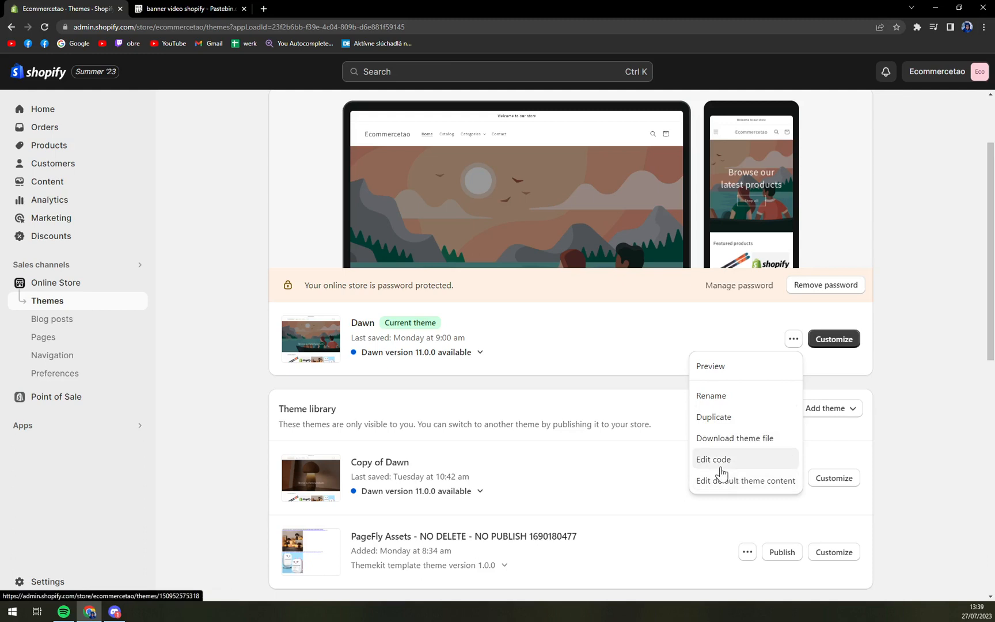
mouse_move(719, 472)
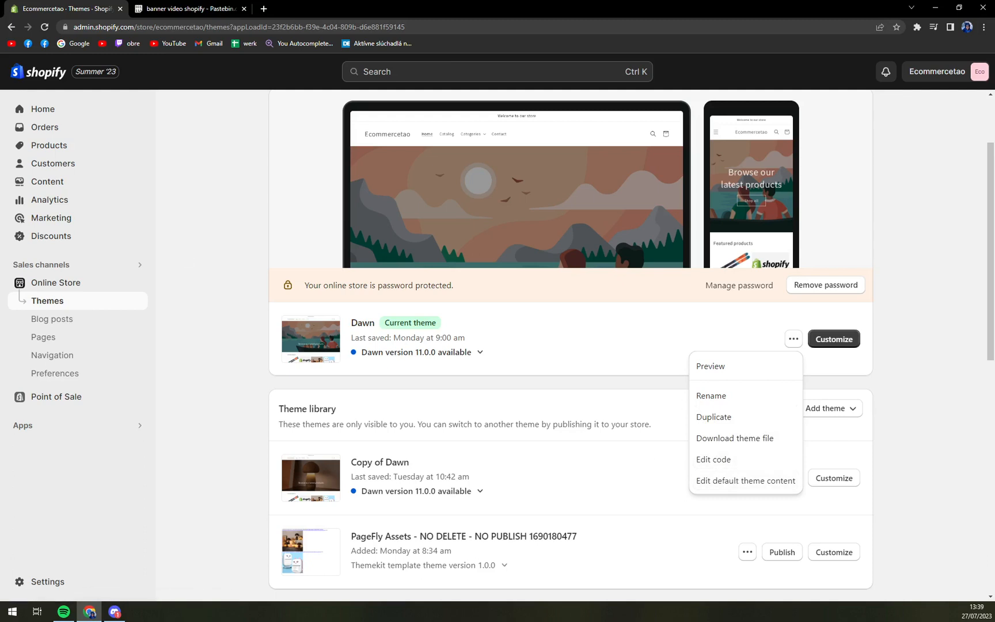
mouse_move(200, 271)
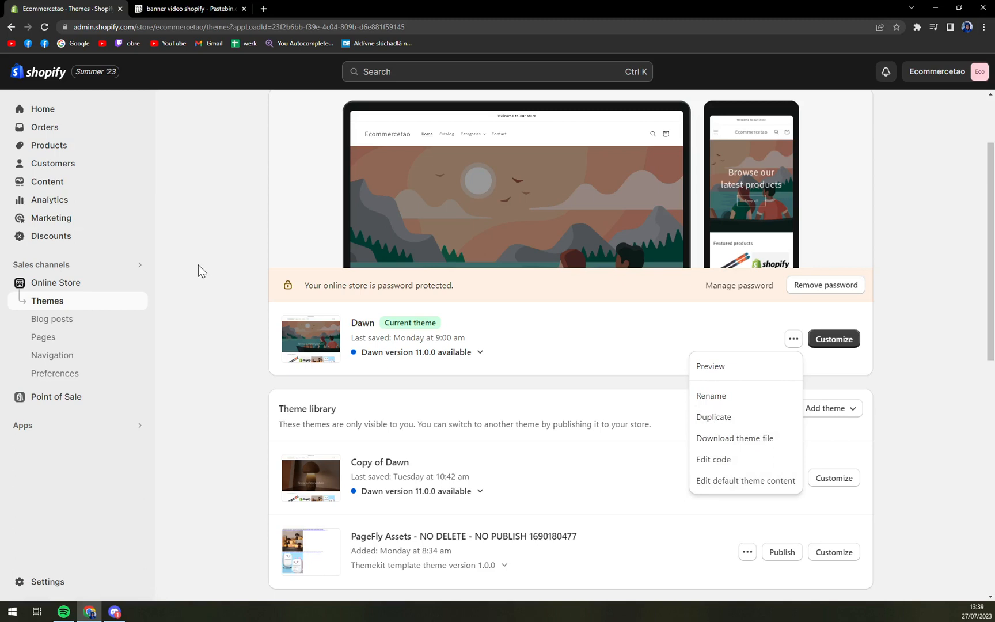
left_click(273, 347)
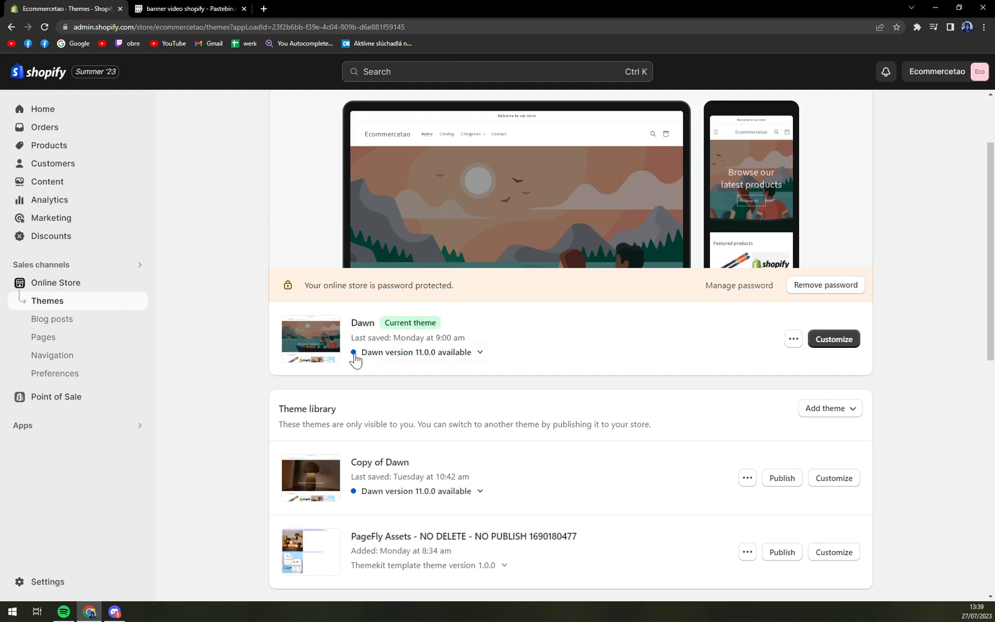
mouse_move(456, 326)
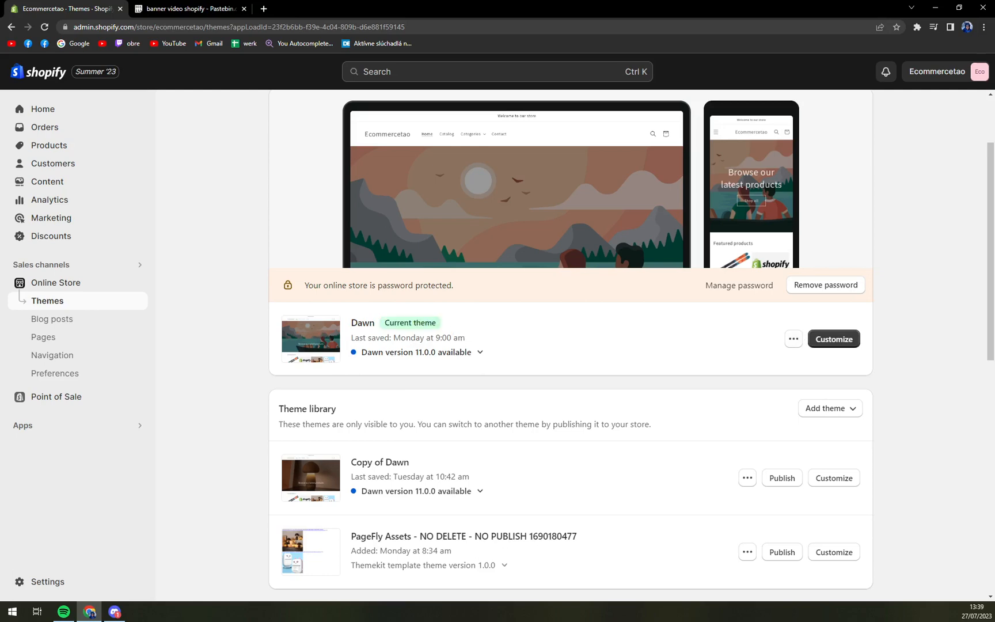
key("ctrl+plus")
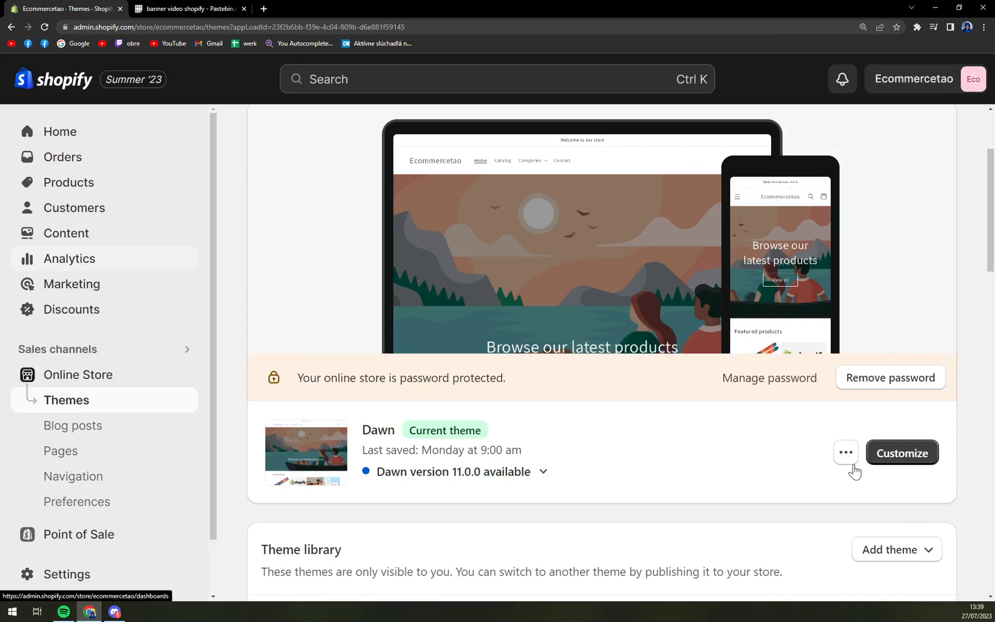
Step: Edit the Dawn theme's code and browse to the Sections folder with the page magnified
left_click(844, 452)
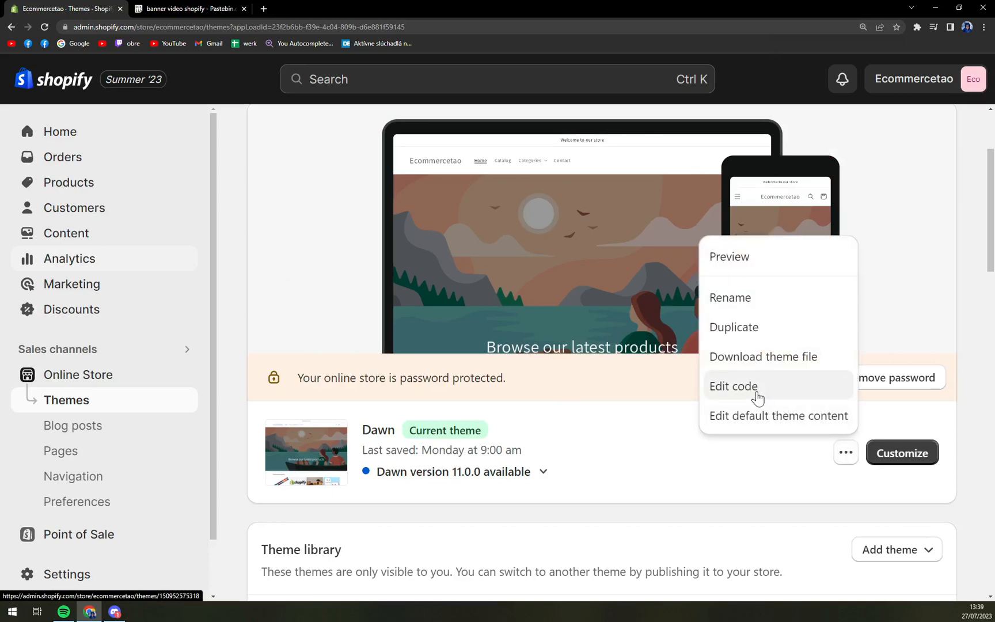
left_click(733, 386)
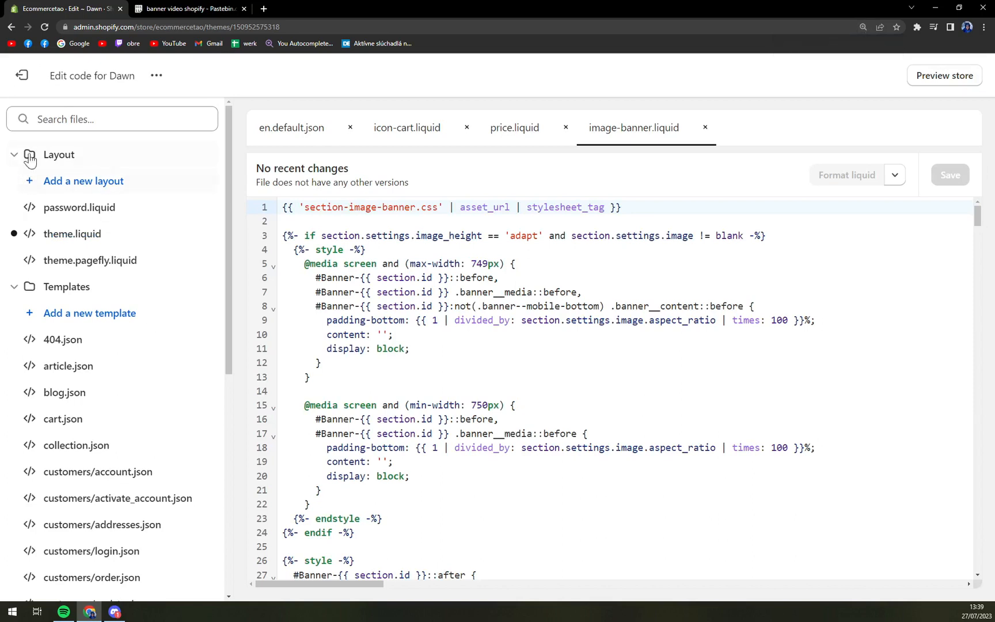
left_click(58, 155)
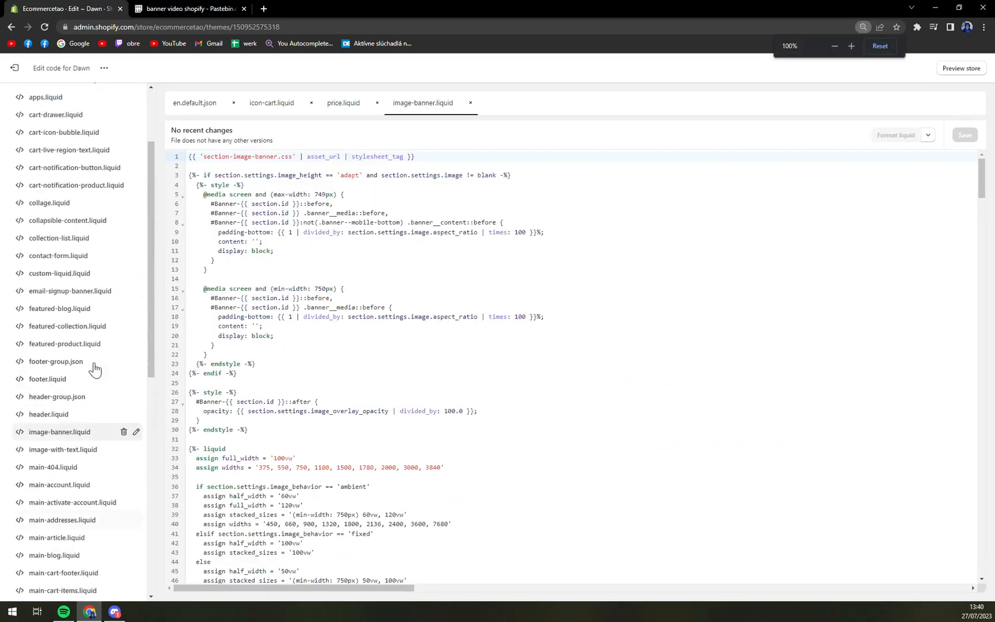
left_click(852, 45)
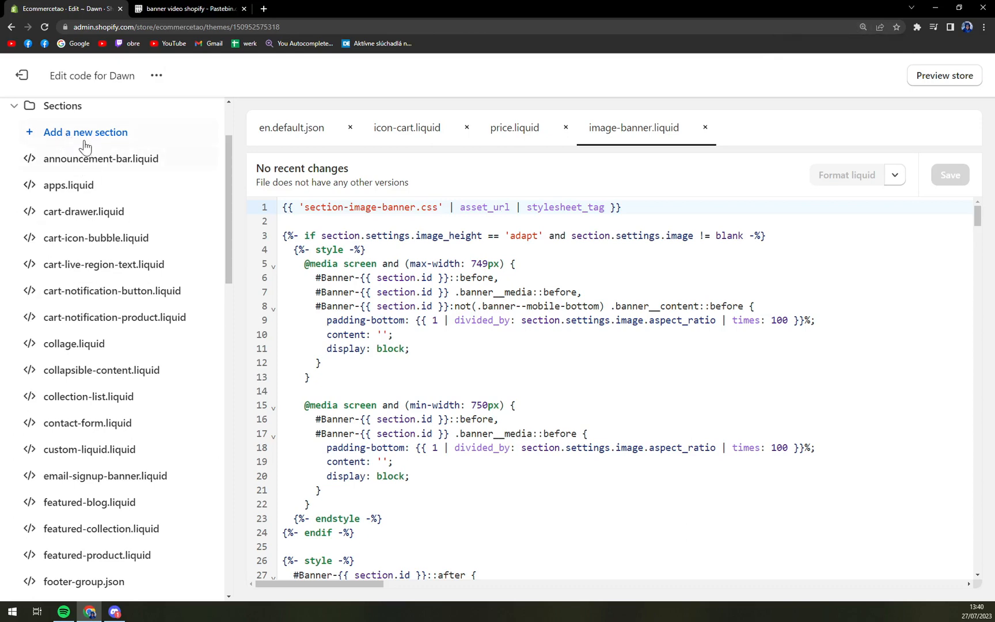
Step: Create a new Liquid section file named background-video
left_click(86, 132)
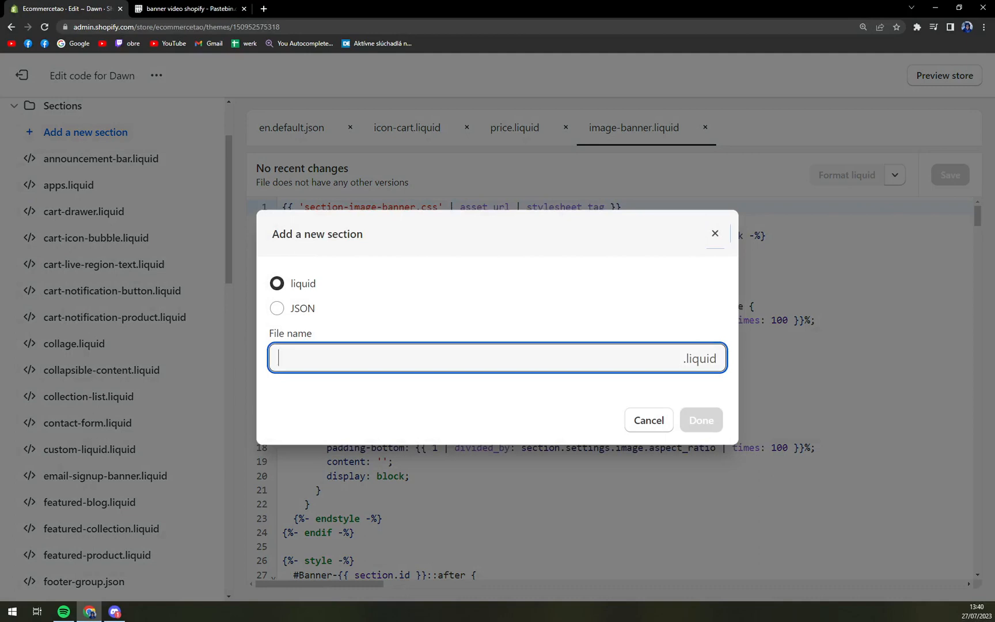
type("backgrto")
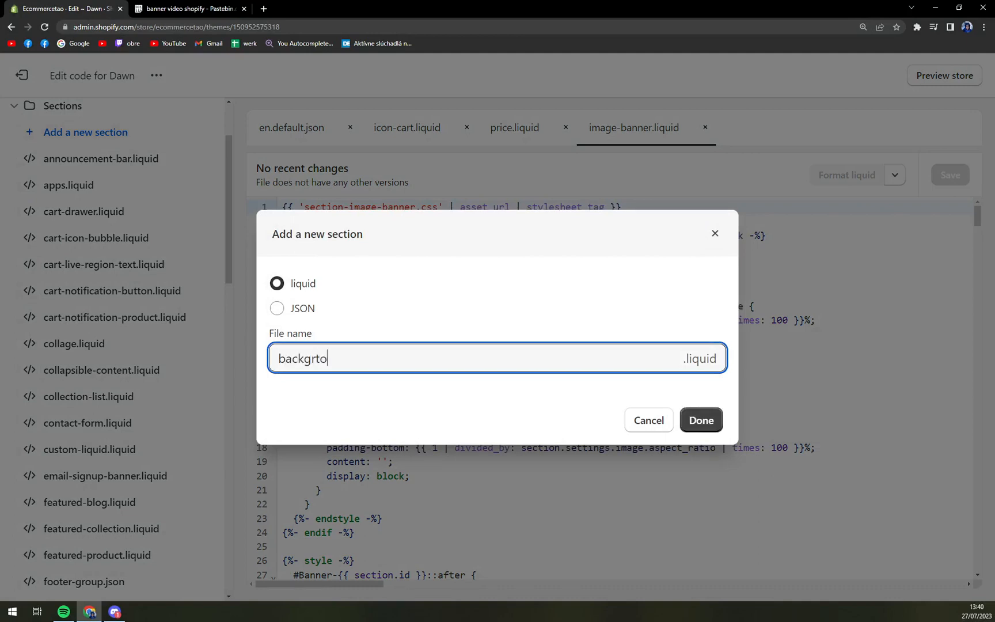
key("Backspace")
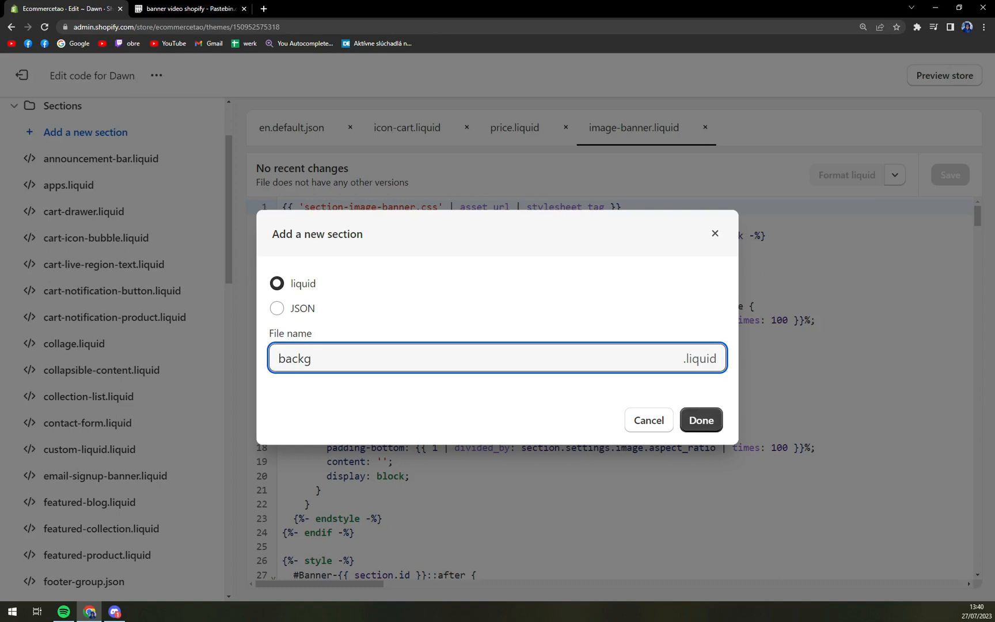
type("round-video")
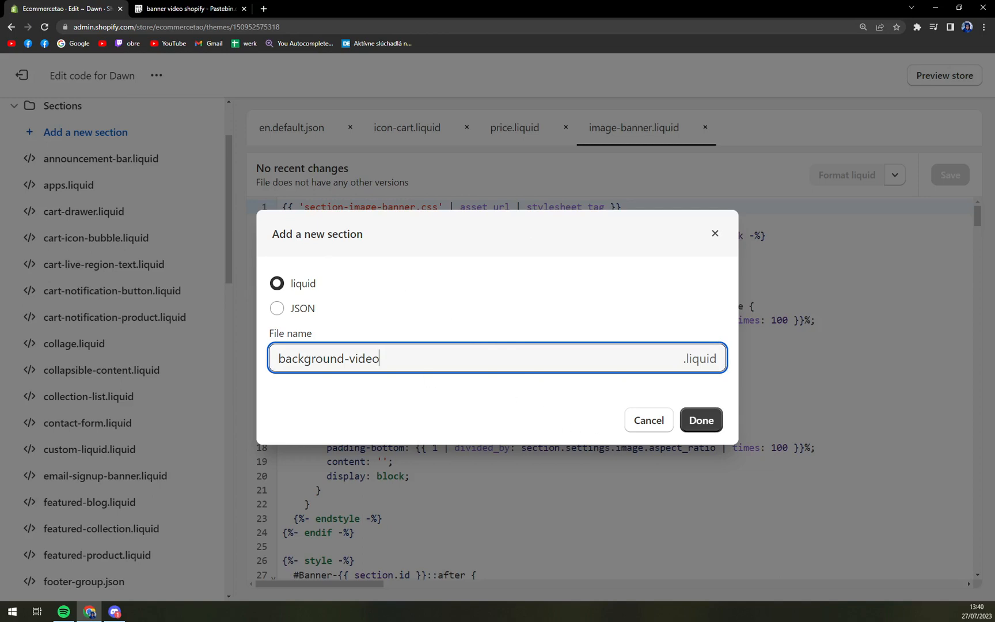
left_click(700, 419)
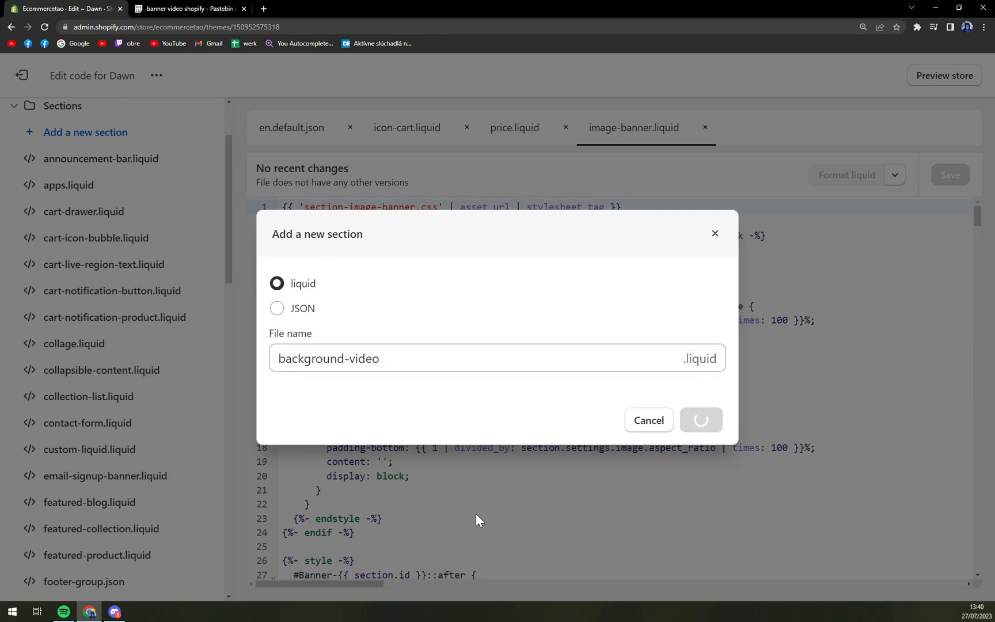
Step: Clear the default starter schema code from background-video.liquid
left_click(701, 419)
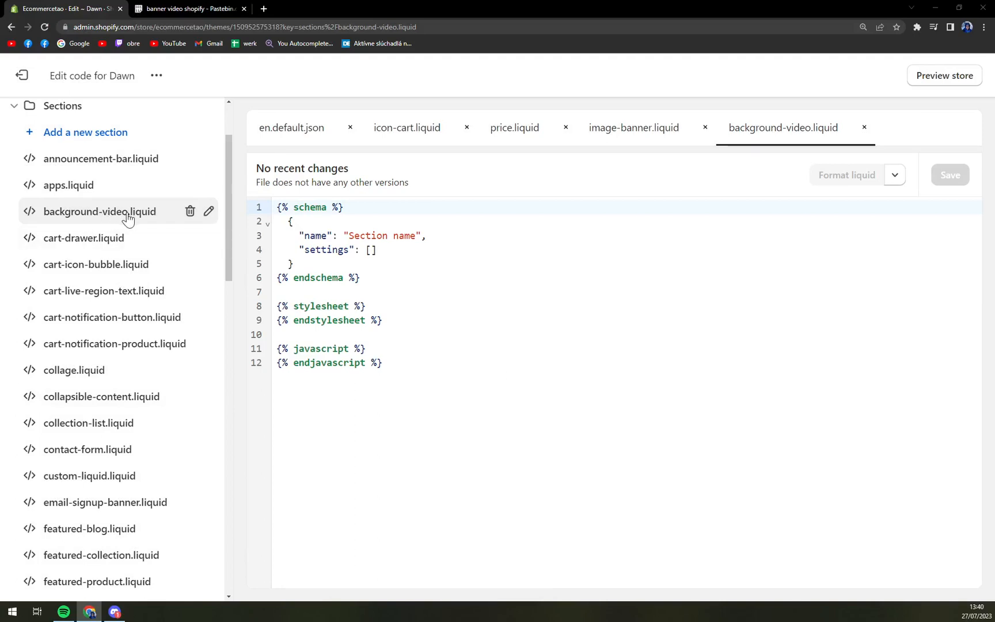
mouse_move(130, 218)
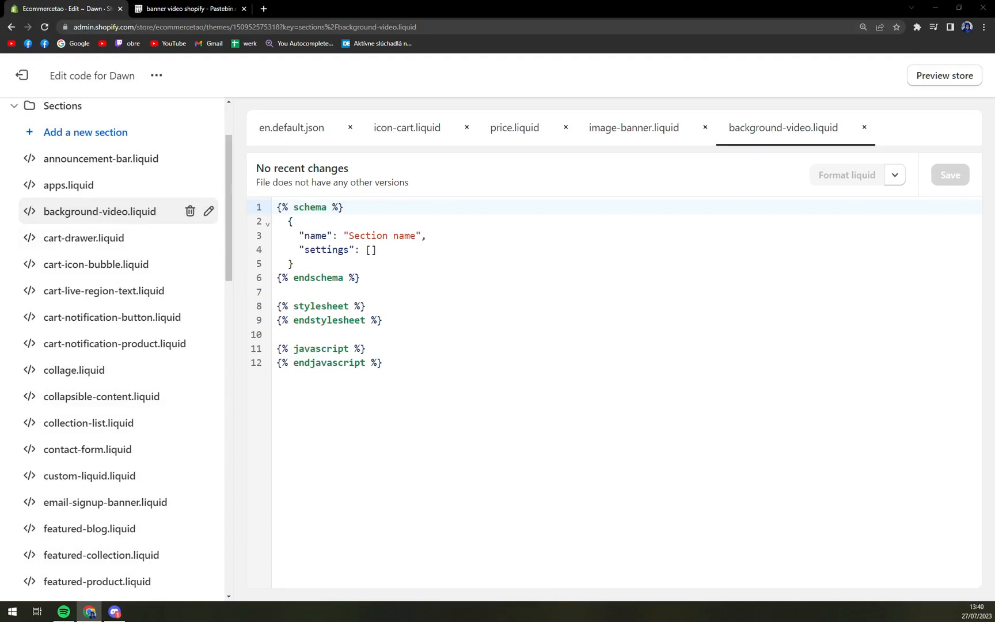
left_click_drag(359, 320, 381, 362)
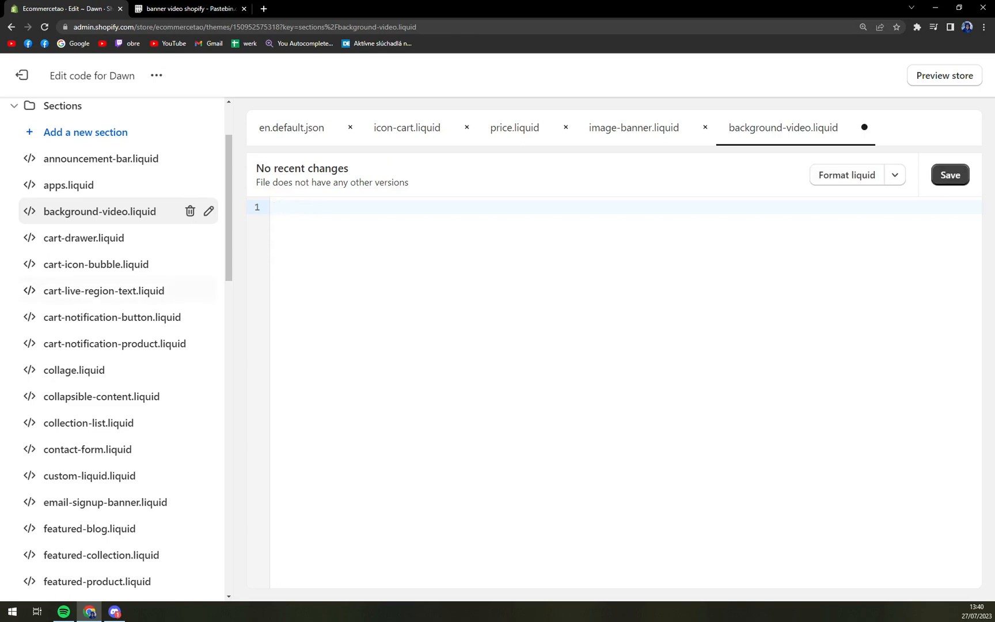
mouse_move(174, 135)
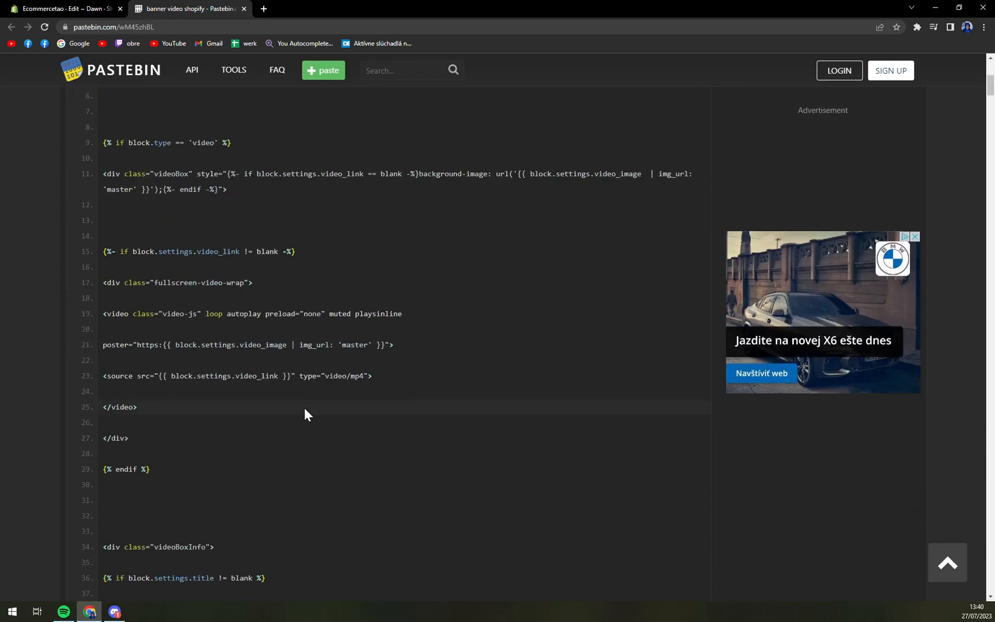
Step: Copy all 859 lines of the banner video code from the Pastebin paste
scroll("down", 3)
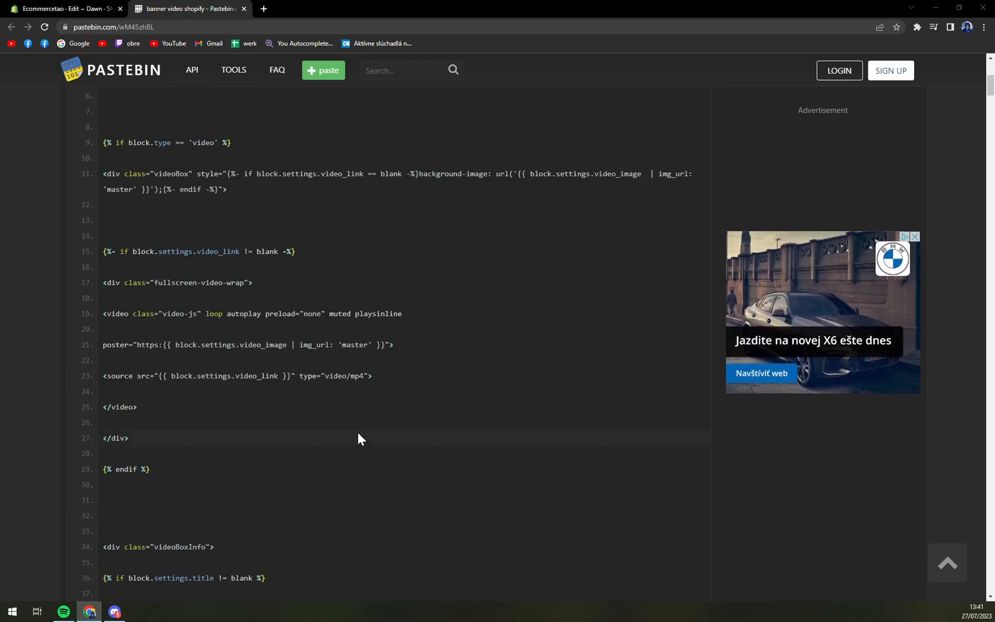
scroll("up", 3)
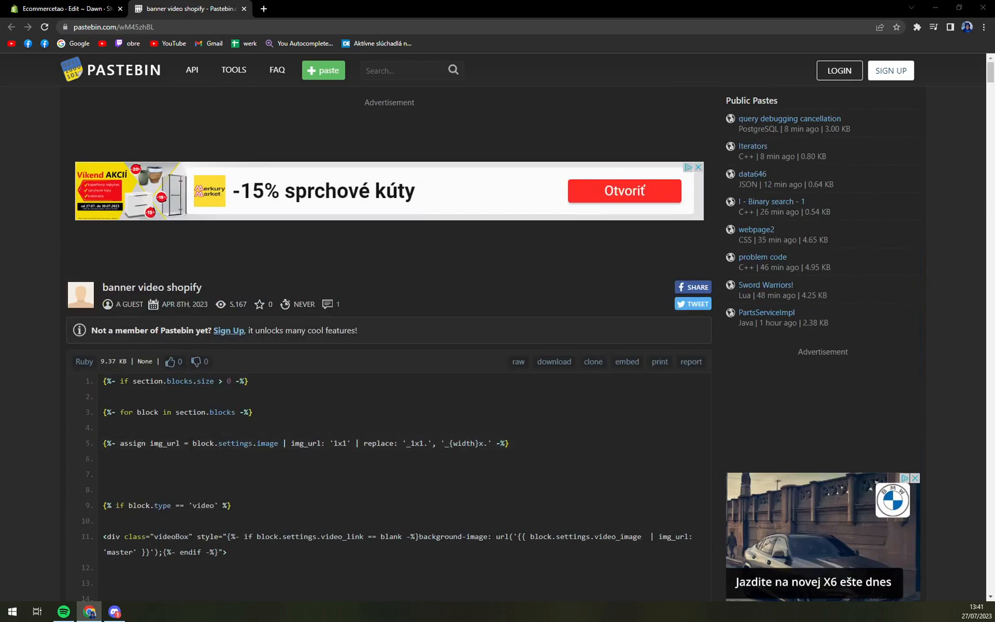
mouse_move(105, 387)
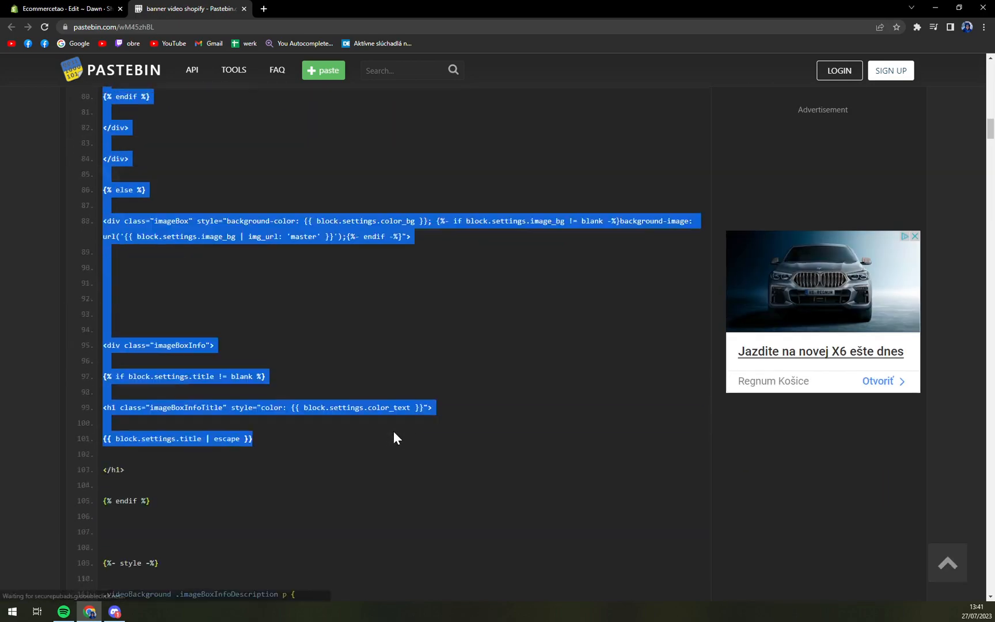
scroll("down", 3)
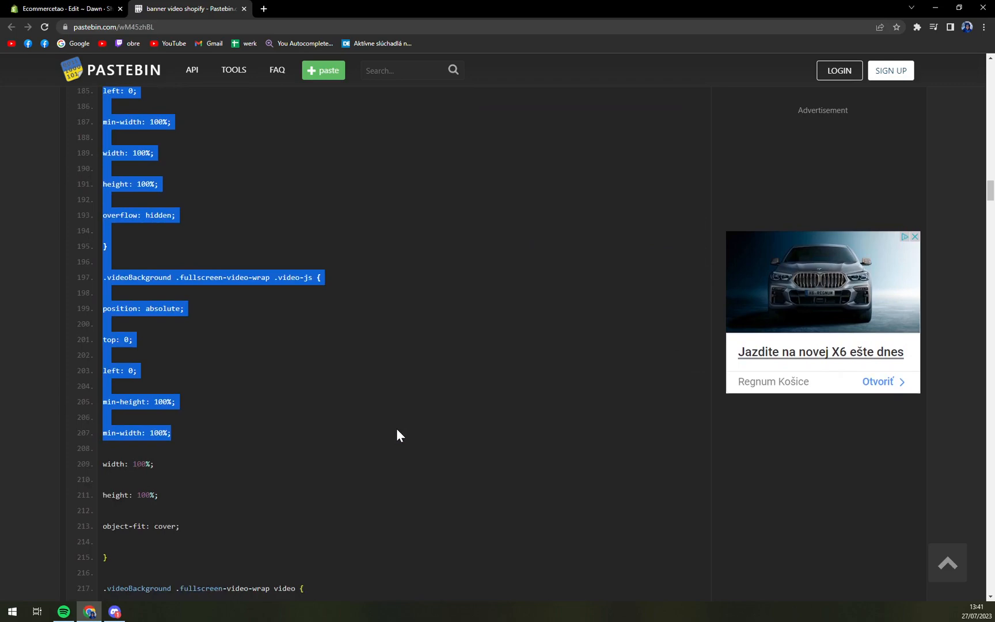
scroll("down", 3)
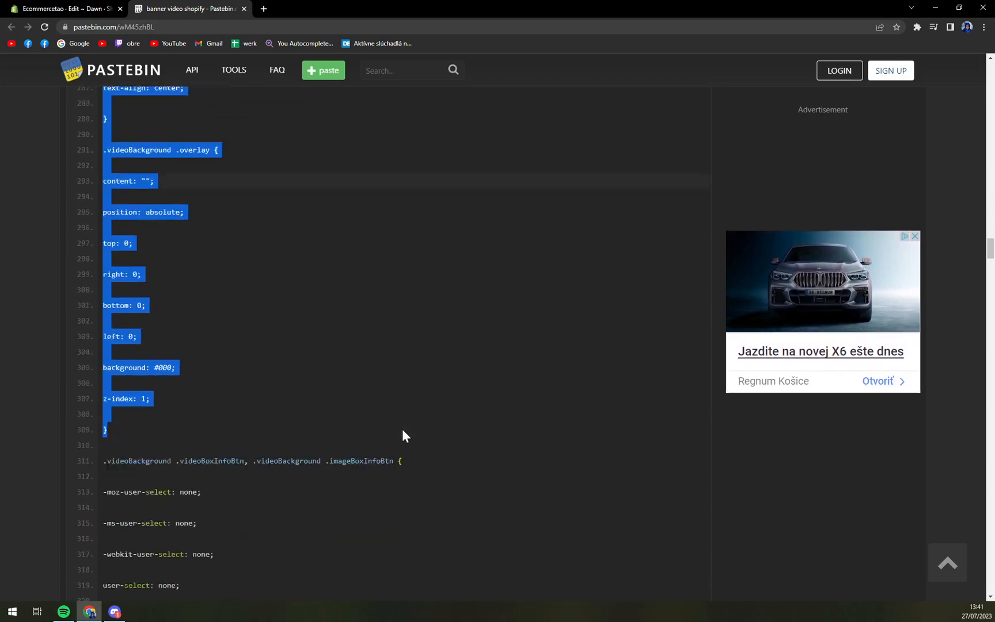
scroll("down", 3)
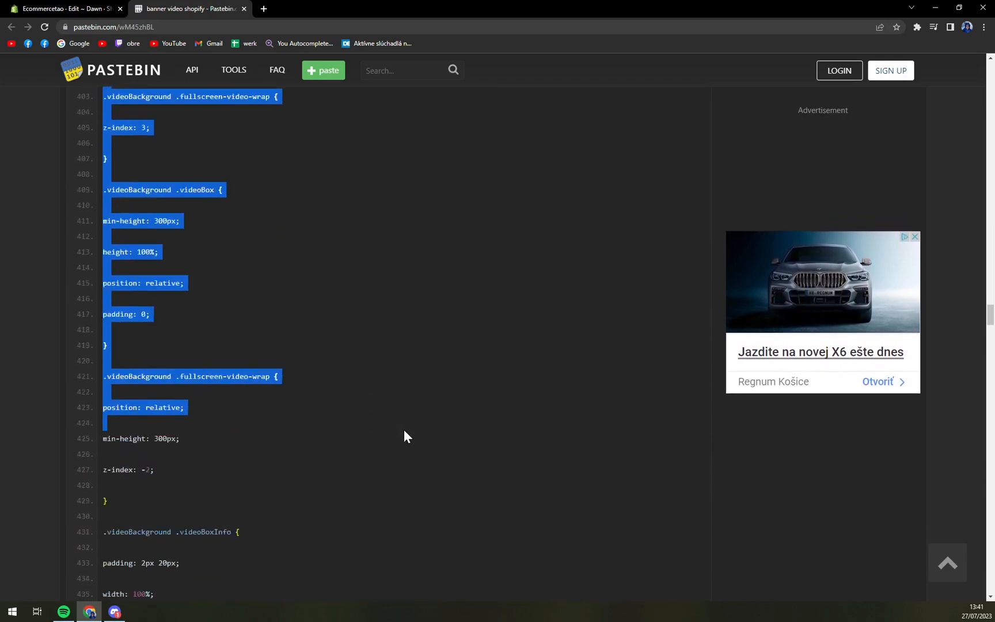
scroll("down", 3)
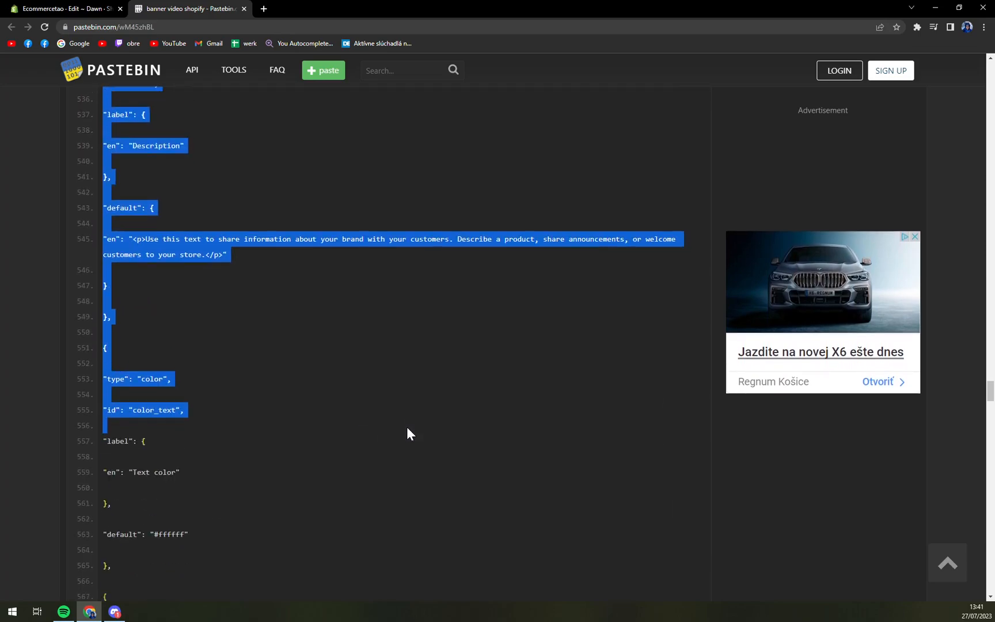
scroll("down", 3)
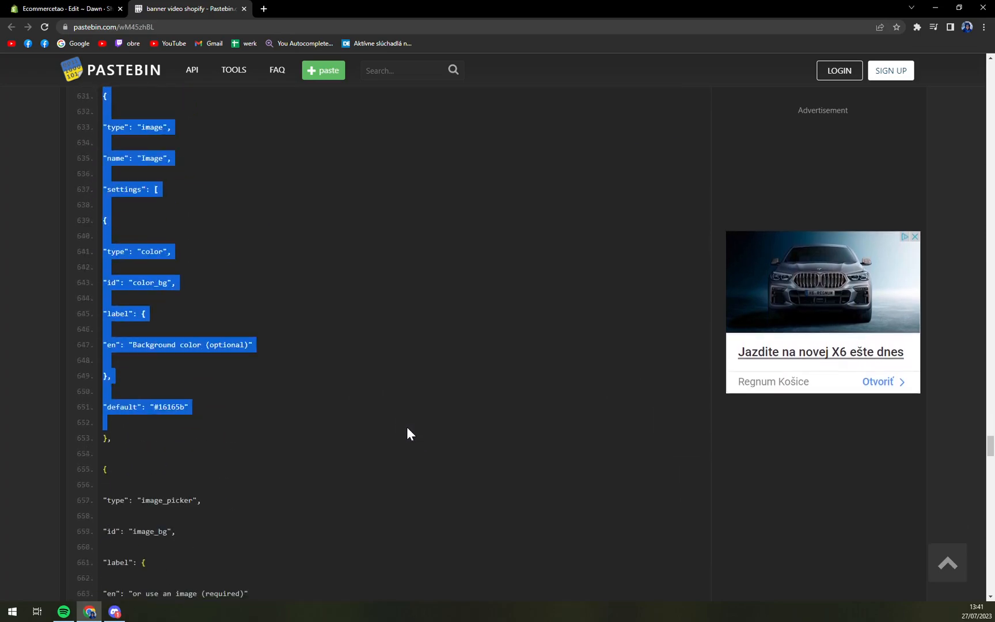
scroll("down", 3)
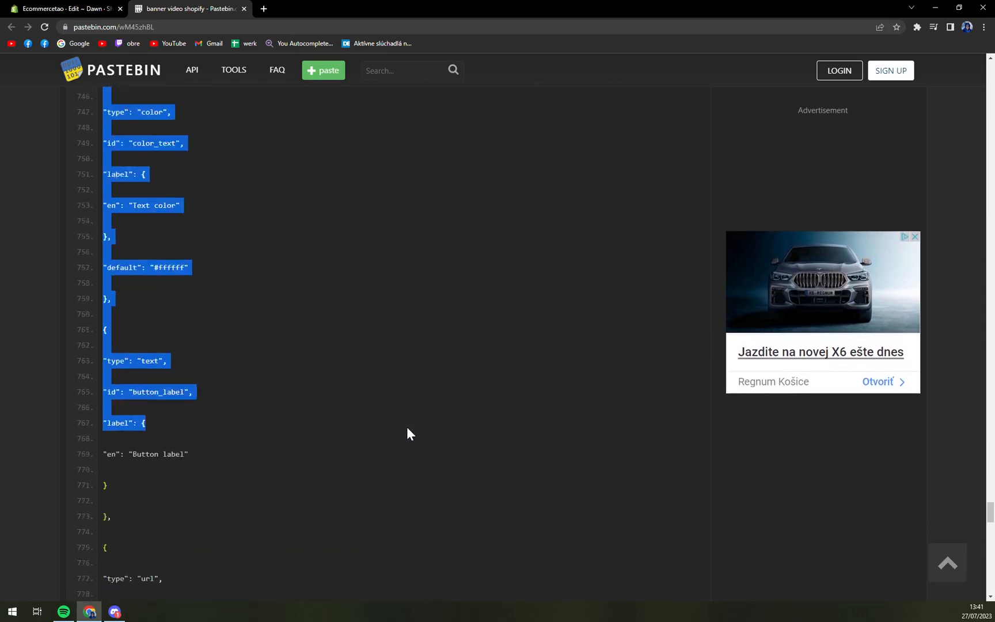
scroll("down", 3)
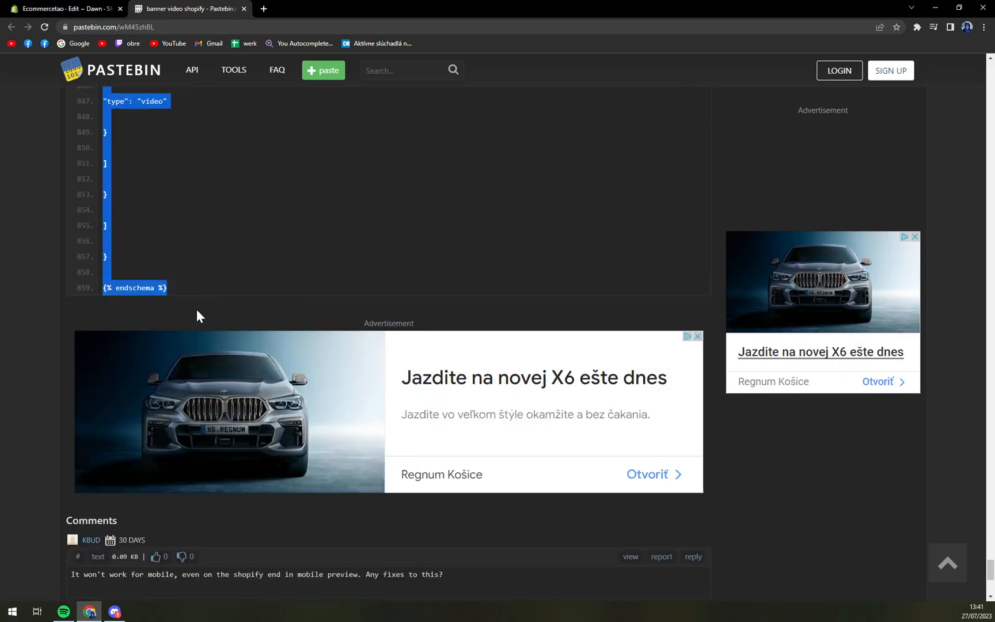
scroll("up", 3)
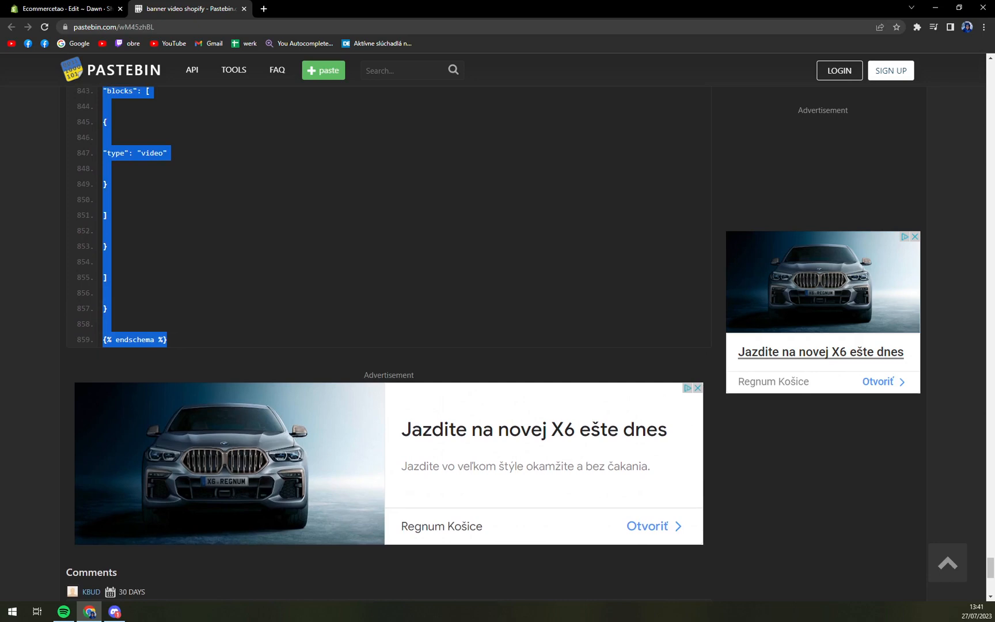
right_click(114, 184)
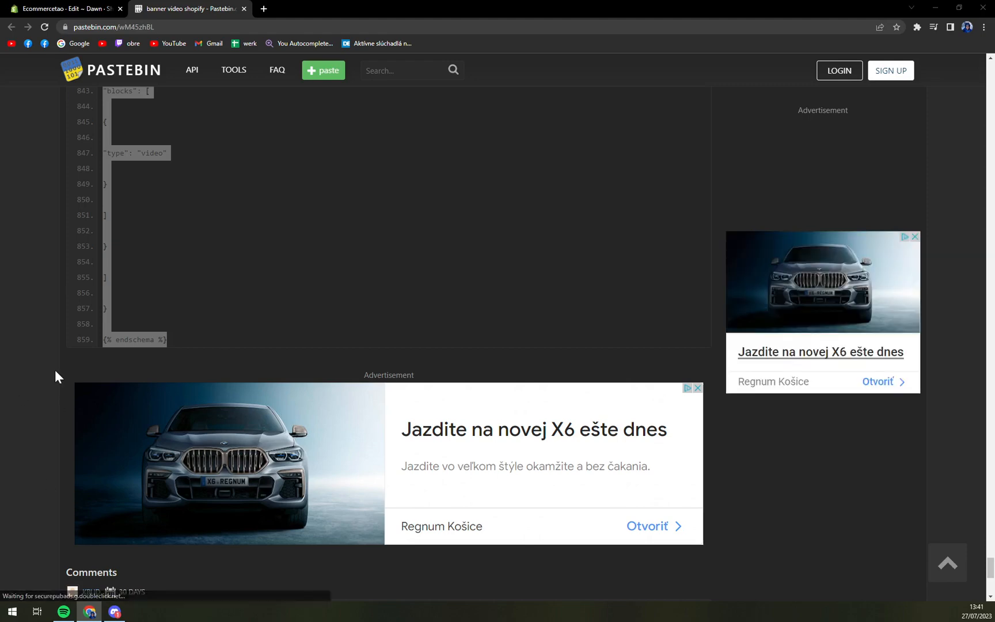
left_click(63, 8)
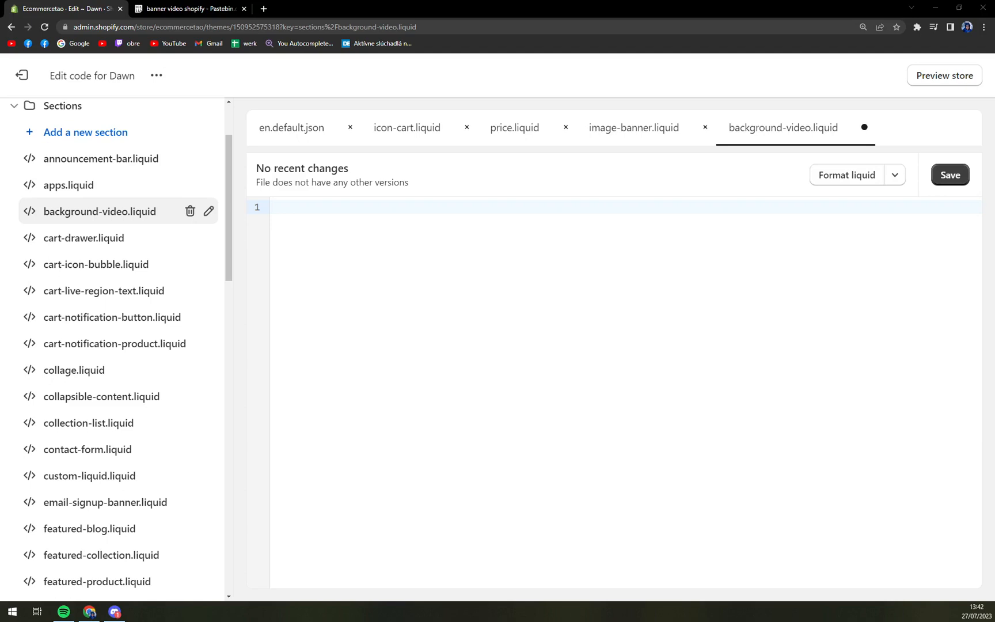
mouse_move(409, 242)
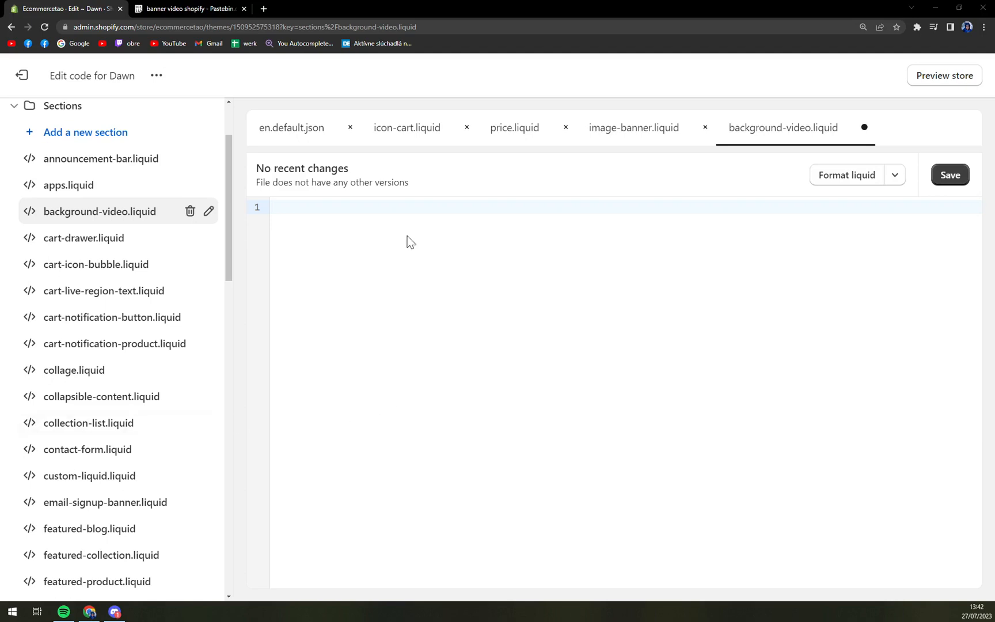
Step: Paste the copied video code into background-video.liquid and save the file
left_click(274, 207)
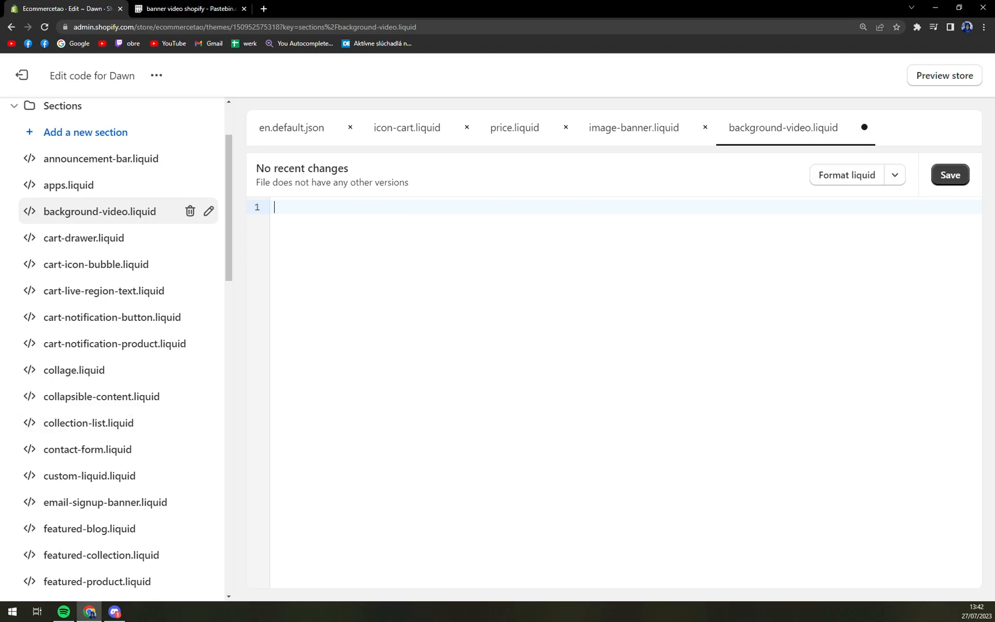
left_click(187, 8)
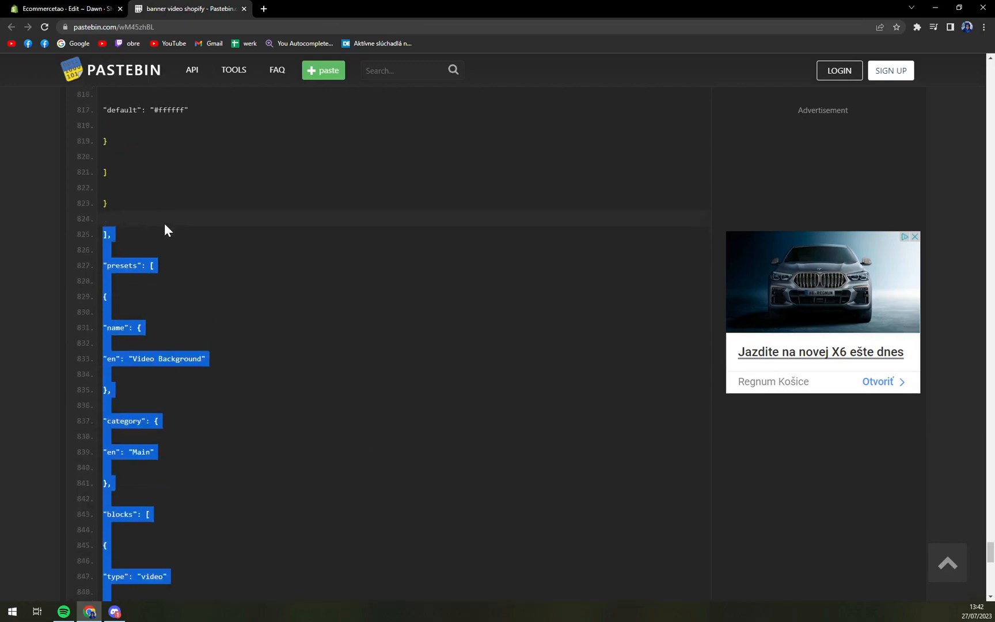
scroll("up", 3)
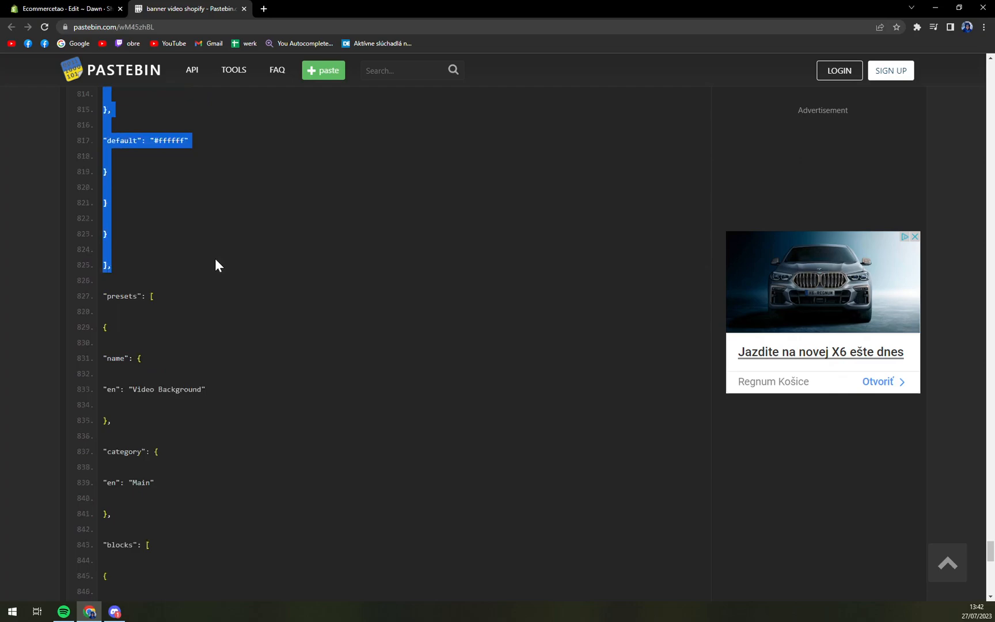
scroll("down", 3)
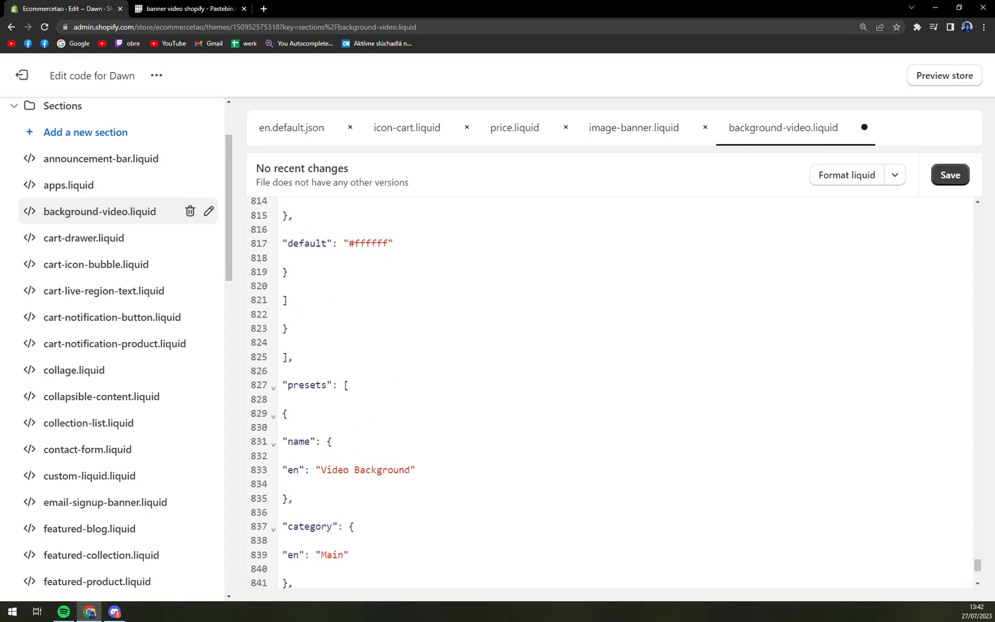
scroll("down", 3)
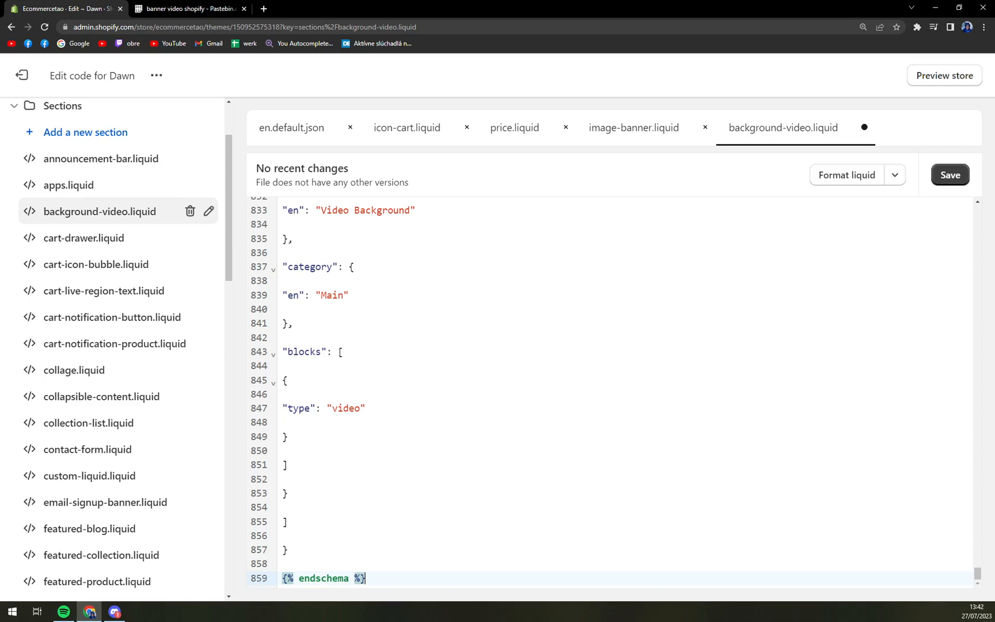
left_click(950, 174)
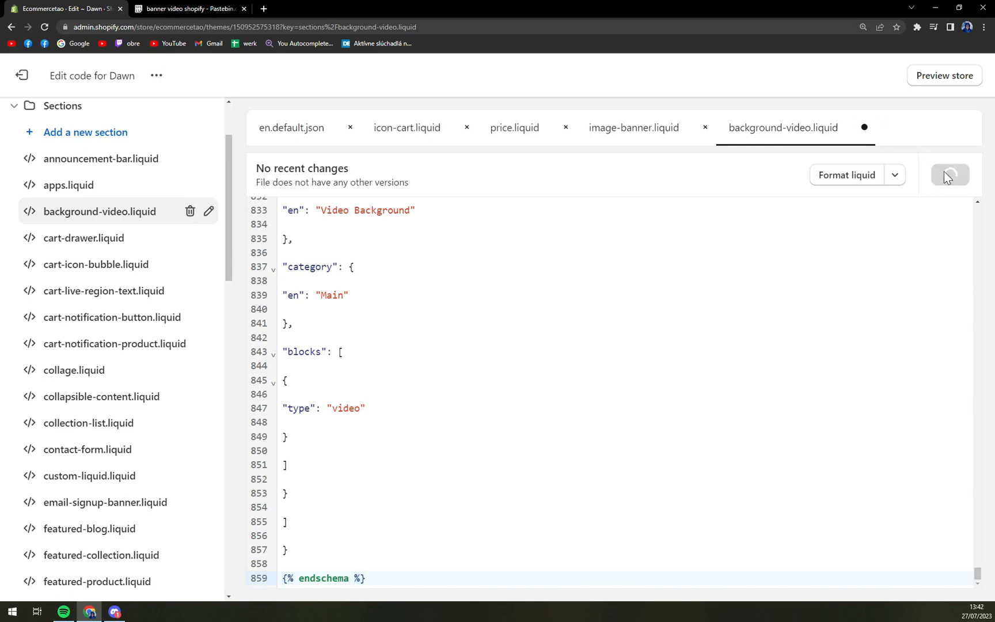
left_click(950, 175)
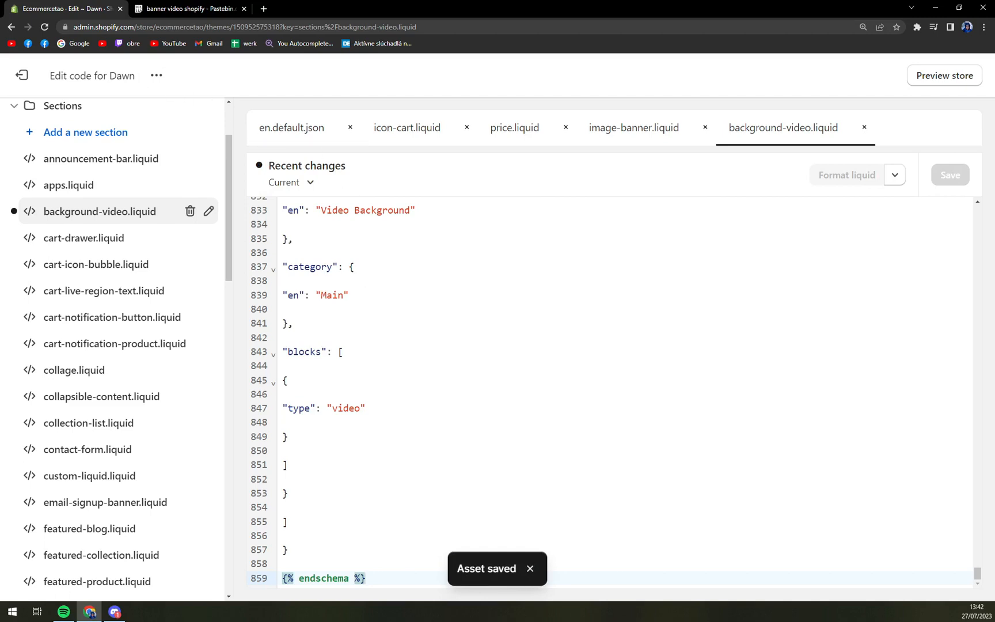
mouse_move(17, 70)
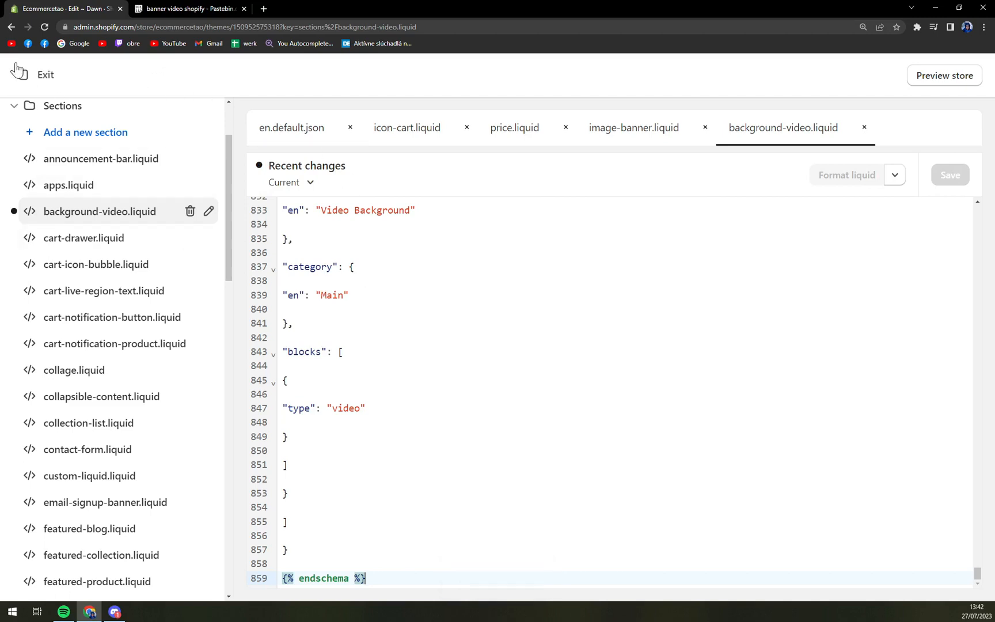
Step: Exit the code editor and customize Dawn's home page, browsing its sections
left_click(44, 74)
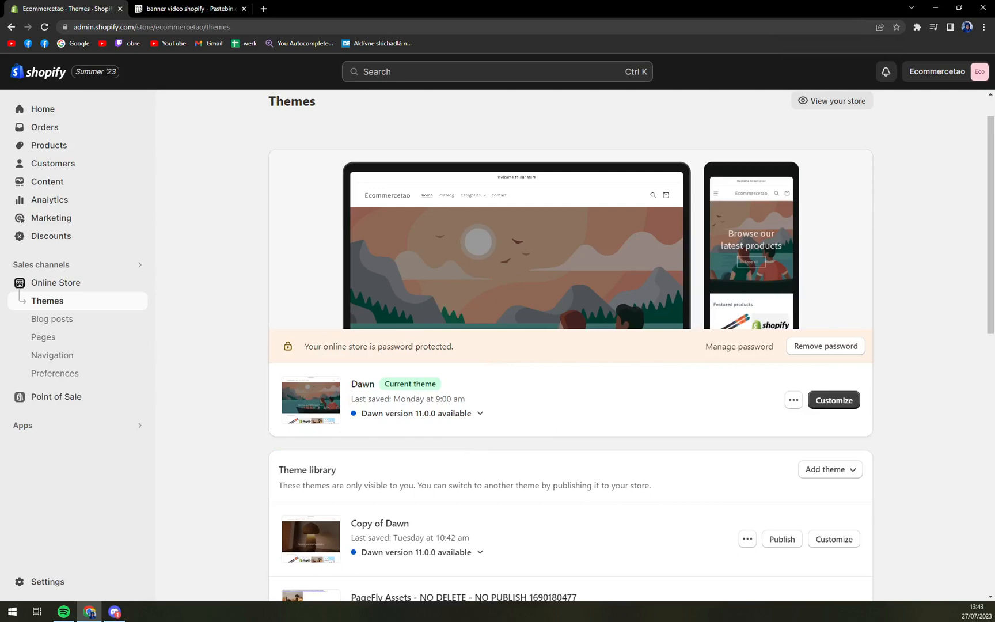
left_click(833, 399)
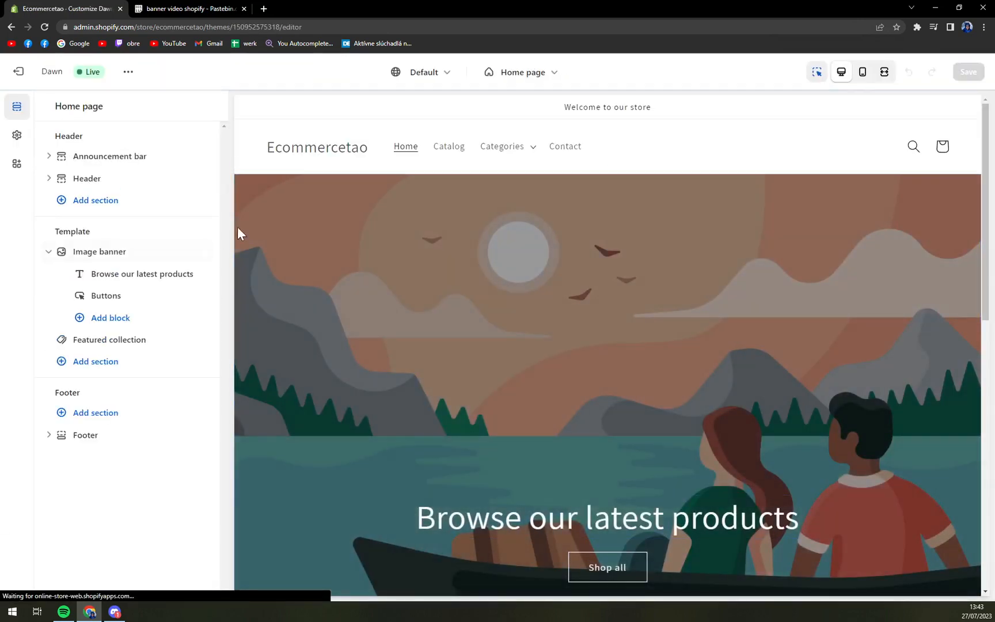
scroll("down", 3)
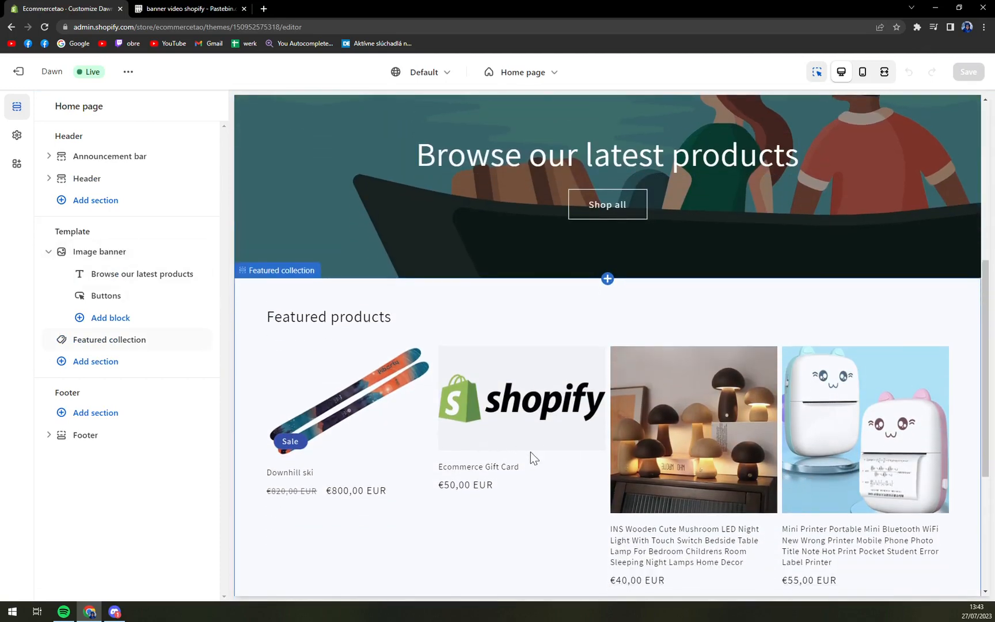
scroll("down", 3)
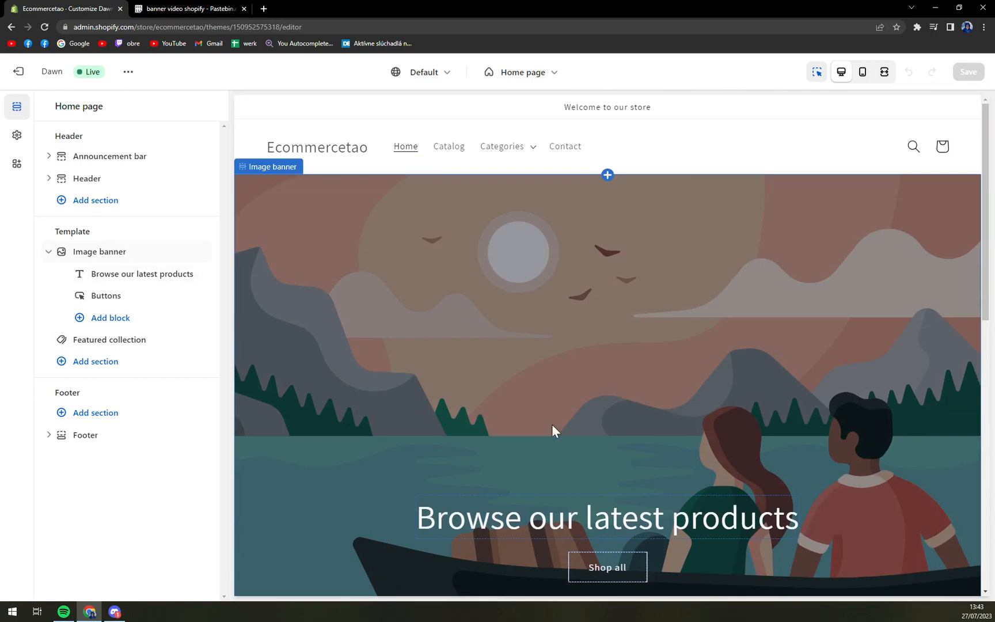
scroll("down", 3)
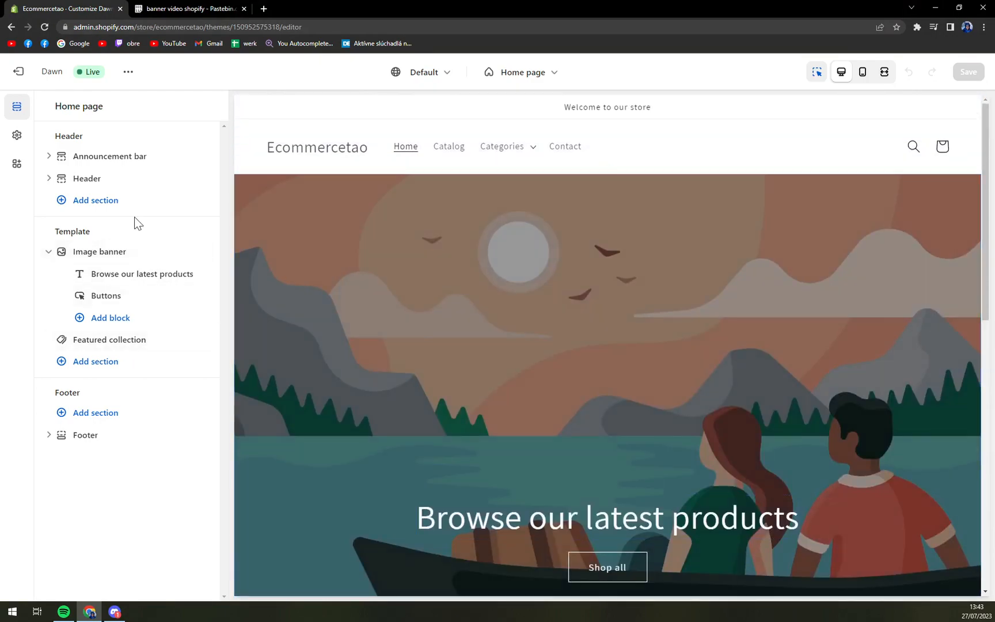
left_click(99, 251)
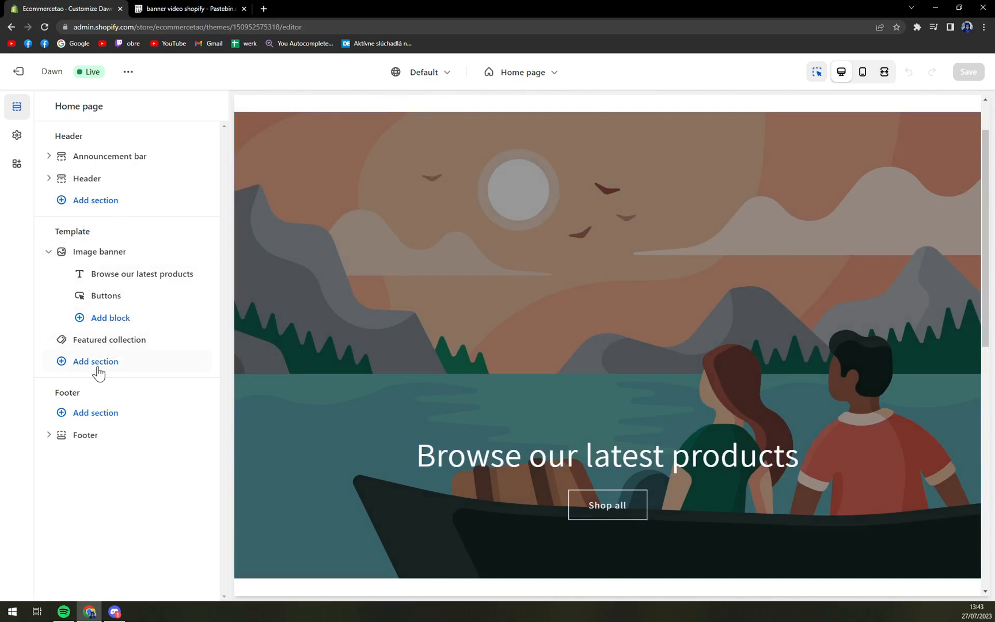
mouse_move(81, 367)
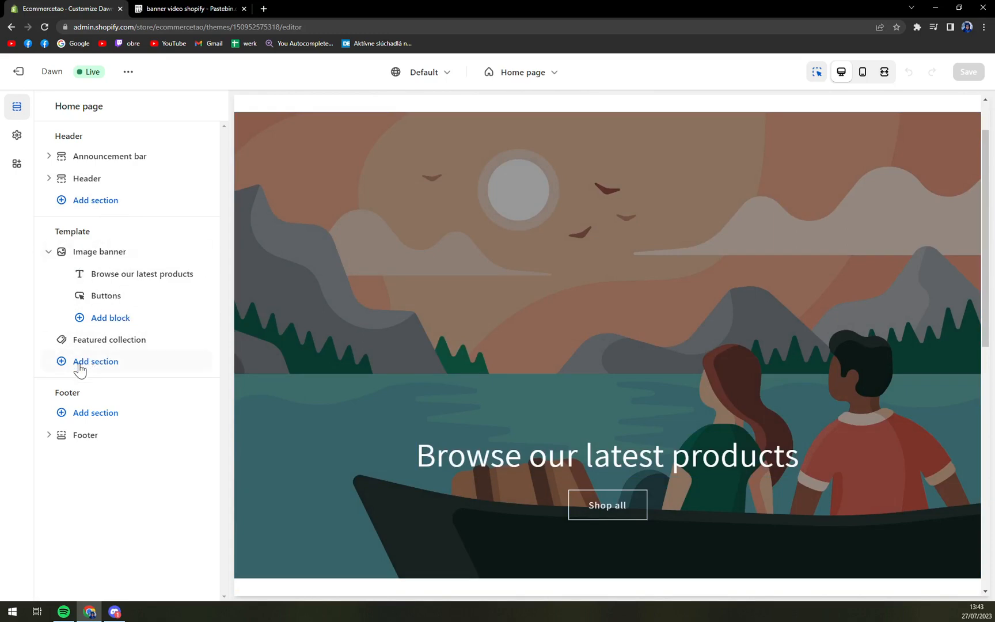
Step: Bring up the Add section list and scroll to the Video Background section
left_click(95, 361)
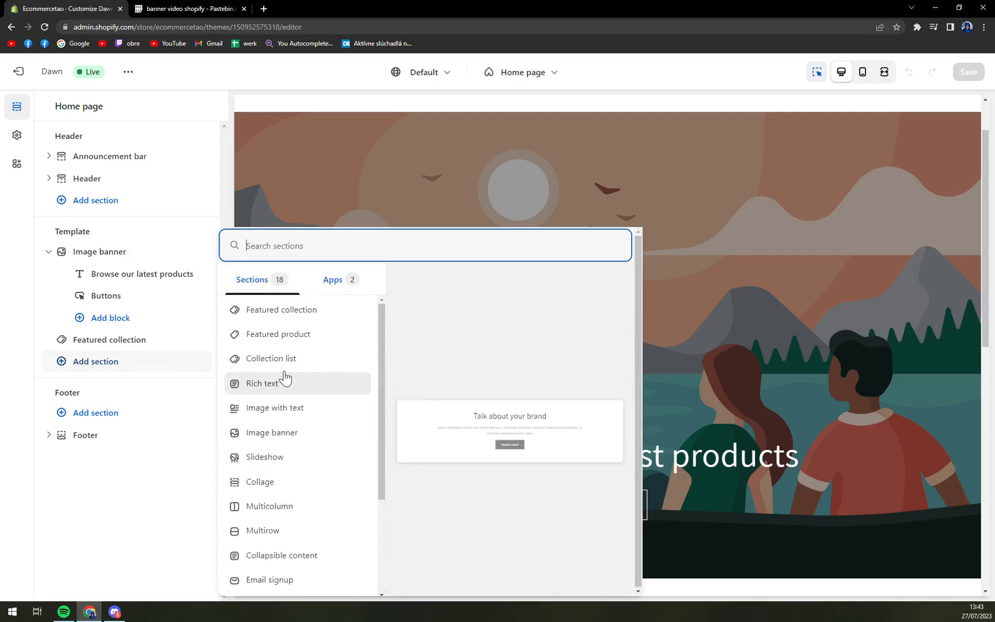
left_click(96, 361)
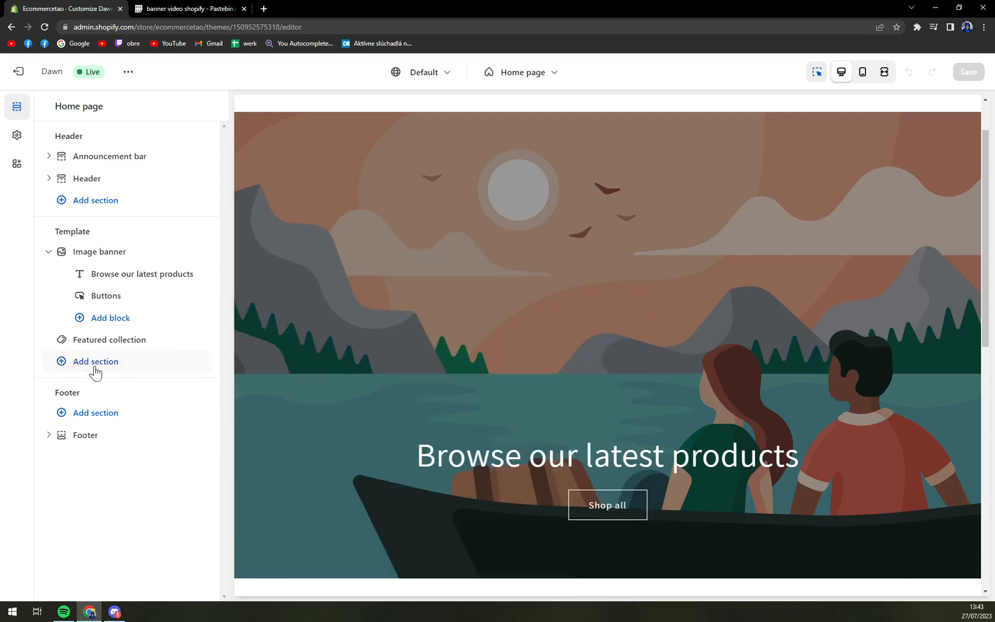
left_click(95, 361)
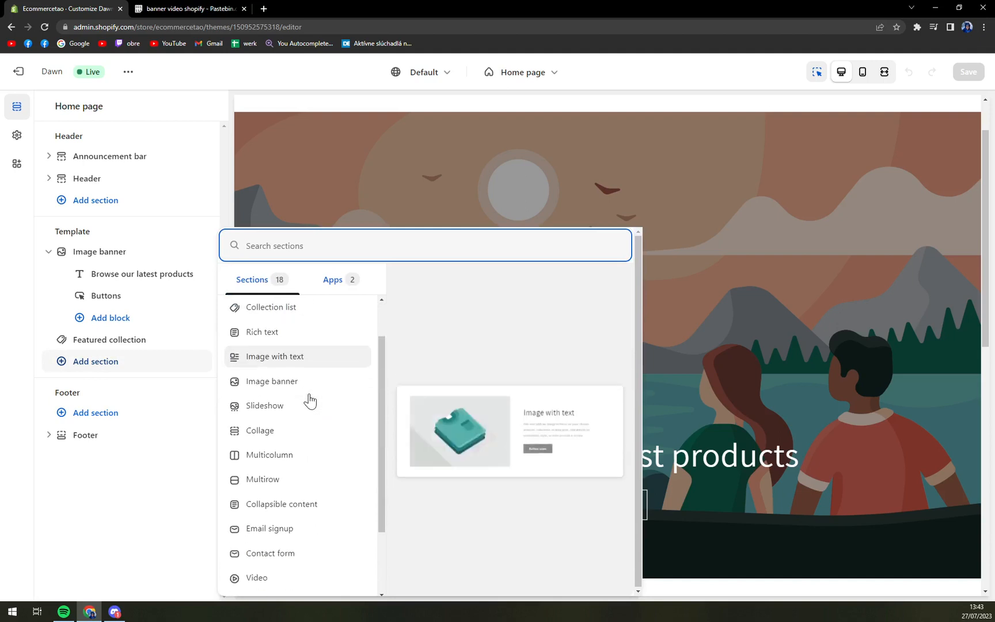
scroll("down", 3)
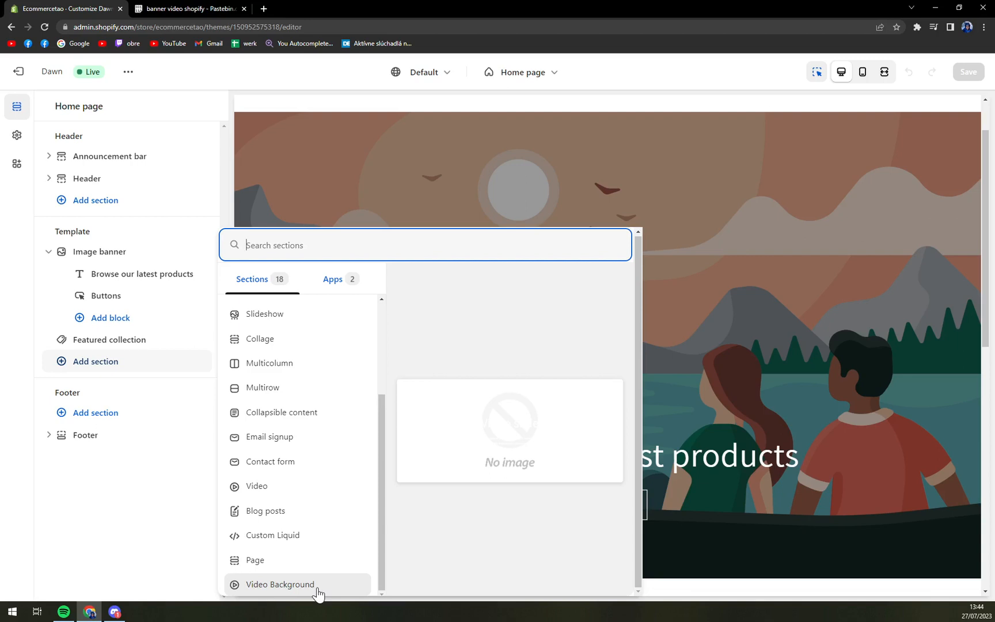
mouse_move(298, 586)
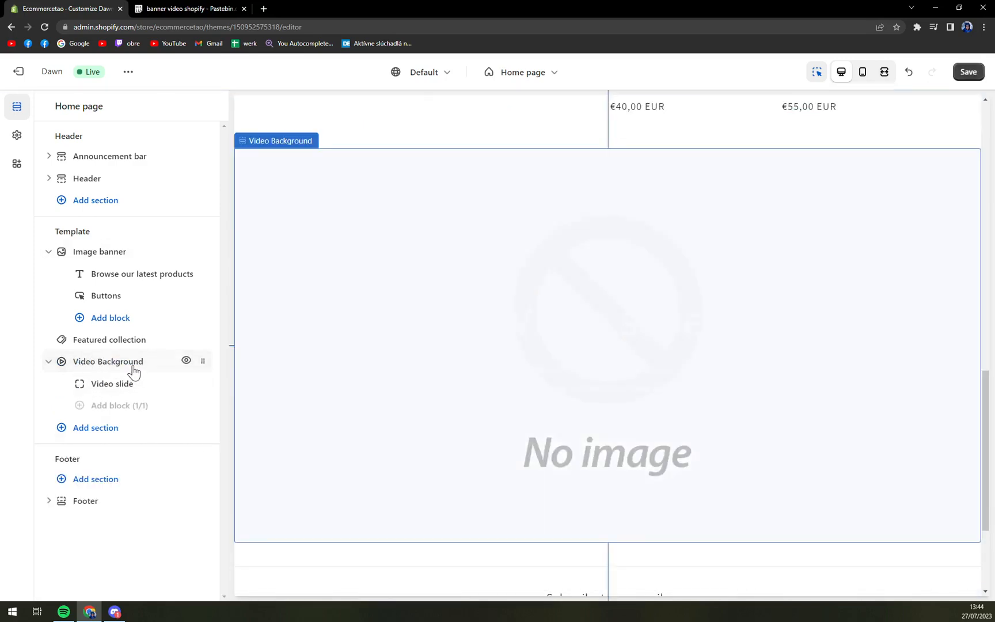
Step: Inspect the Video Background and Video slide settings, then leave the editor discarding changes
left_click(107, 361)
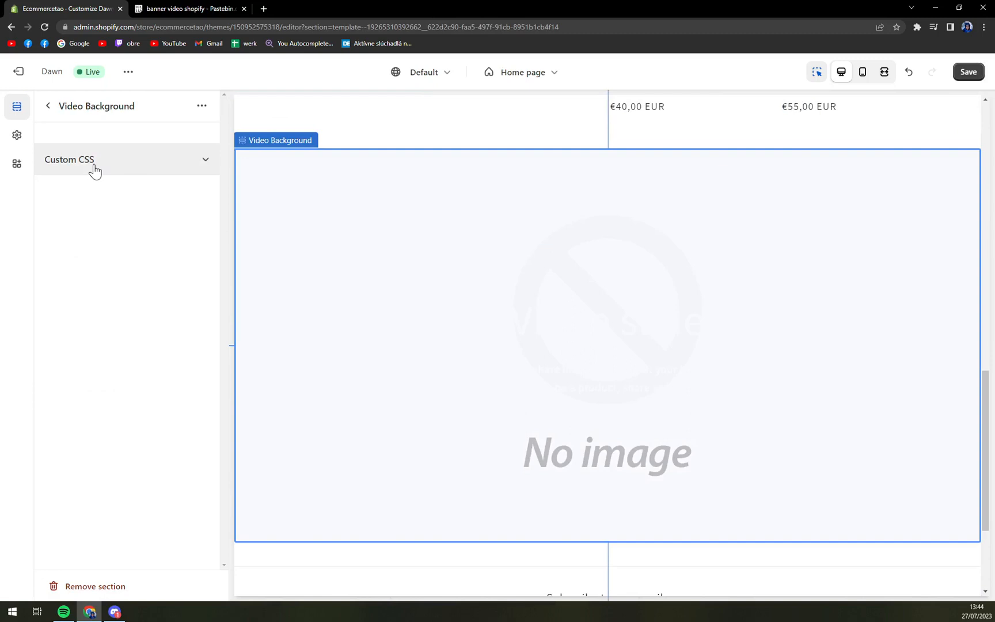
mouse_move(138, 166)
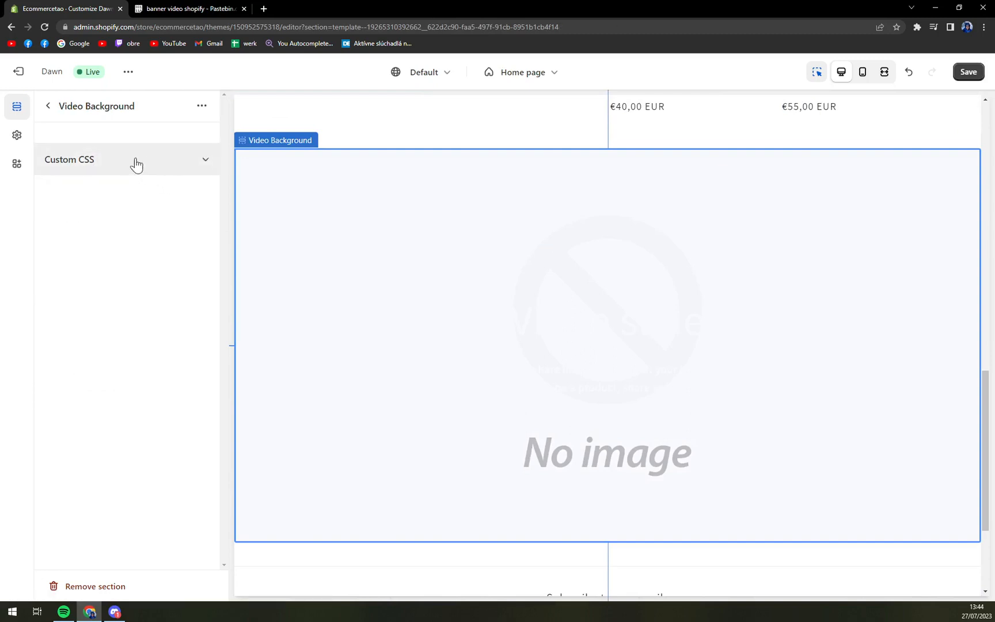
left_click(47, 106)
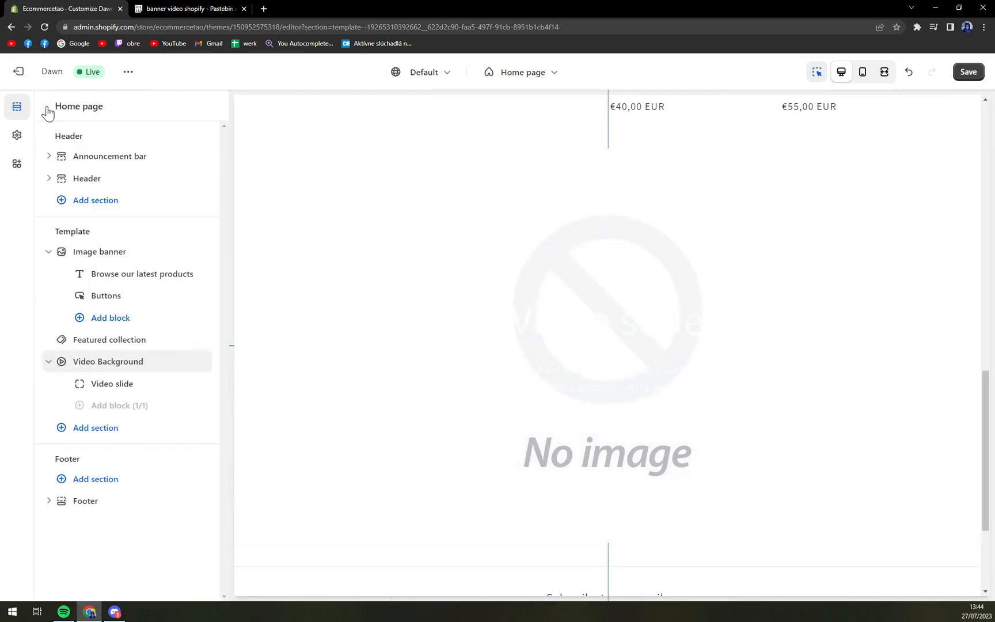
left_click(112, 383)
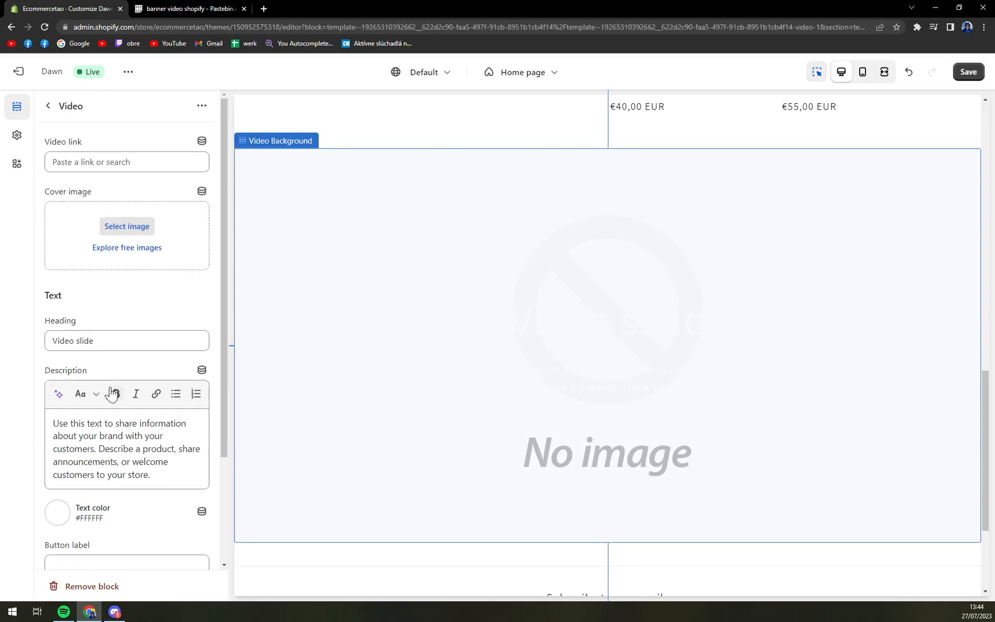
left_click(127, 162)
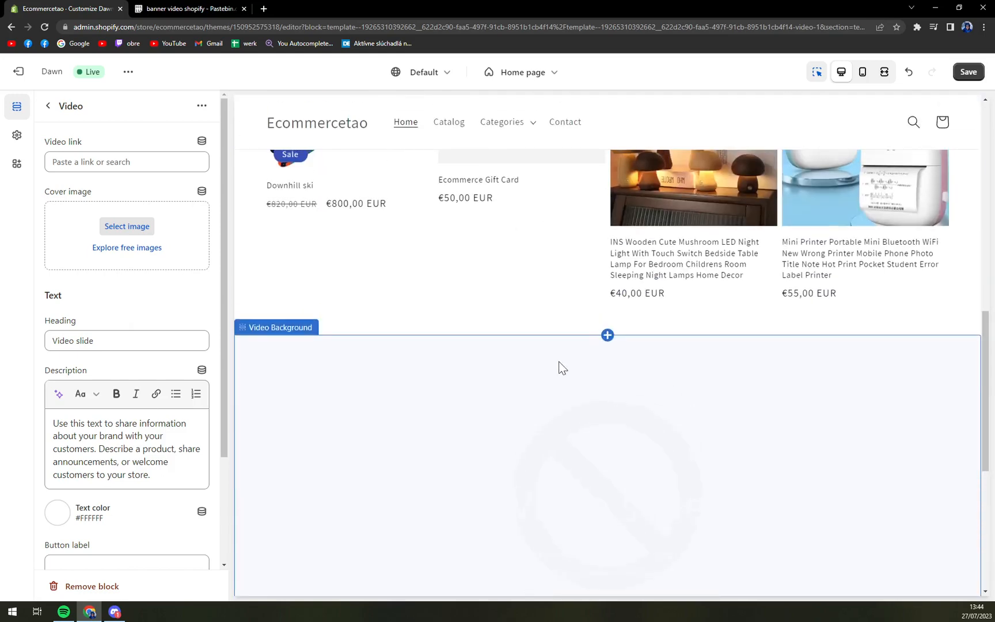
scroll("down", 3)
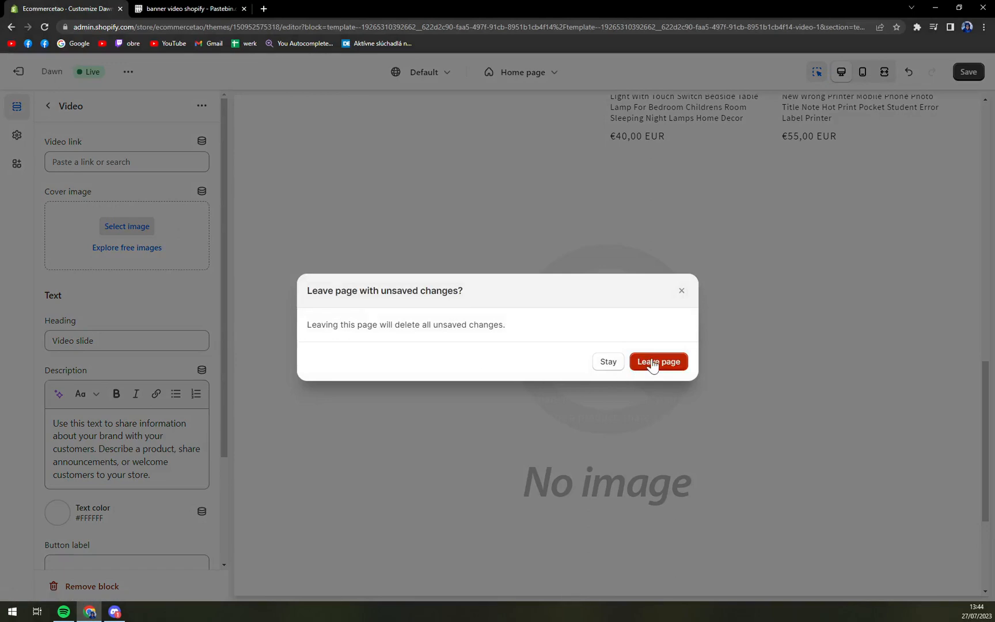
left_click(657, 361)
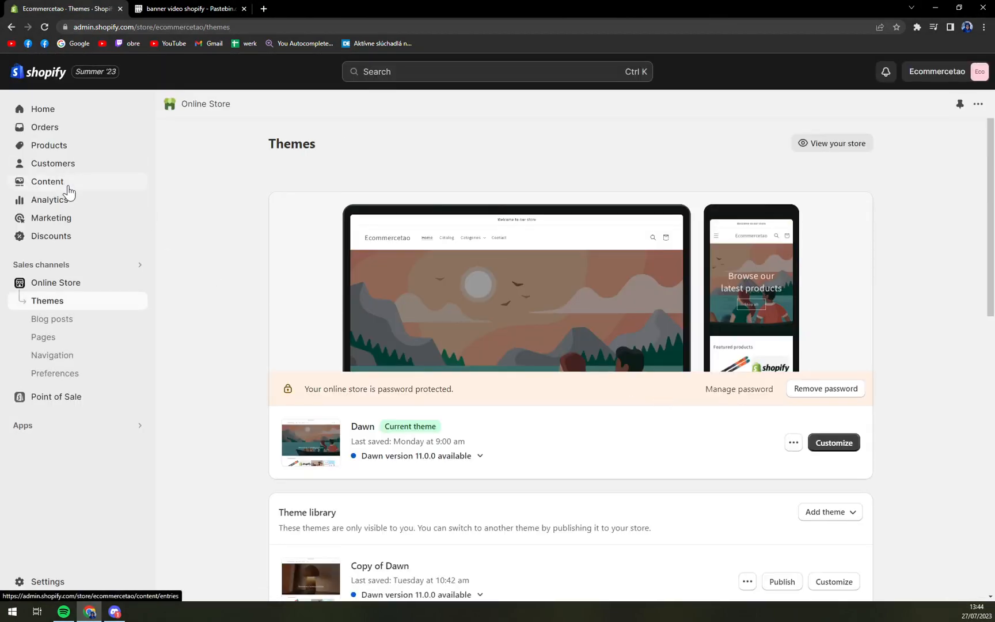
left_click(47, 180)
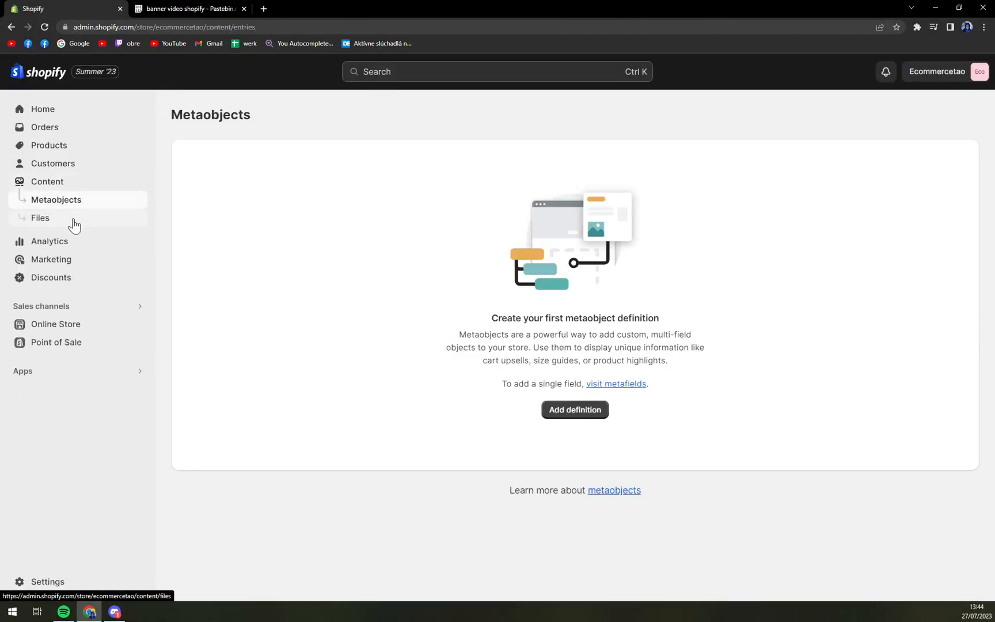
left_click(40, 217)
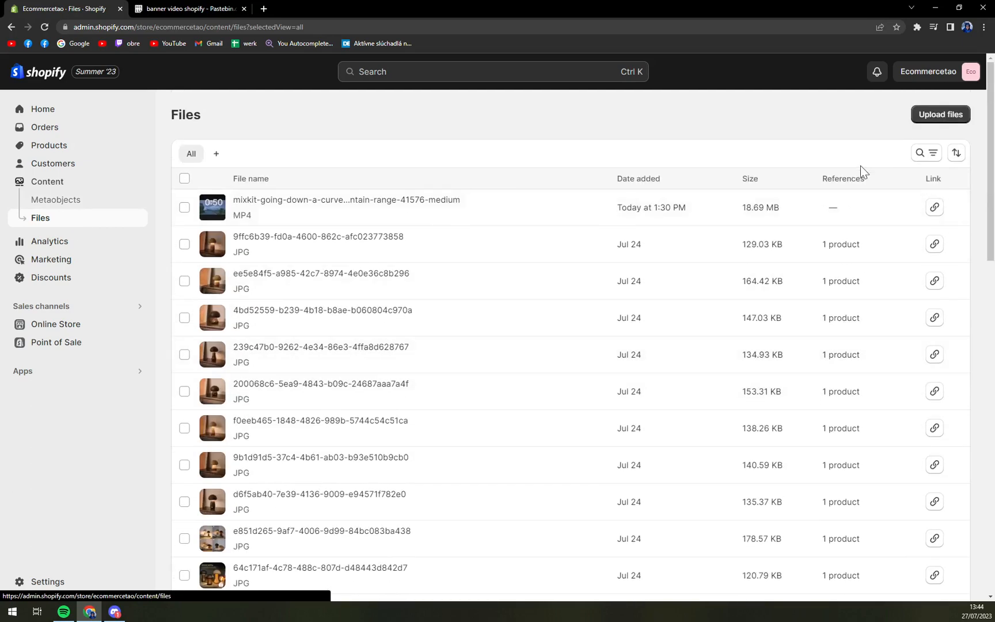
mouse_move(343, 210)
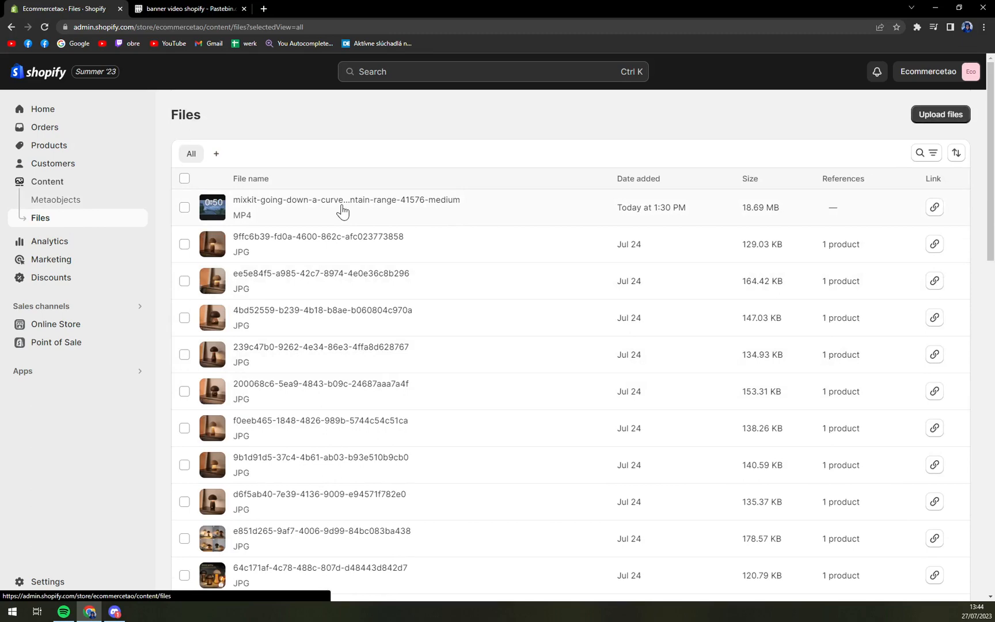
mouse_move(895, 100)
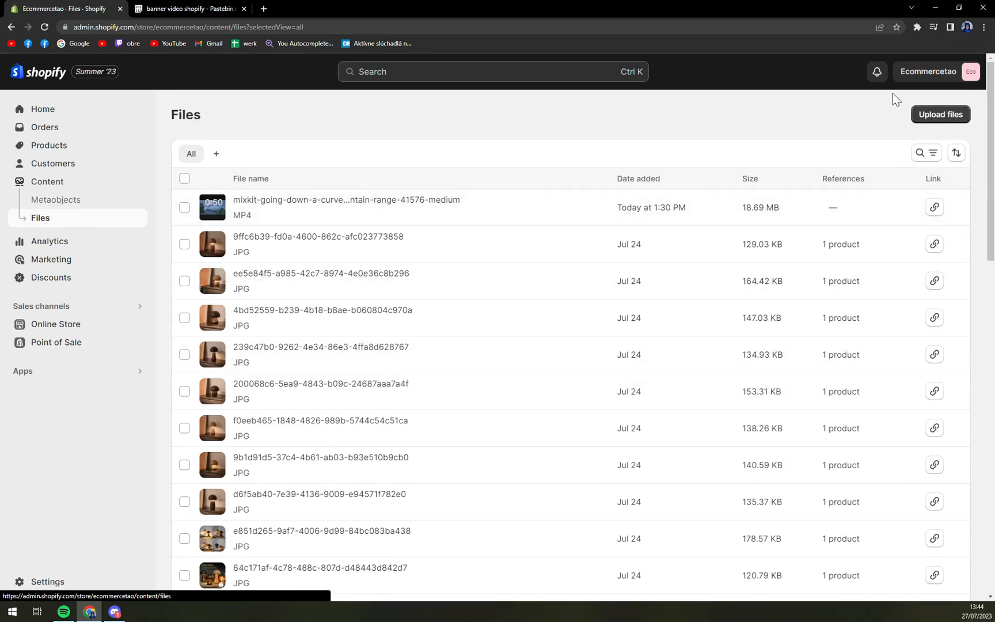
left_click(940, 114)
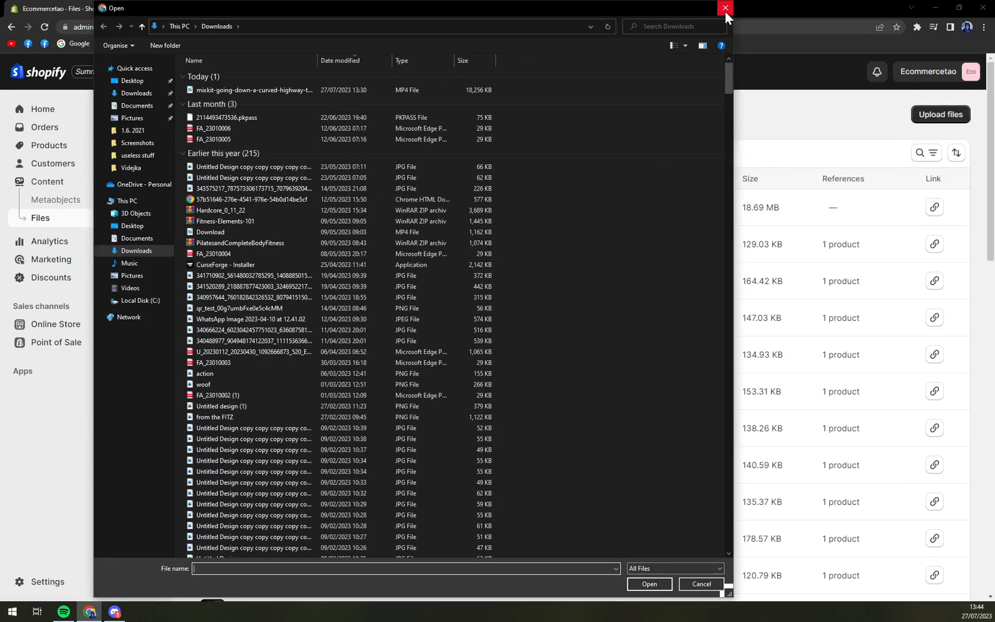
left_click(725, 8)
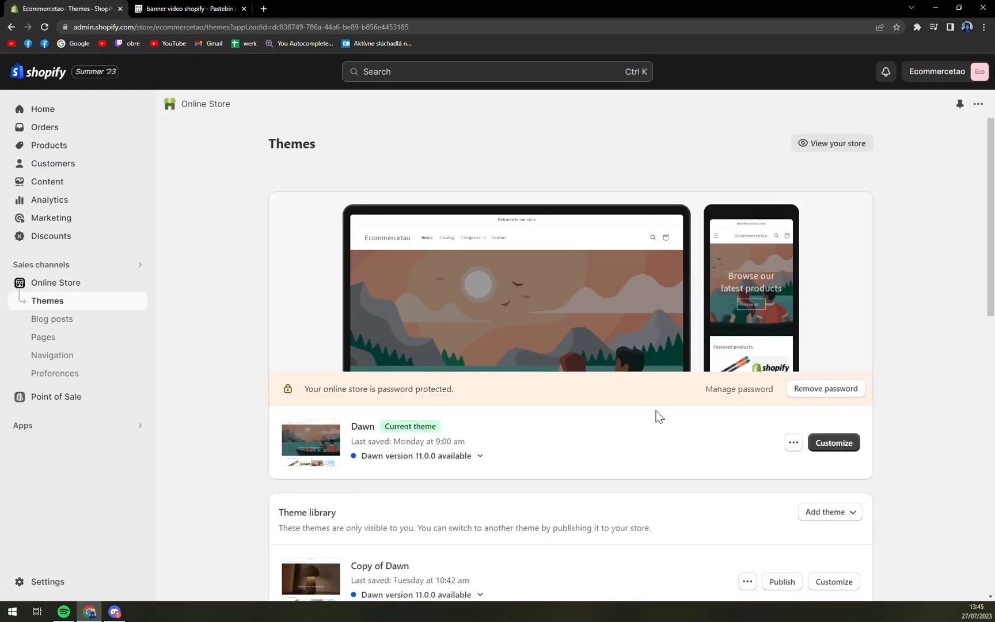
Step: Add a Video Background section to Dawn's home page and select its Video slide block
left_click(832, 442)
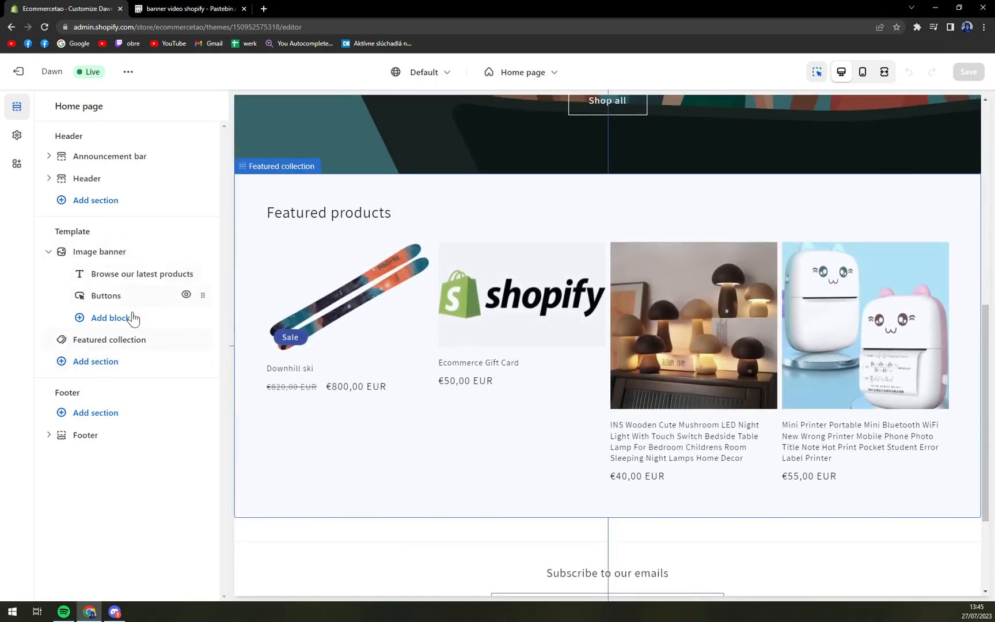
left_click(95, 361)
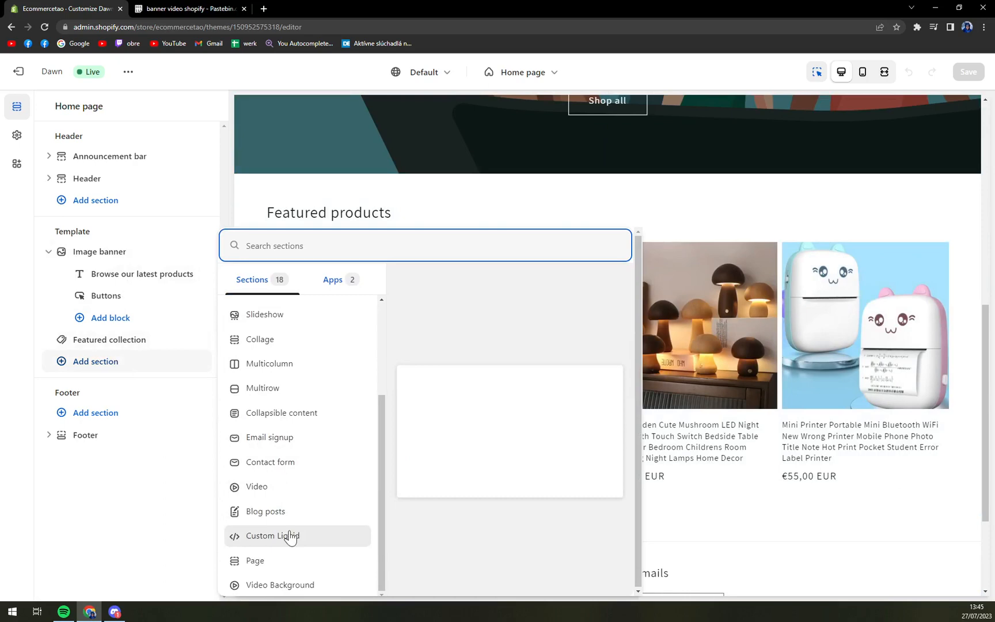
left_click(280, 584)
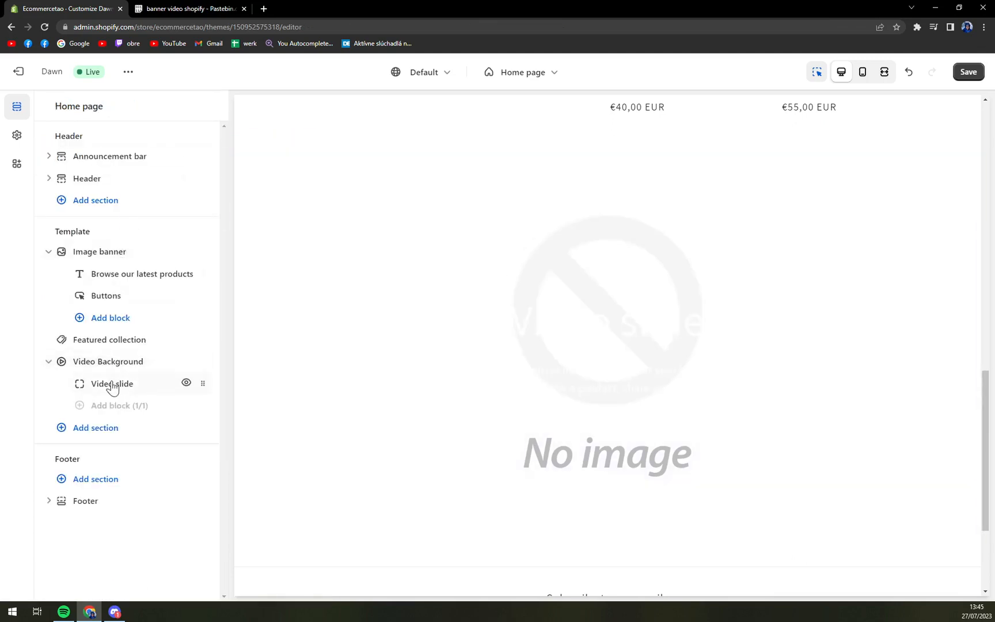
left_click(110, 384)
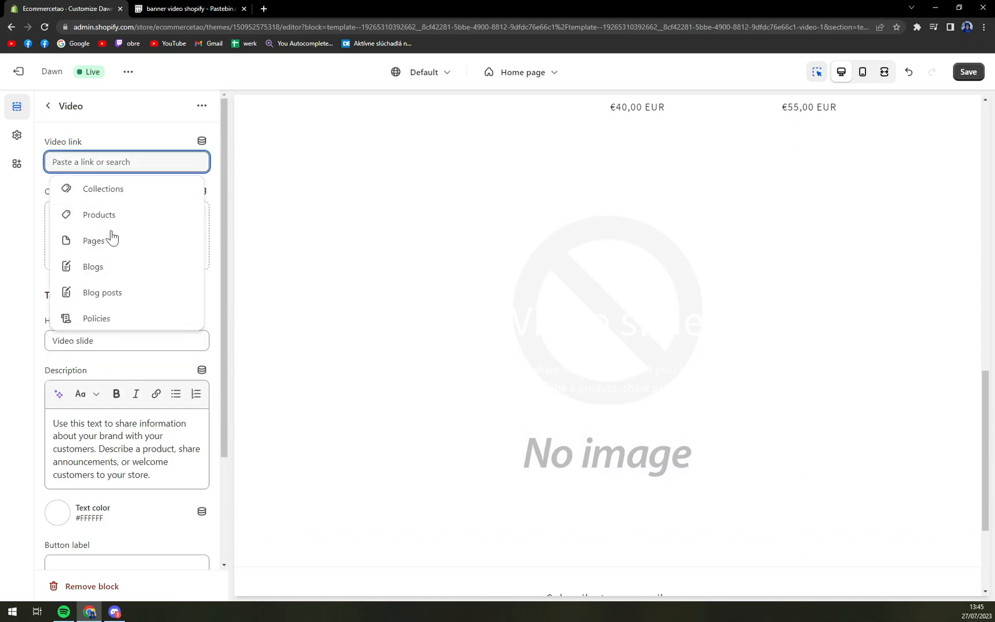
mouse_move(121, 193)
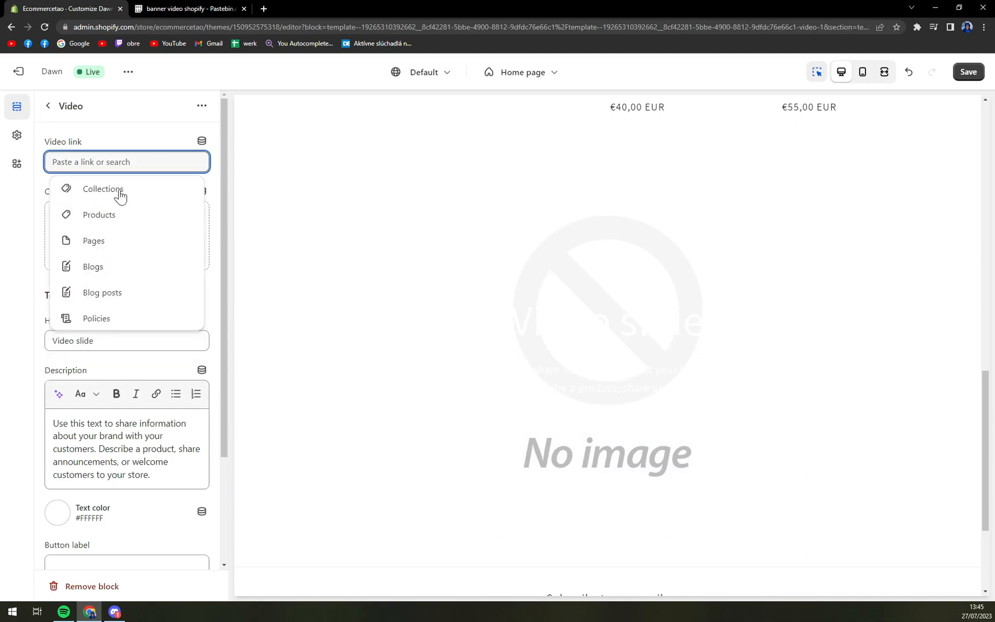
mouse_move(96, 240)
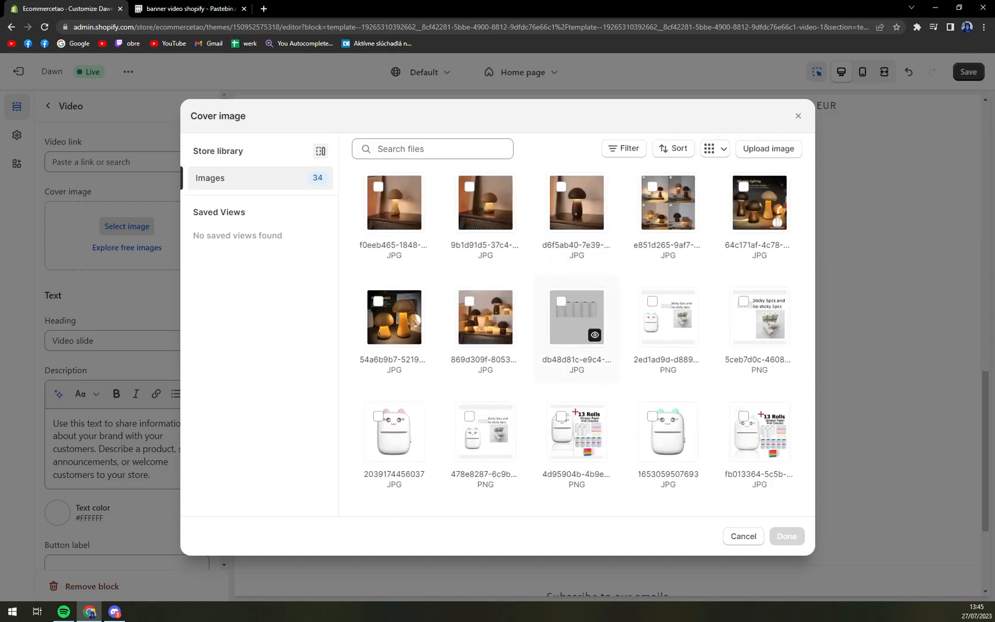
Step: Browse the cover image library without choosing, then focus the Video link field
scroll("down", 3)
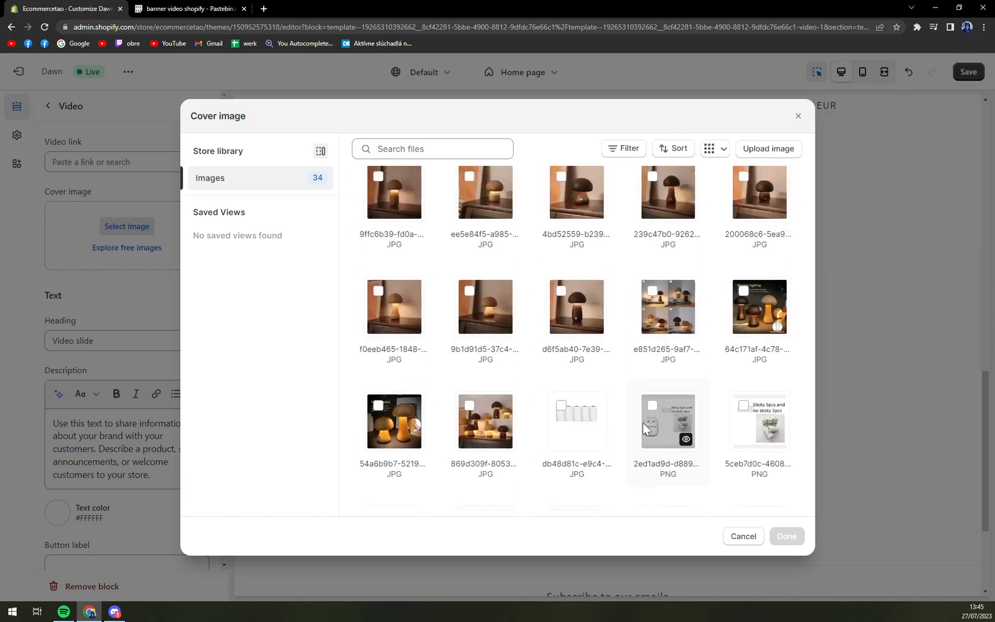
left_click(767, 148)
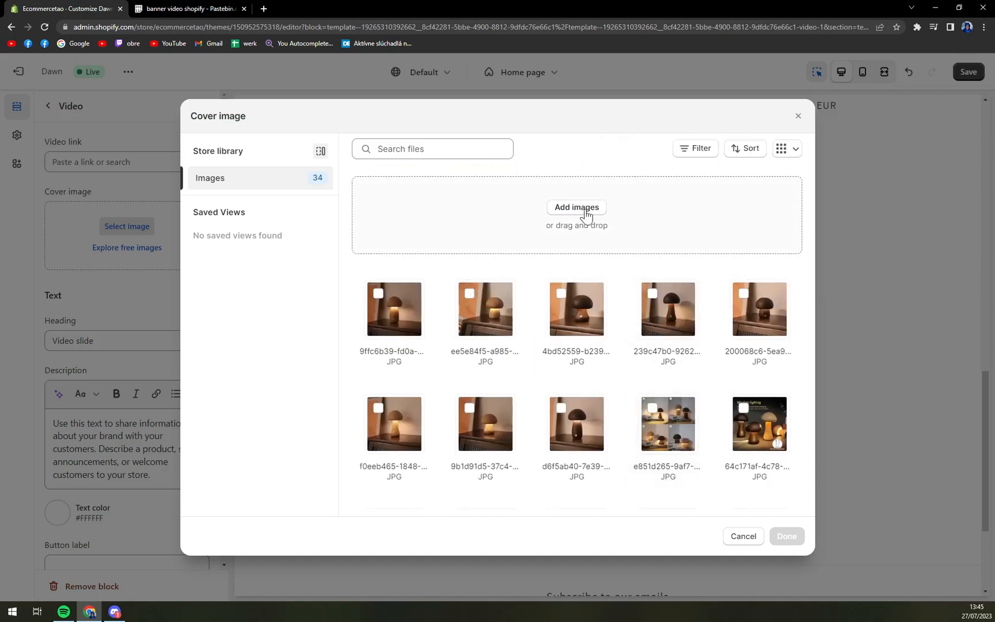
left_click(576, 207)
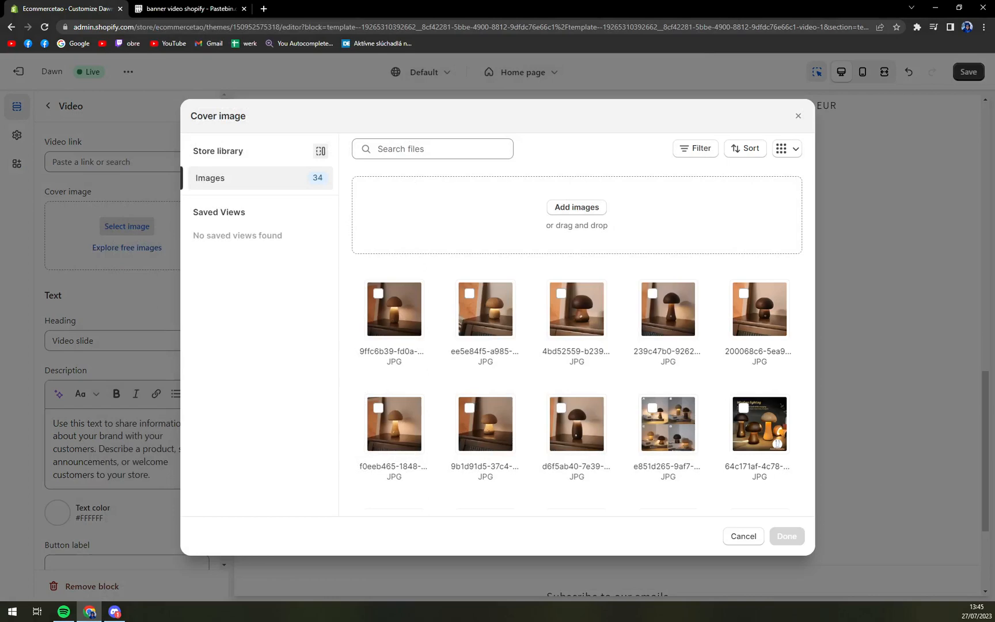
mouse_move(408, 236)
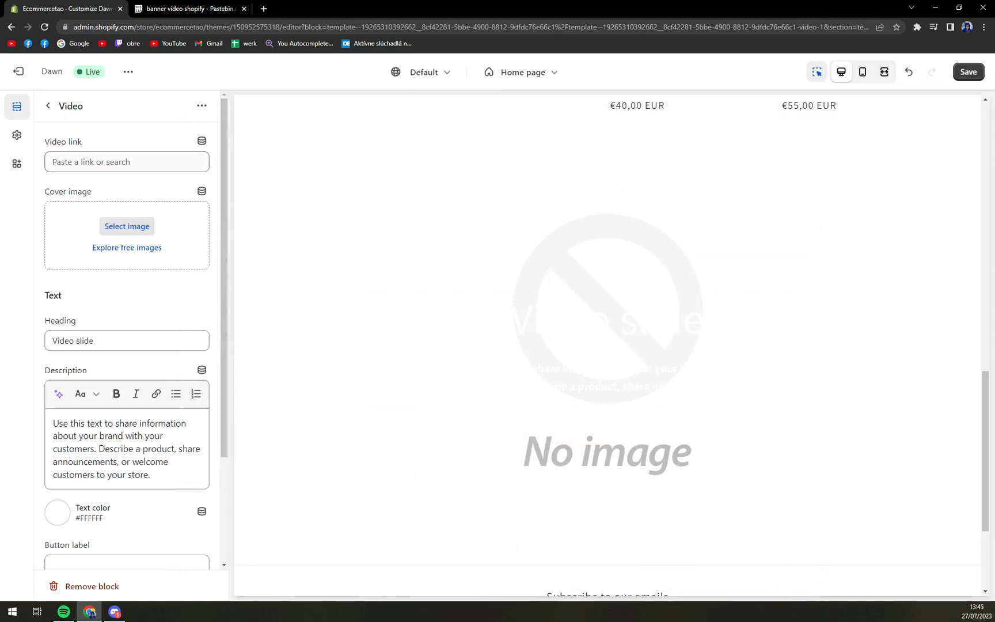
left_click(126, 161)
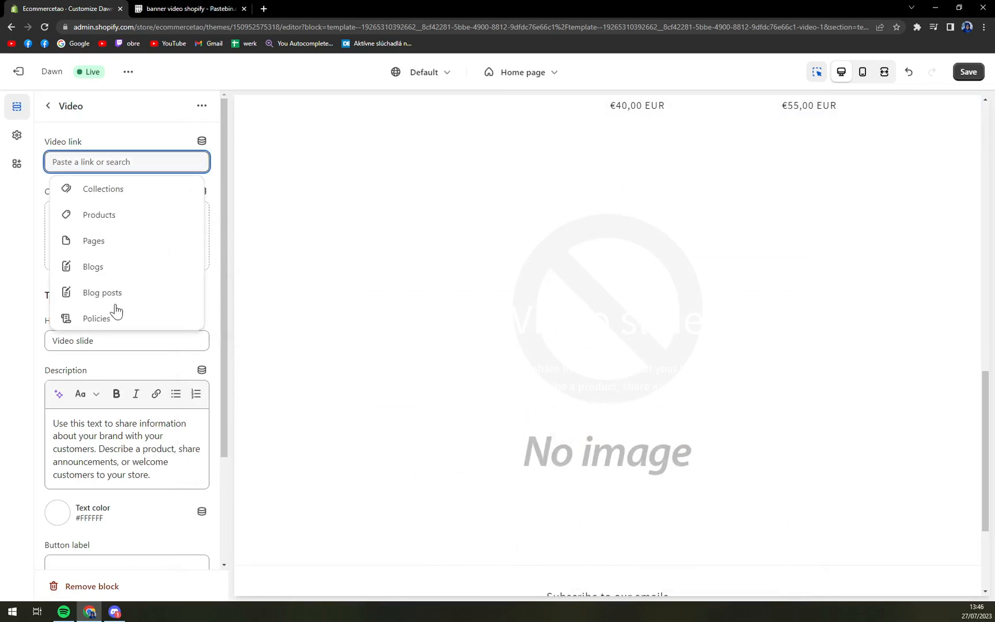
mouse_move(179, 190)
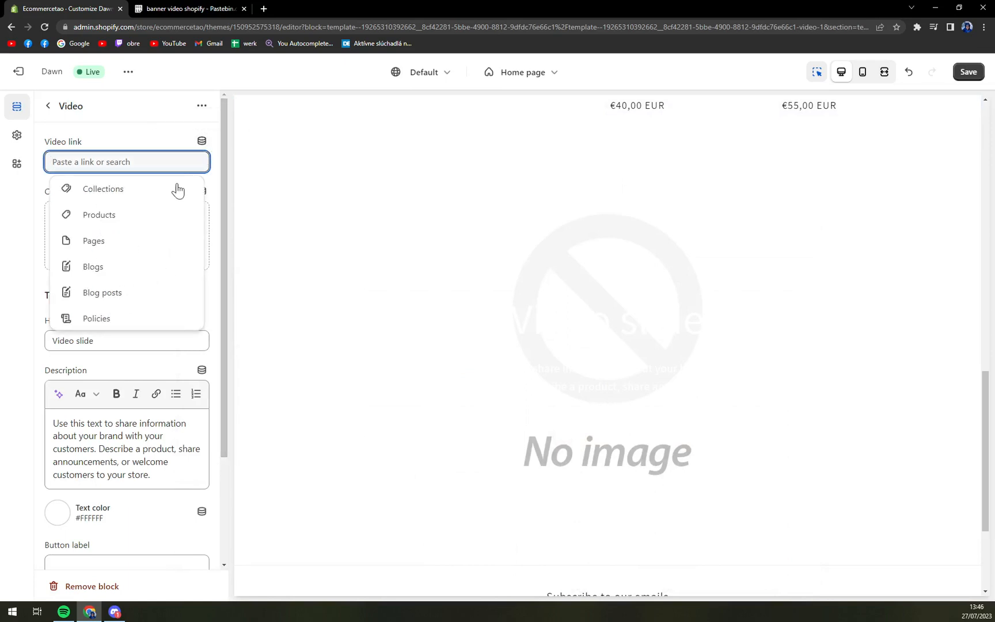
mouse_move(107, 305)
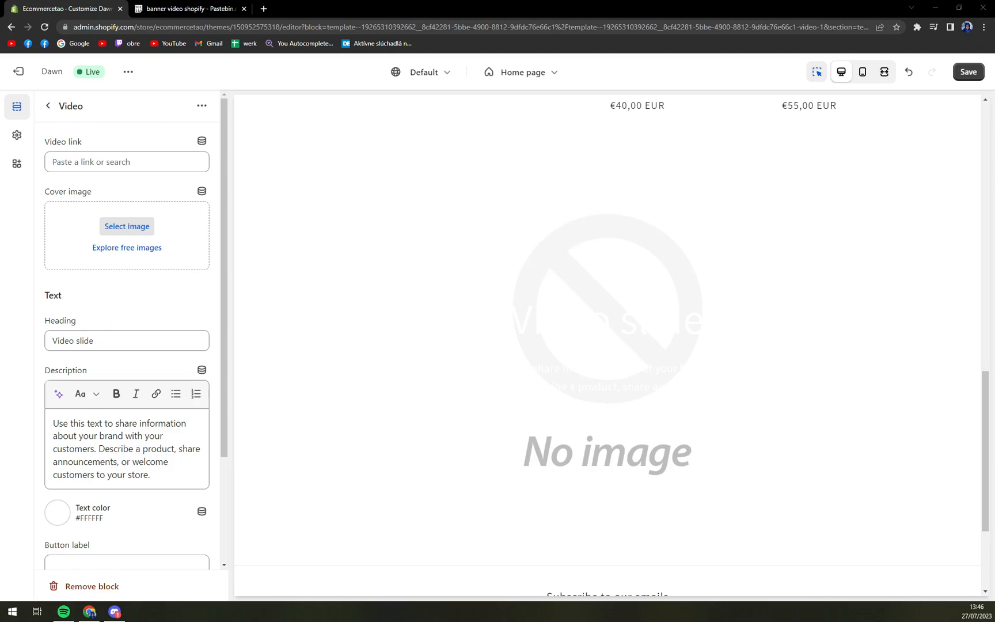
Step: Clear the embed code from the Video link field and save the theme
left_click(127, 162)
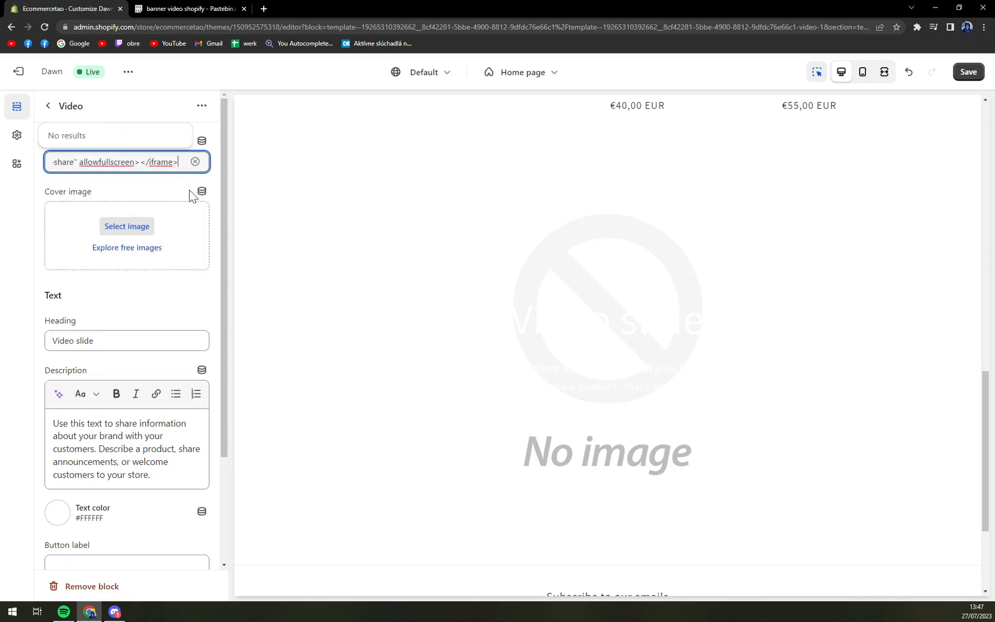
left_click(195, 162)
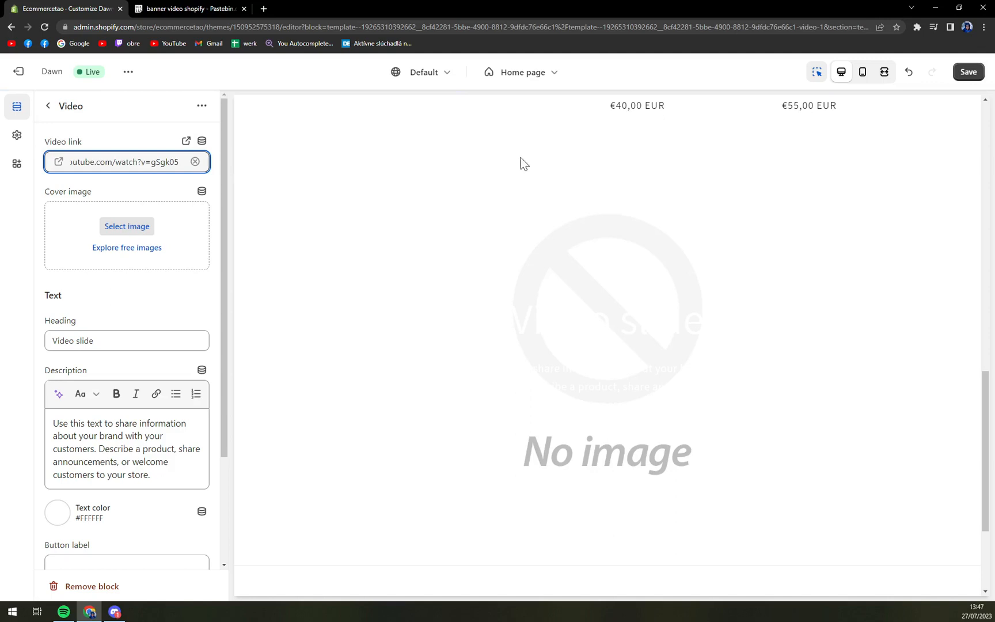
left_click(968, 72)
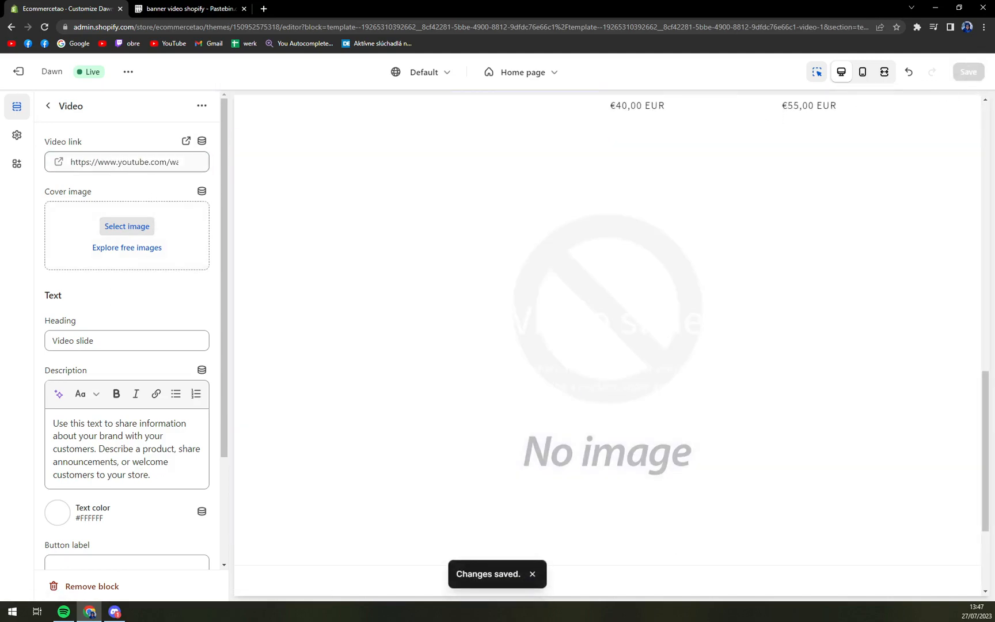
Step: Remove the YouTube link from the video slide and bring up the cover image picker
left_click(125, 162)
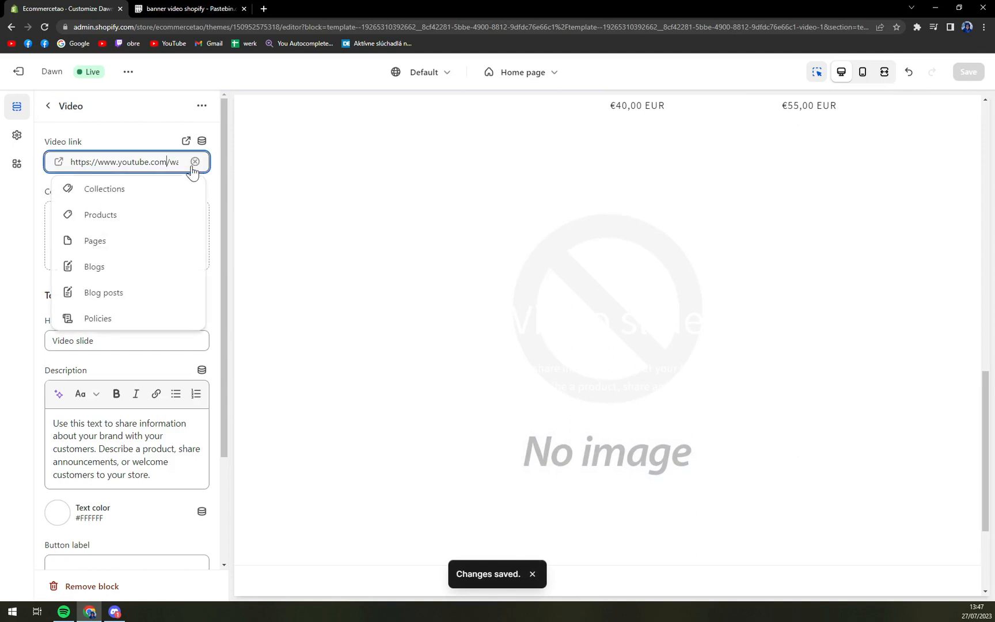
left_click(195, 162)
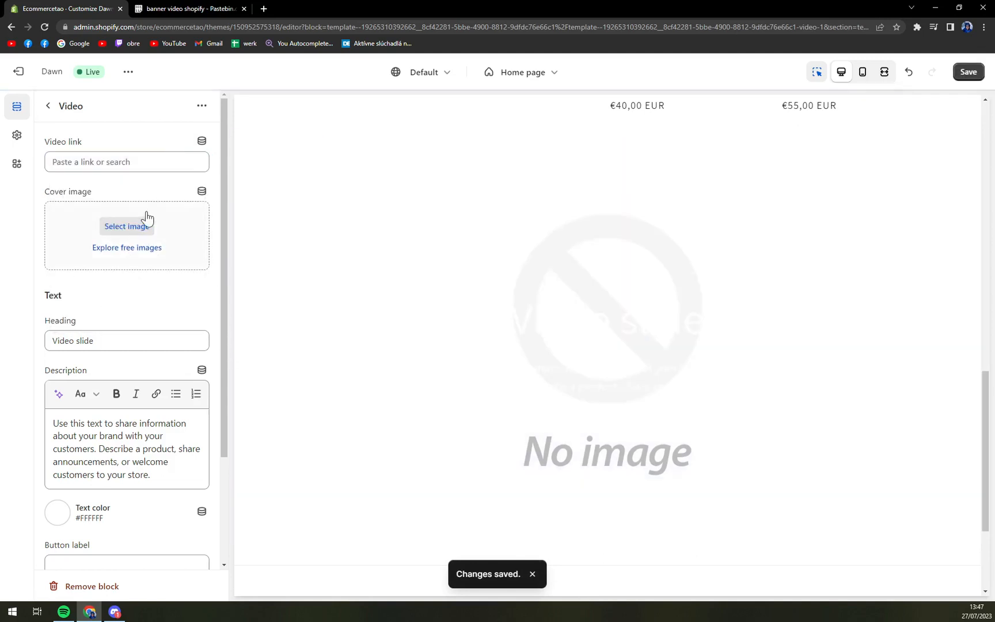
scroll("down", 3)
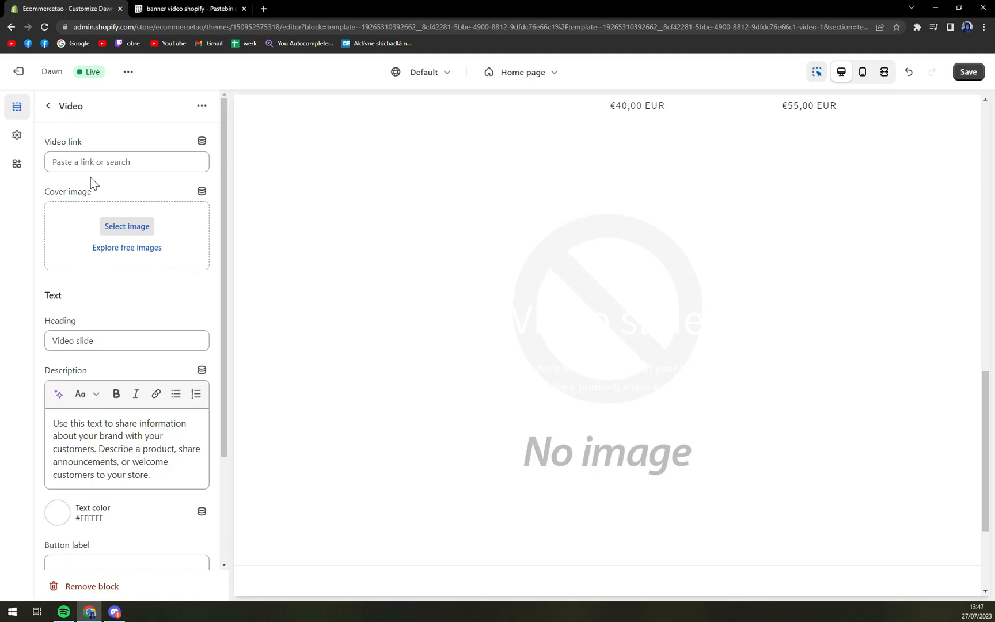
left_click(126, 225)
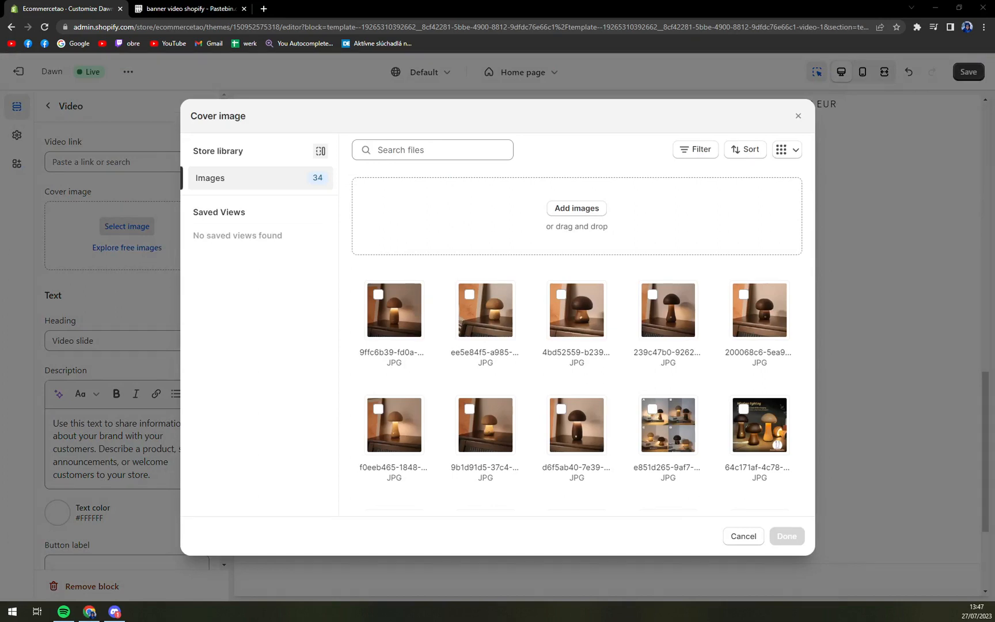
mouse_move(390, 176)
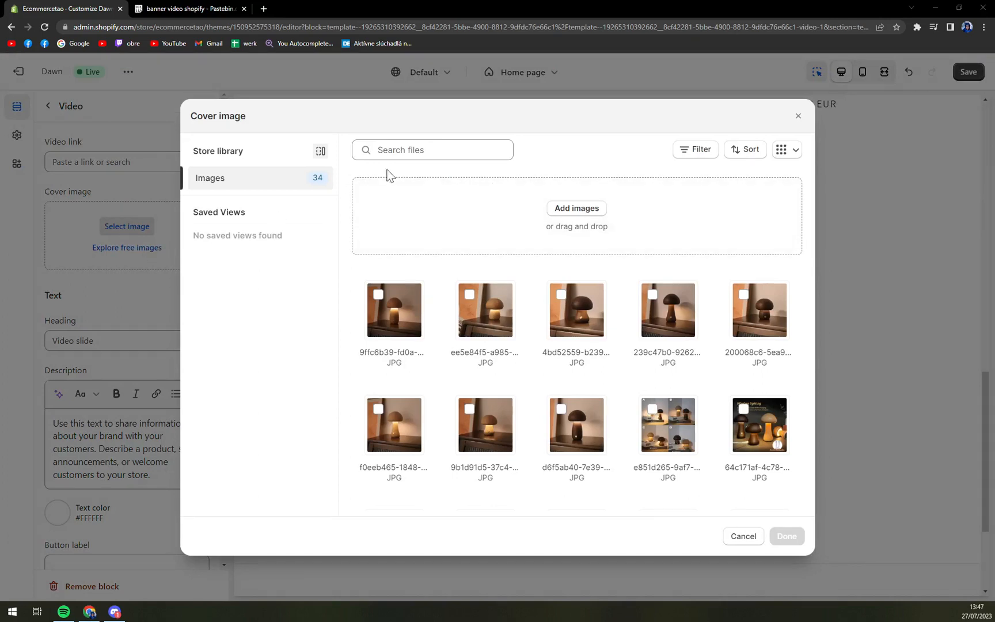
mouse_move(236, 225)
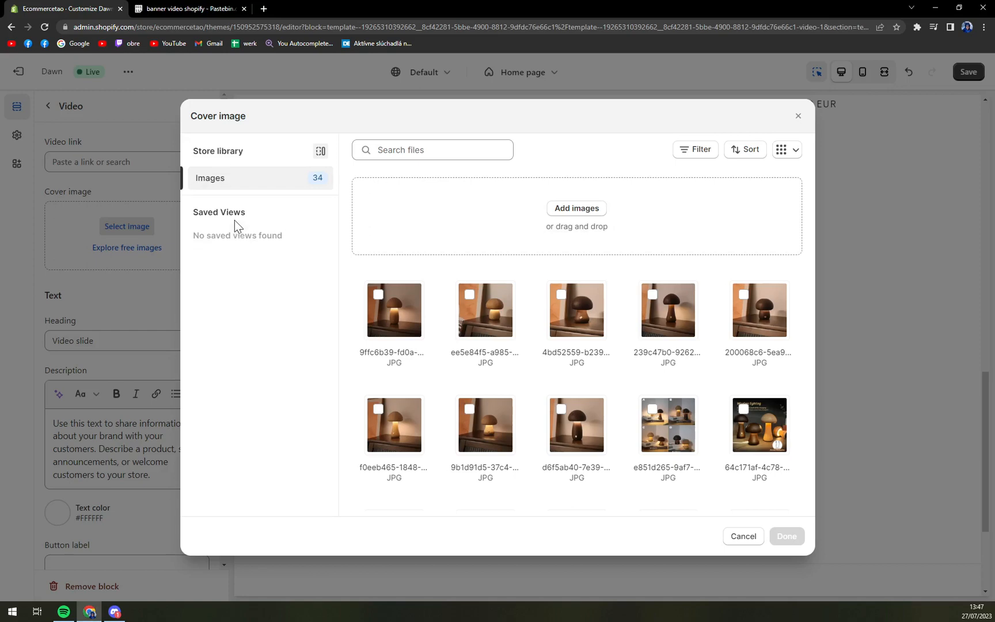
mouse_move(587, 225)
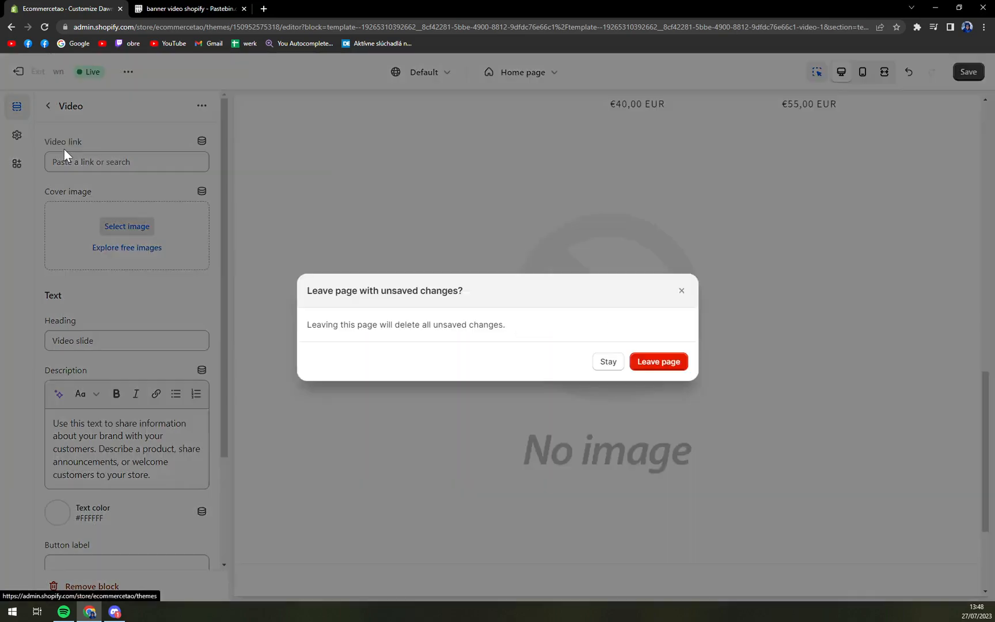
Step: Leave the editor unsaved and copy the uploaded MP4's link from Content > Files
left_click(657, 361)
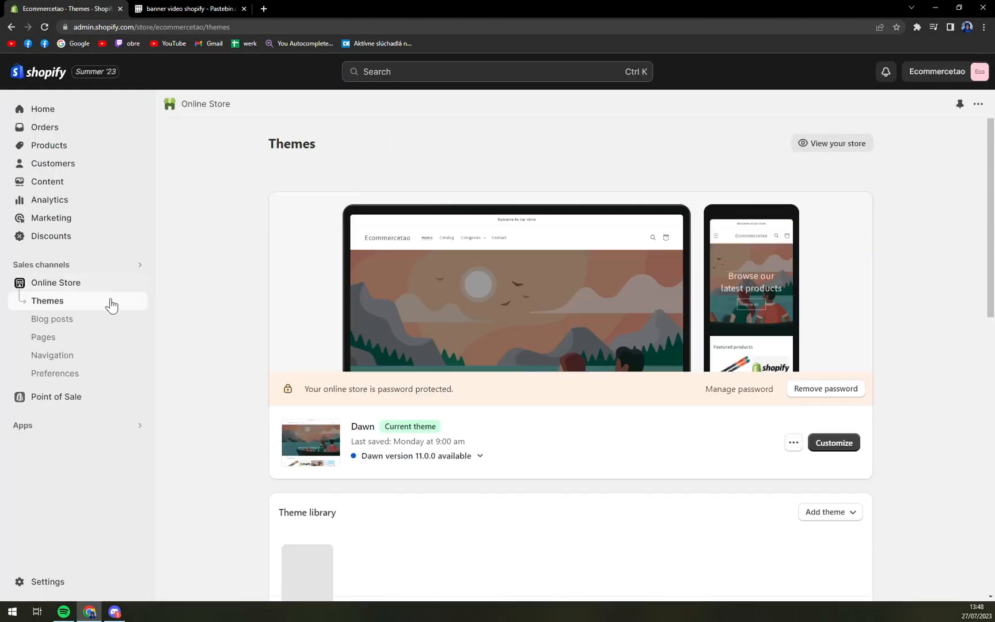
left_click(46, 181)
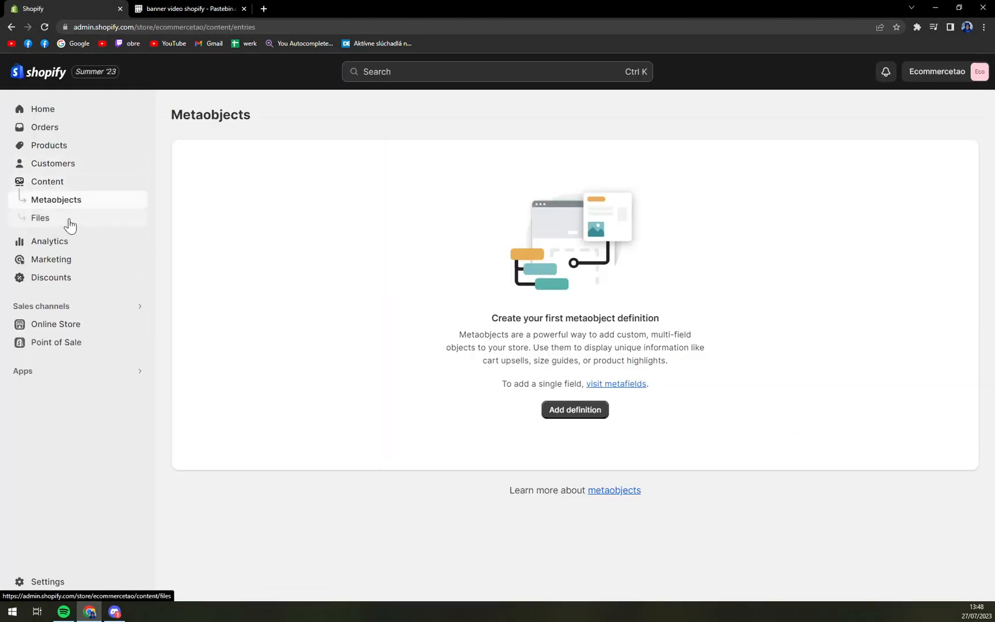
left_click(39, 217)
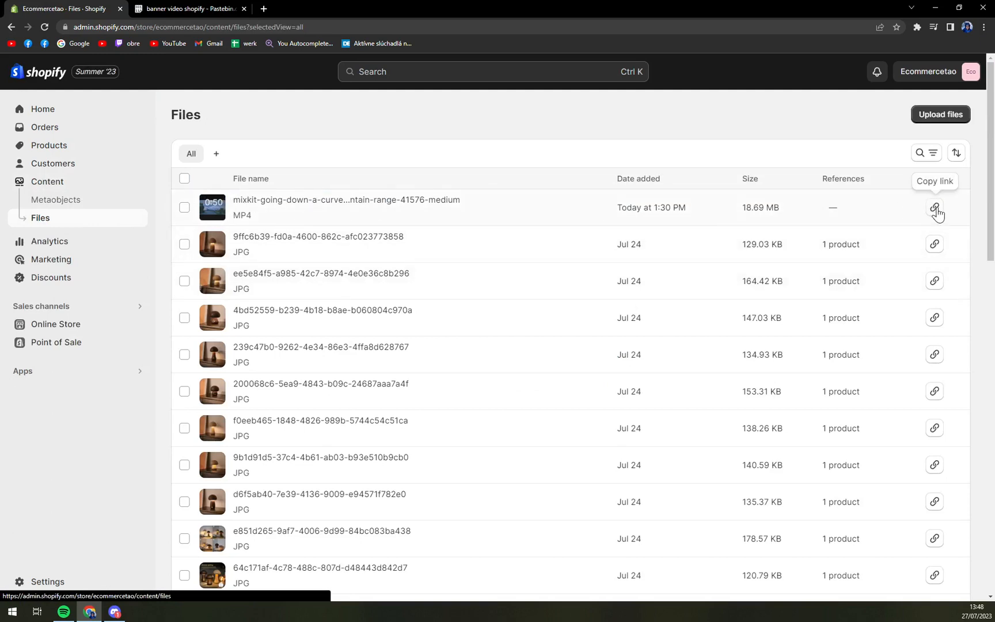
left_click(933, 207)
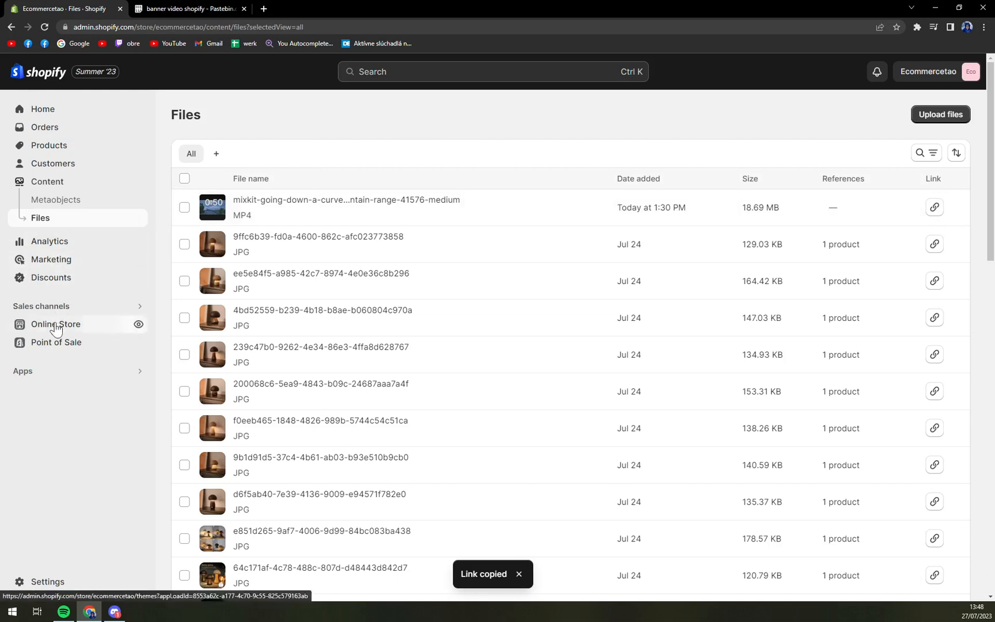
Step: Return to Online Store > Themes and customize the Dawn theme again
left_click(56, 324)
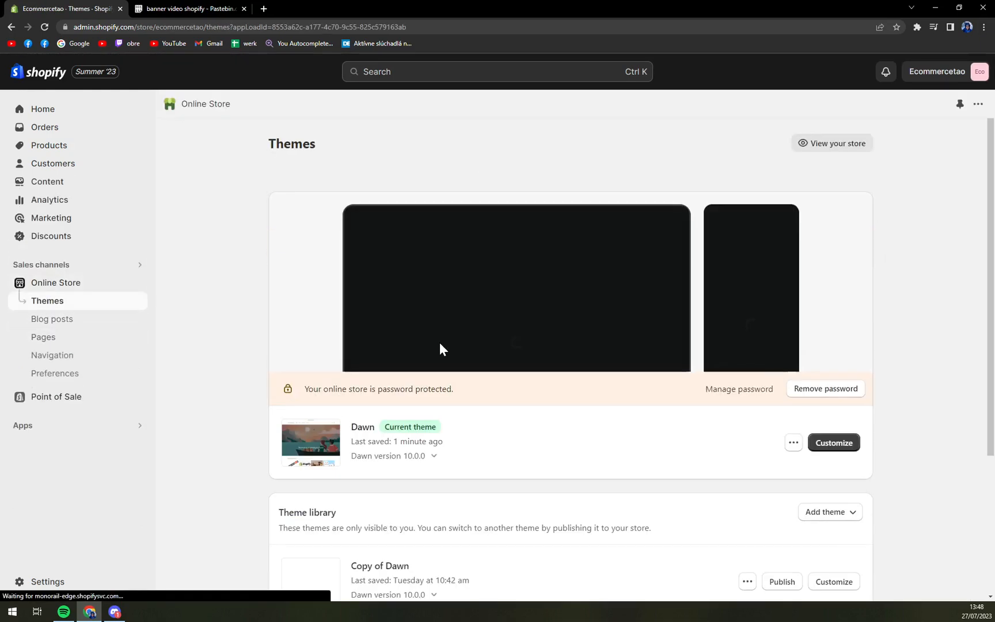
left_click(833, 442)
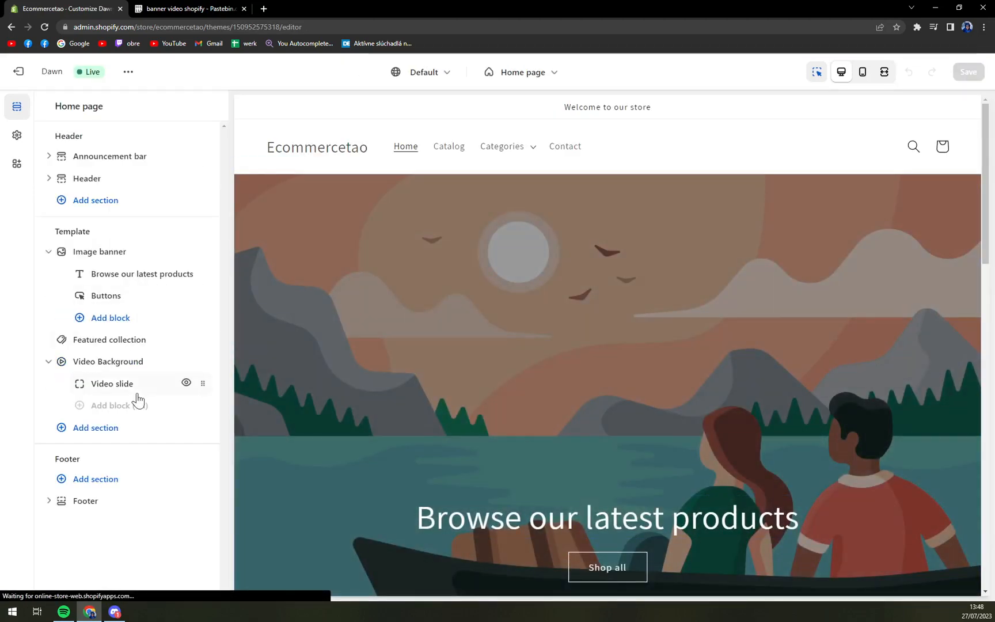
Step: Paste the MP4 file link (…5dfc9407d8d4a9f3fdc689908.mp4) into the Video slide's Video link field
left_click(111, 383)
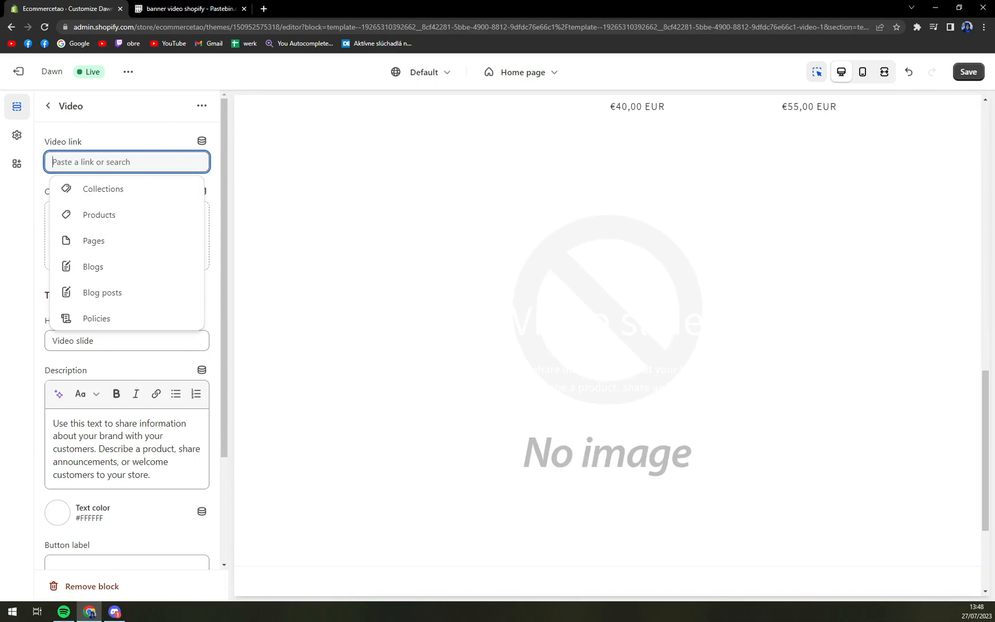
type("5dfc9407d8d4a9f3fdc689908.mp4")
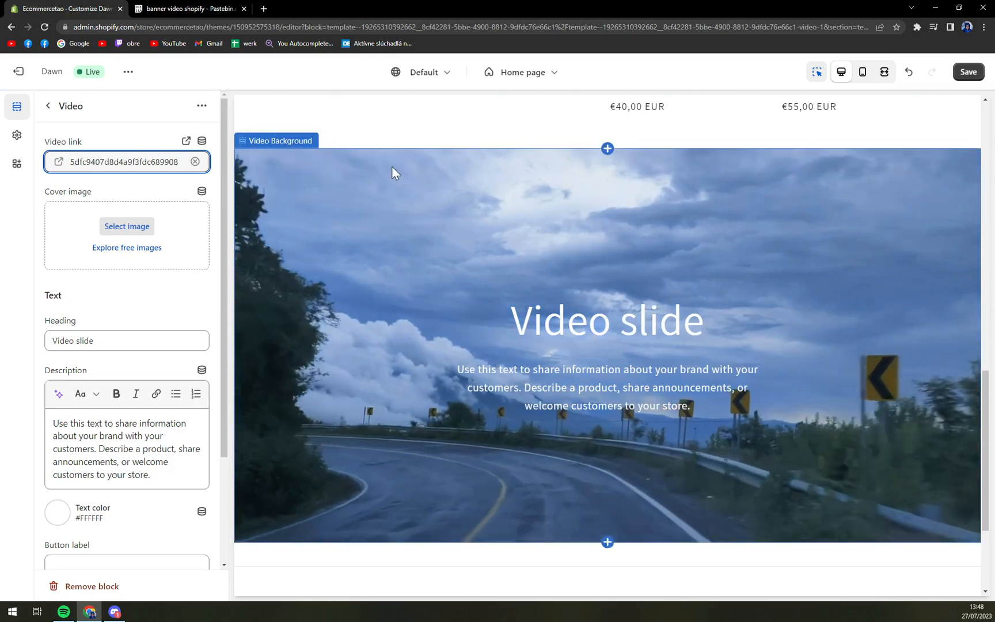
scroll("down", 3)
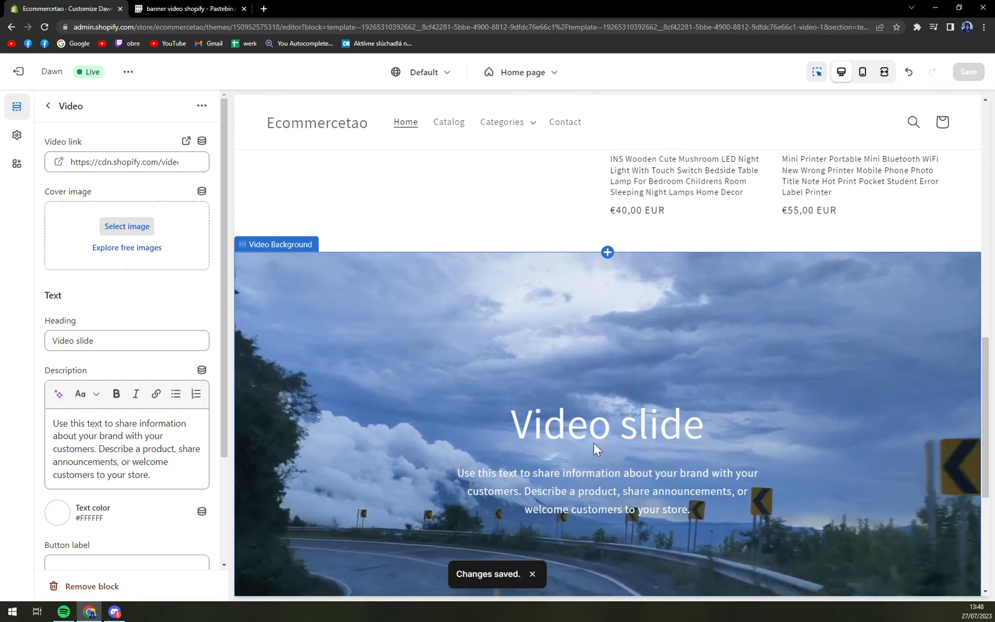
scroll("down", 3)
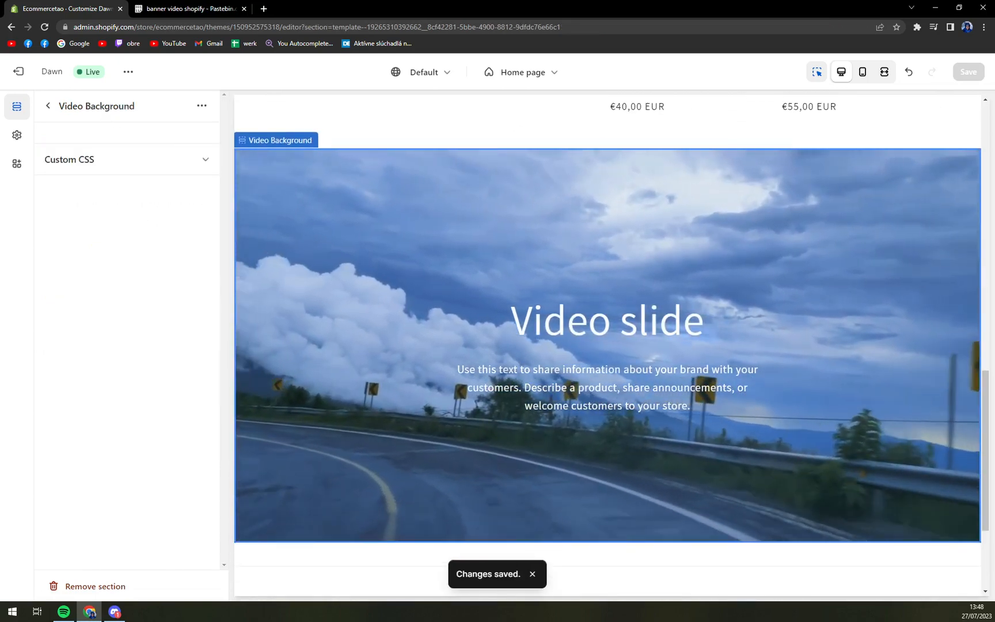
Step: Go back to the section list and reopen the Video slide settings to confirm the saved link
left_click(48, 106)
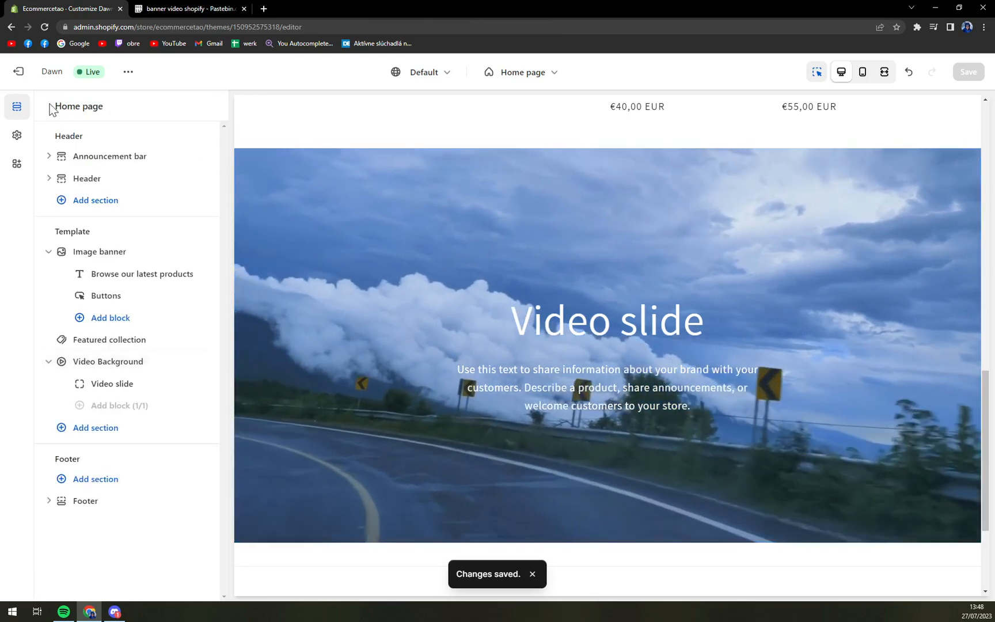
left_click(112, 383)
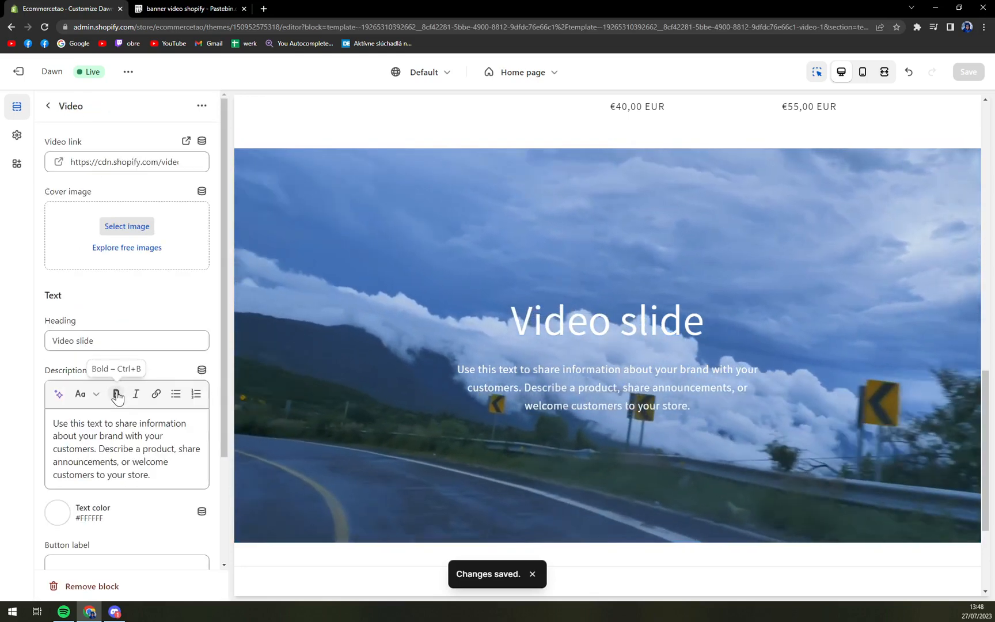
scroll("down", 3)
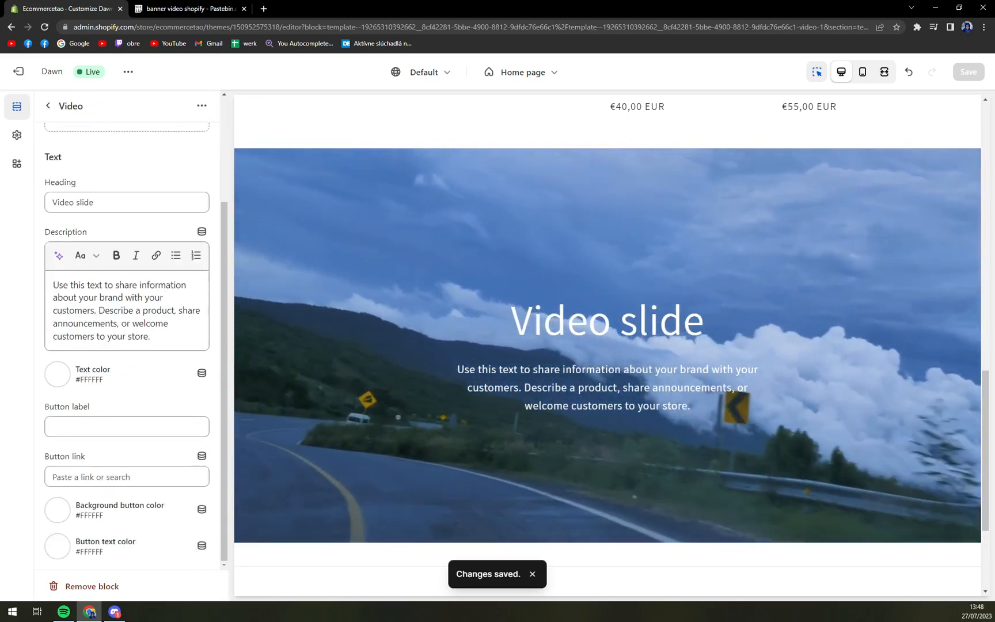
Step: Replace the Video slide heading with SHOP WITH US, empty the description, and save
left_click(126, 201)
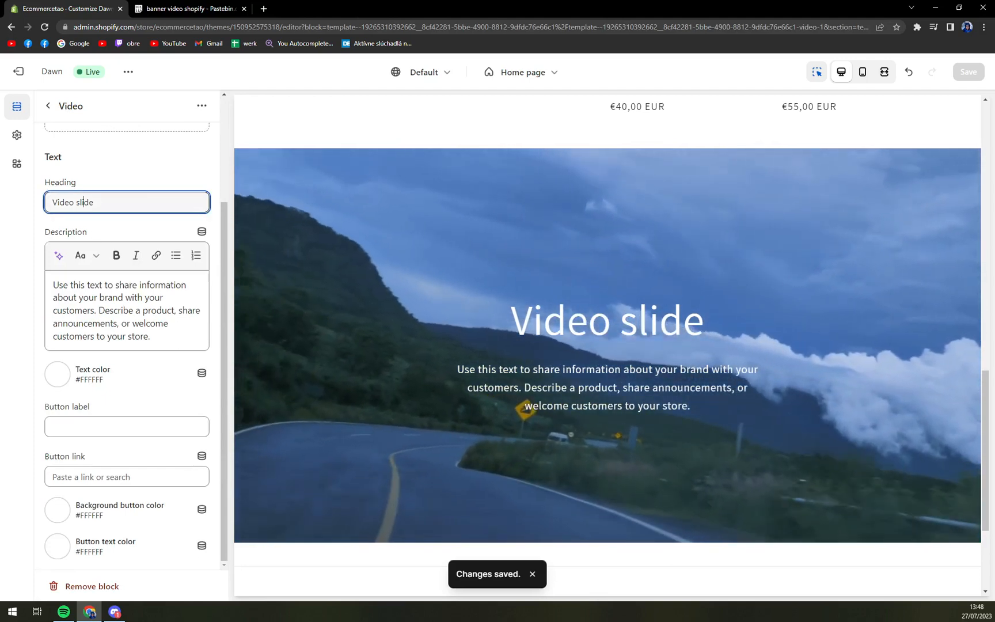
triple_click(86, 202)
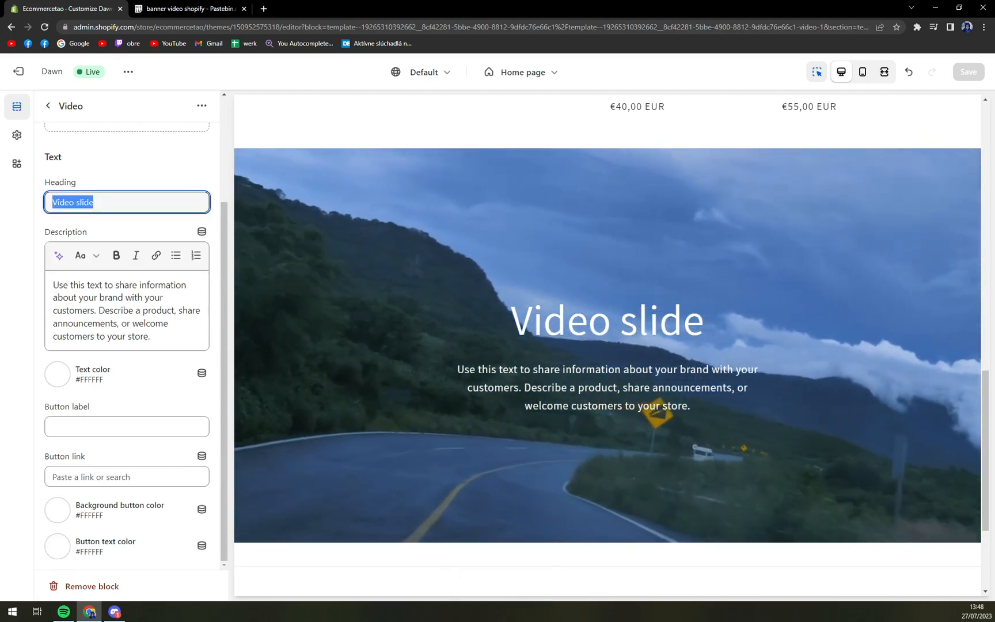
type("STAY STRON")
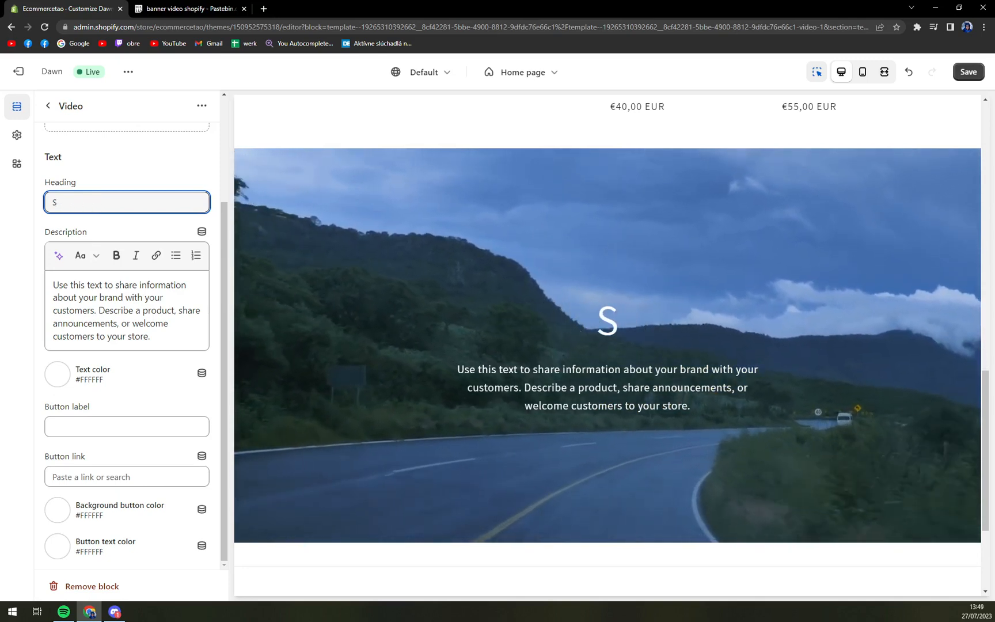
type("HOP WITH US")
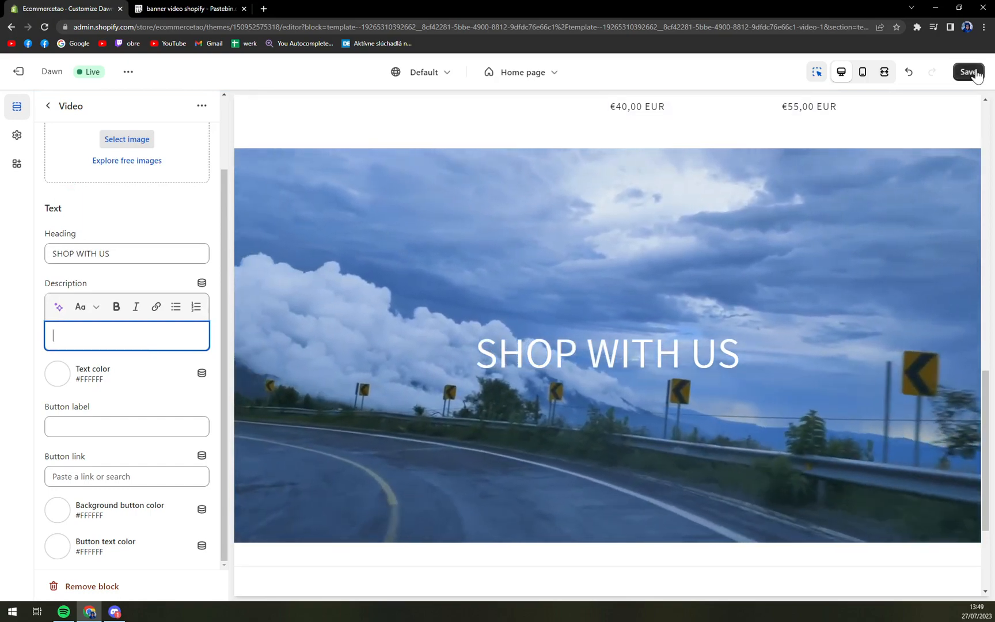
left_click(968, 72)
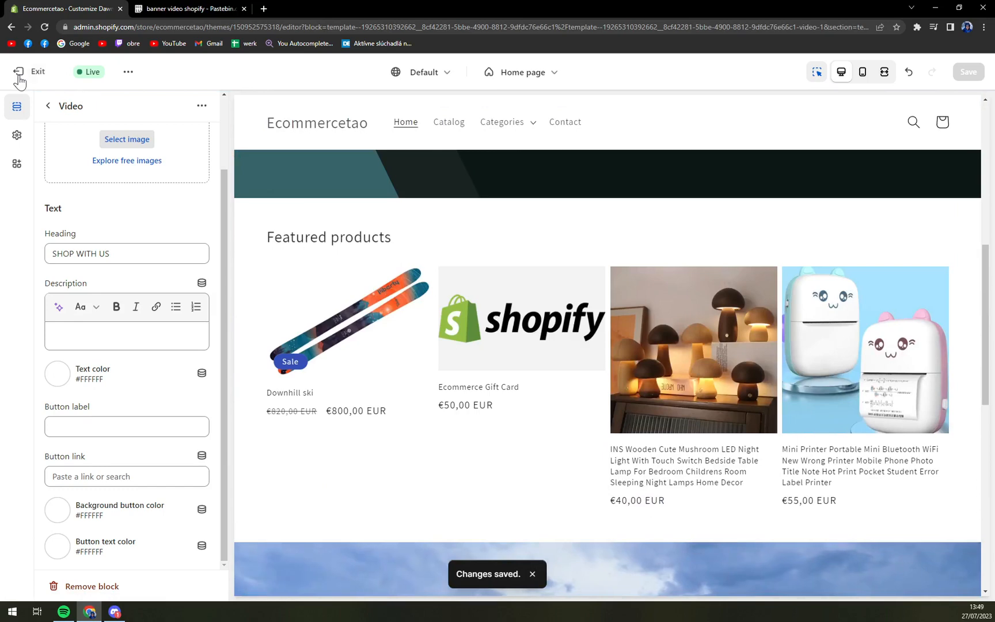
Step: Exit, pass through Files, recustomize Dawn and select the Video Background section showing SHOP WITH US
left_click(31, 70)
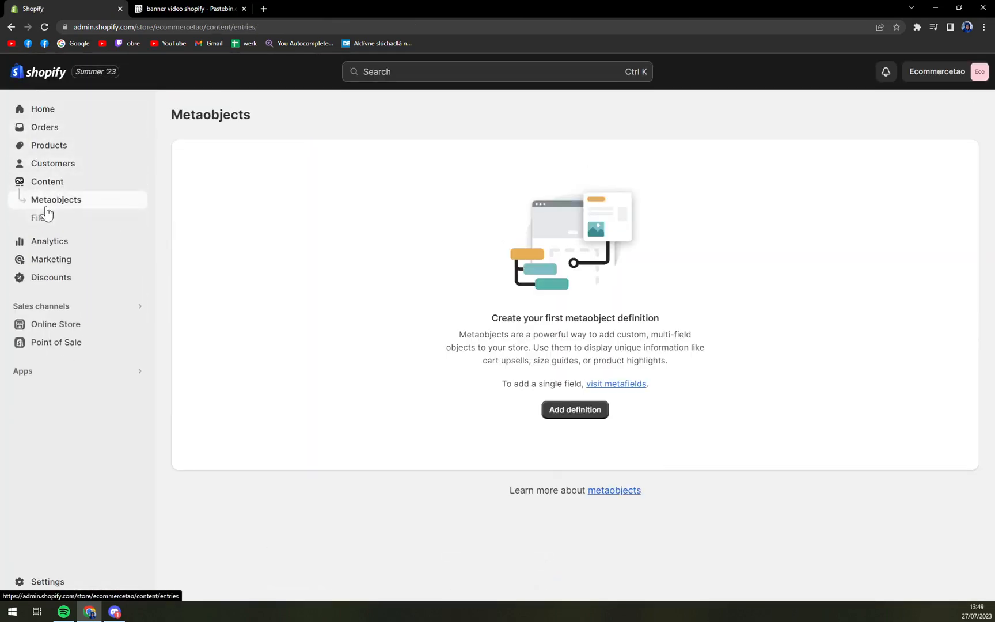
left_click(39, 217)
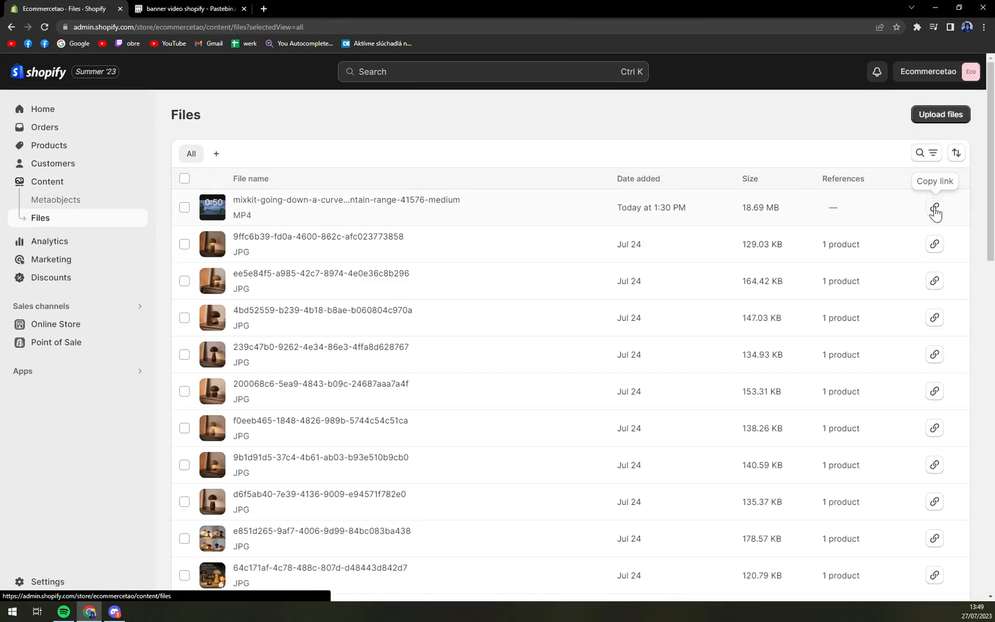
left_click(56, 282)
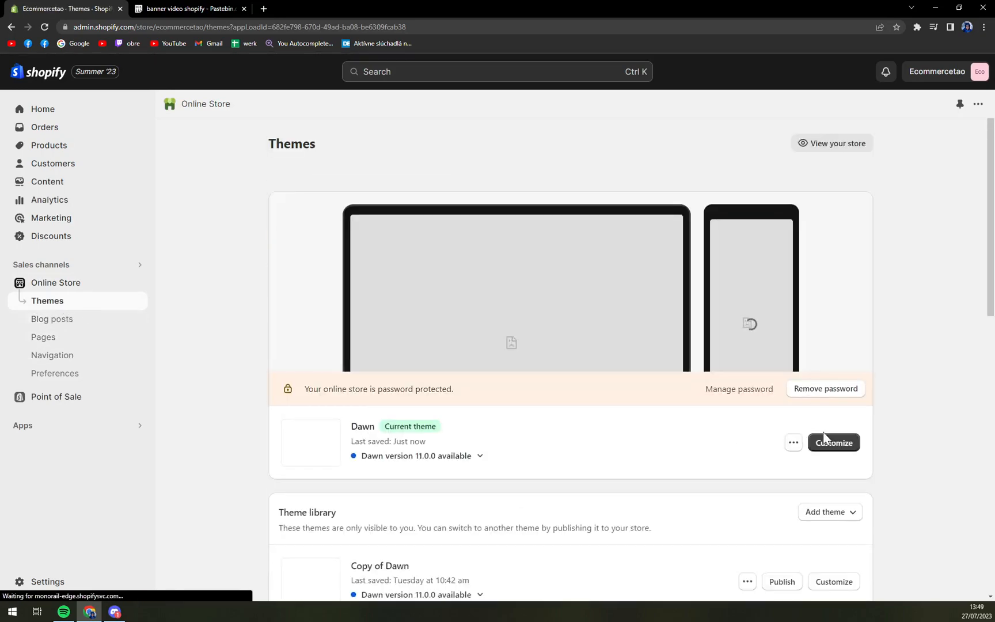
left_click(833, 441)
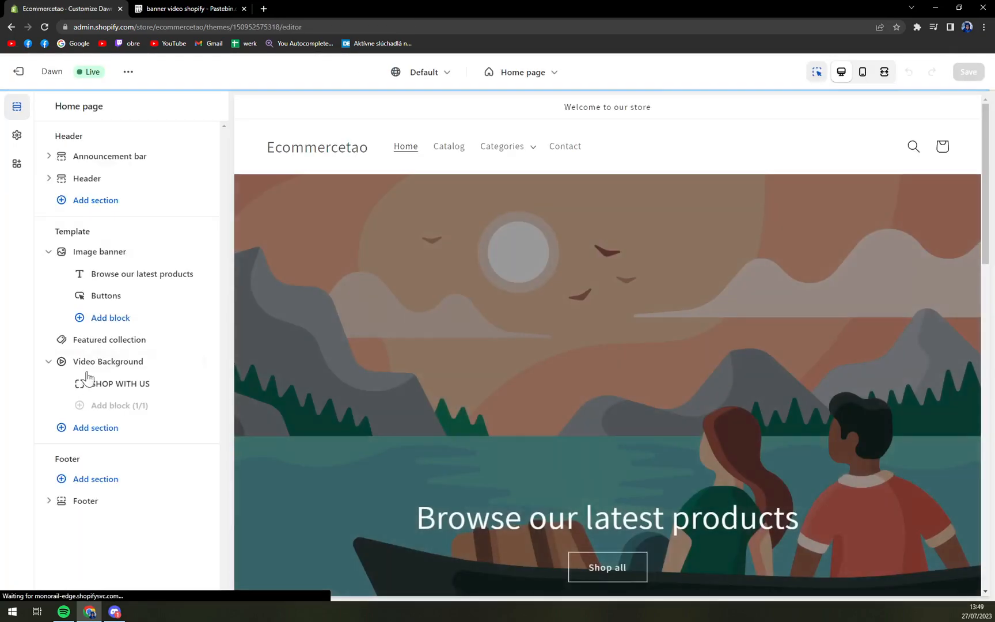
left_click(108, 361)
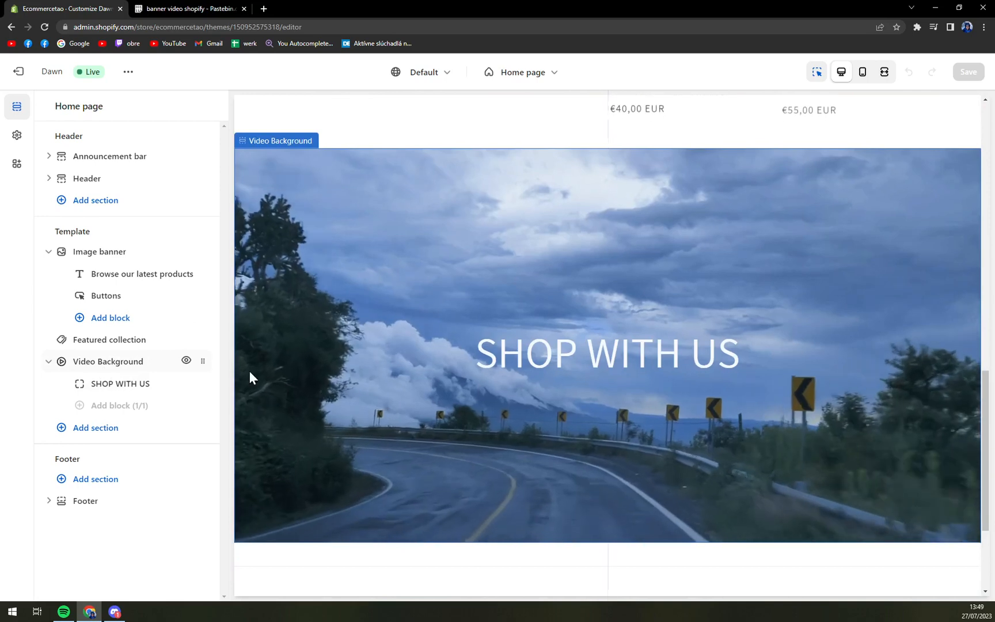